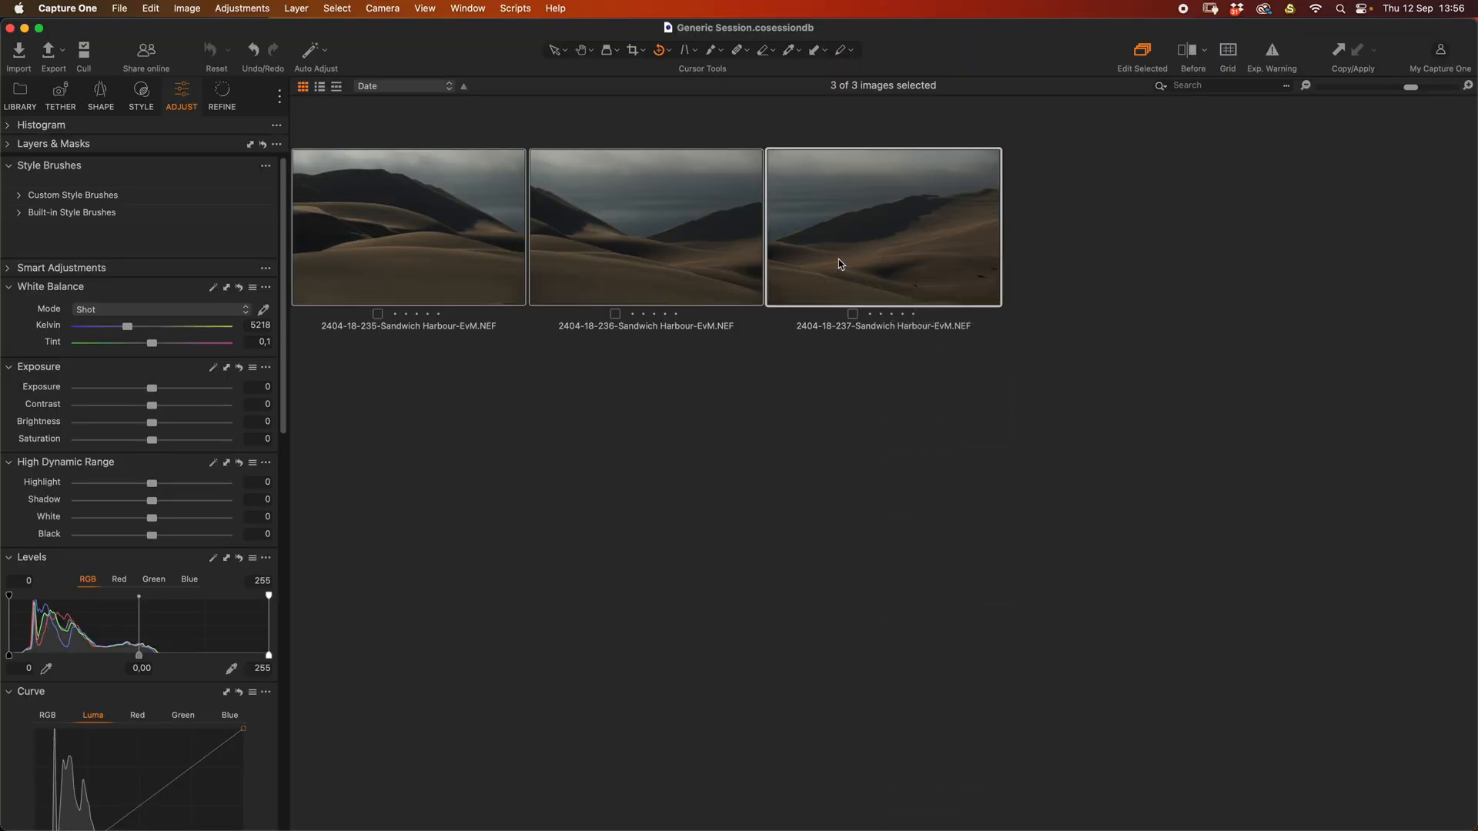
# Step: Try cylindrical and spherical panorama projections, then close the stitch without merging
pyautogui.rightClick(840, 264)
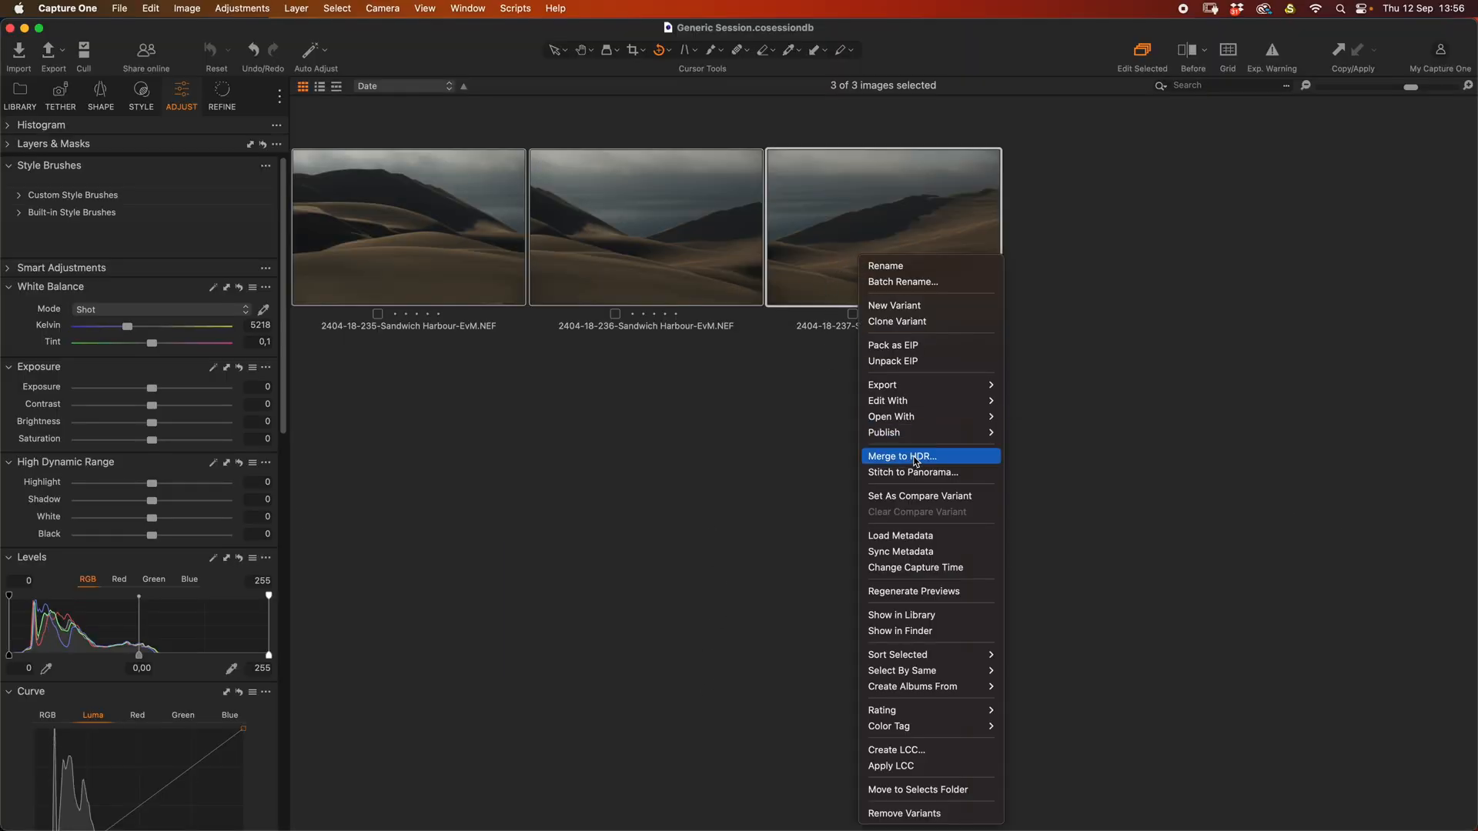
pyautogui.click(917, 472)
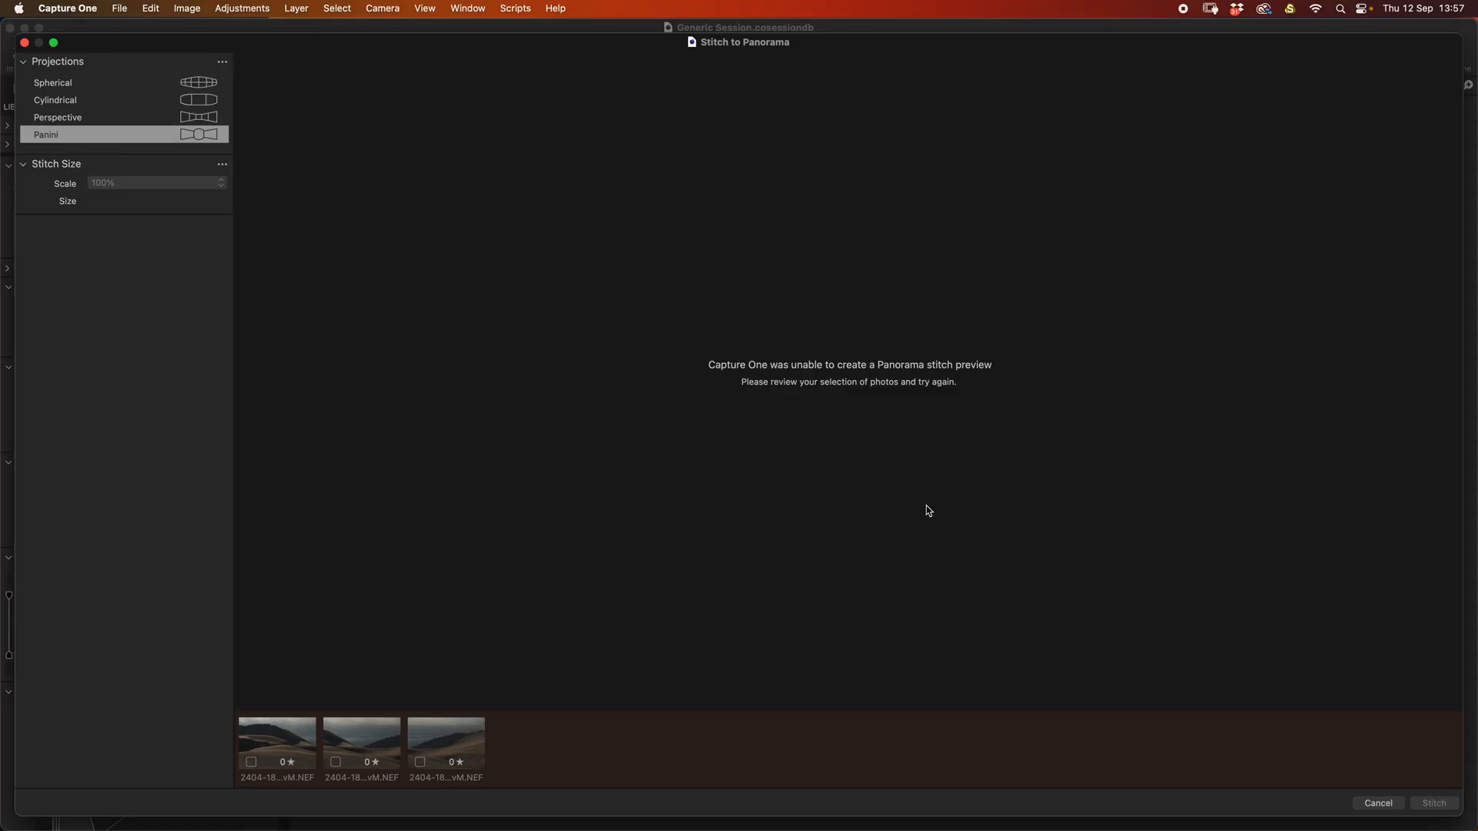
pyautogui.click(55, 100)
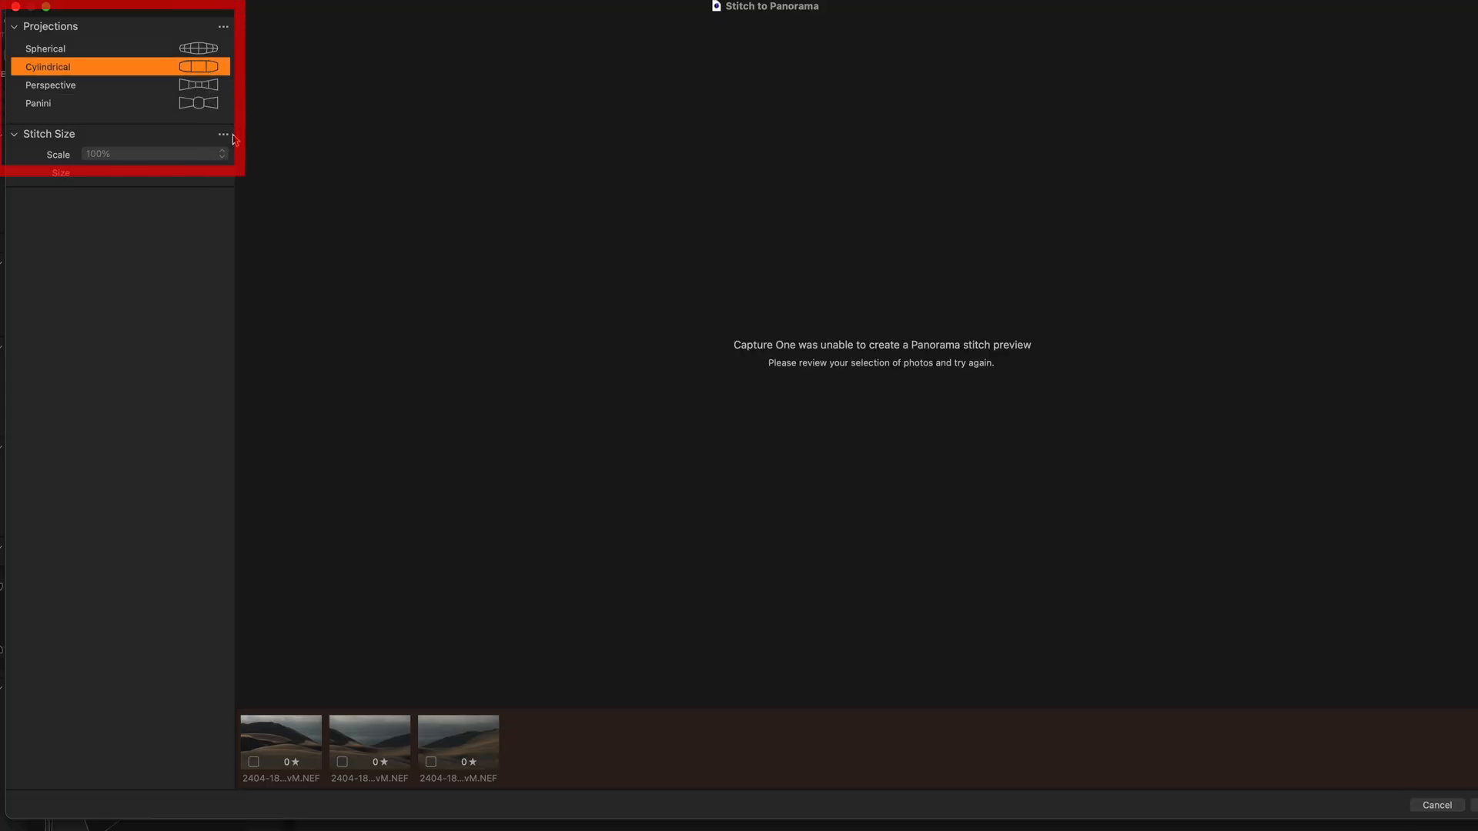
pyautogui.click(46, 48)
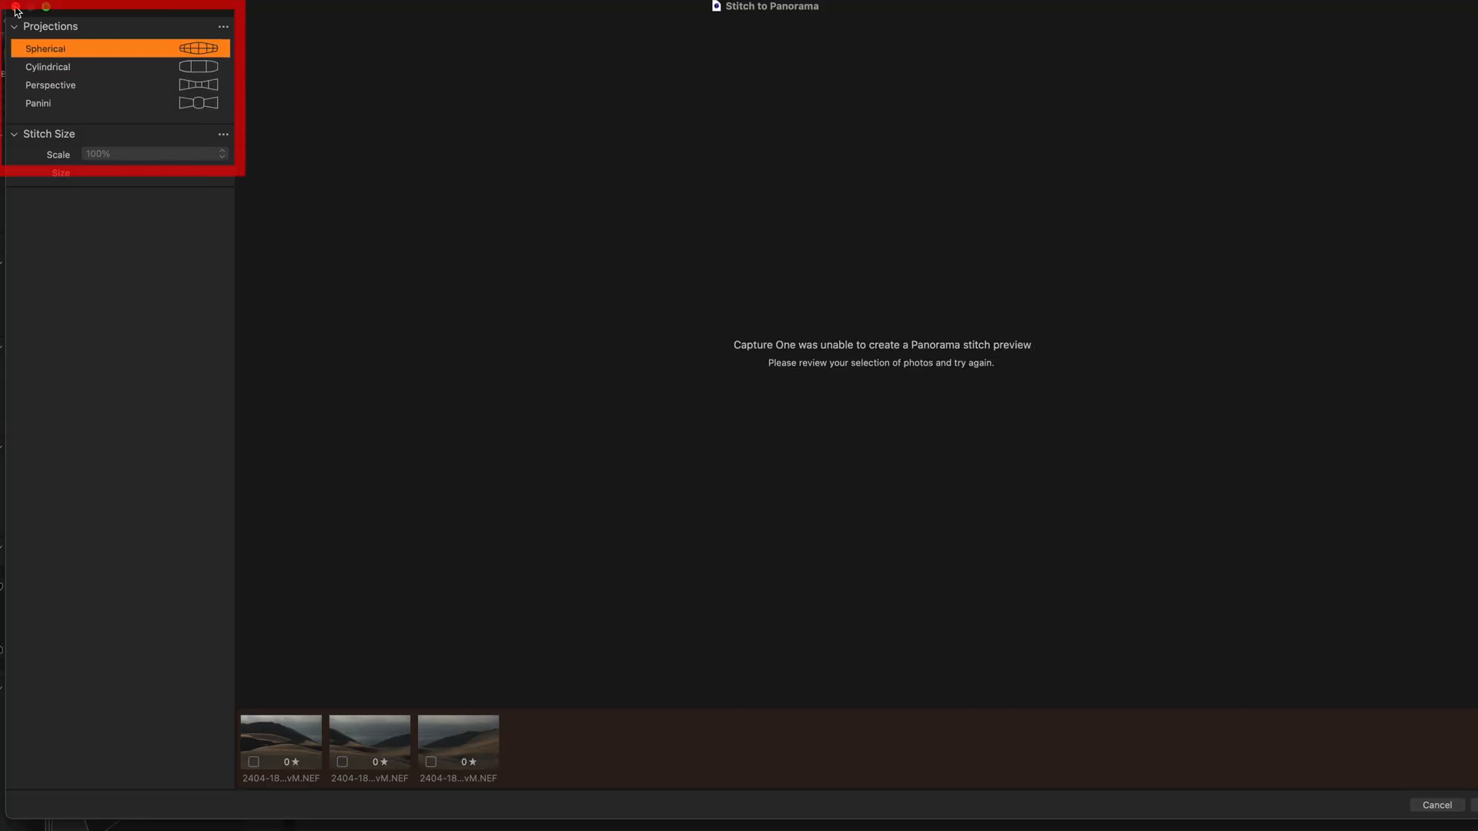
pyautogui.click(1443, 805)
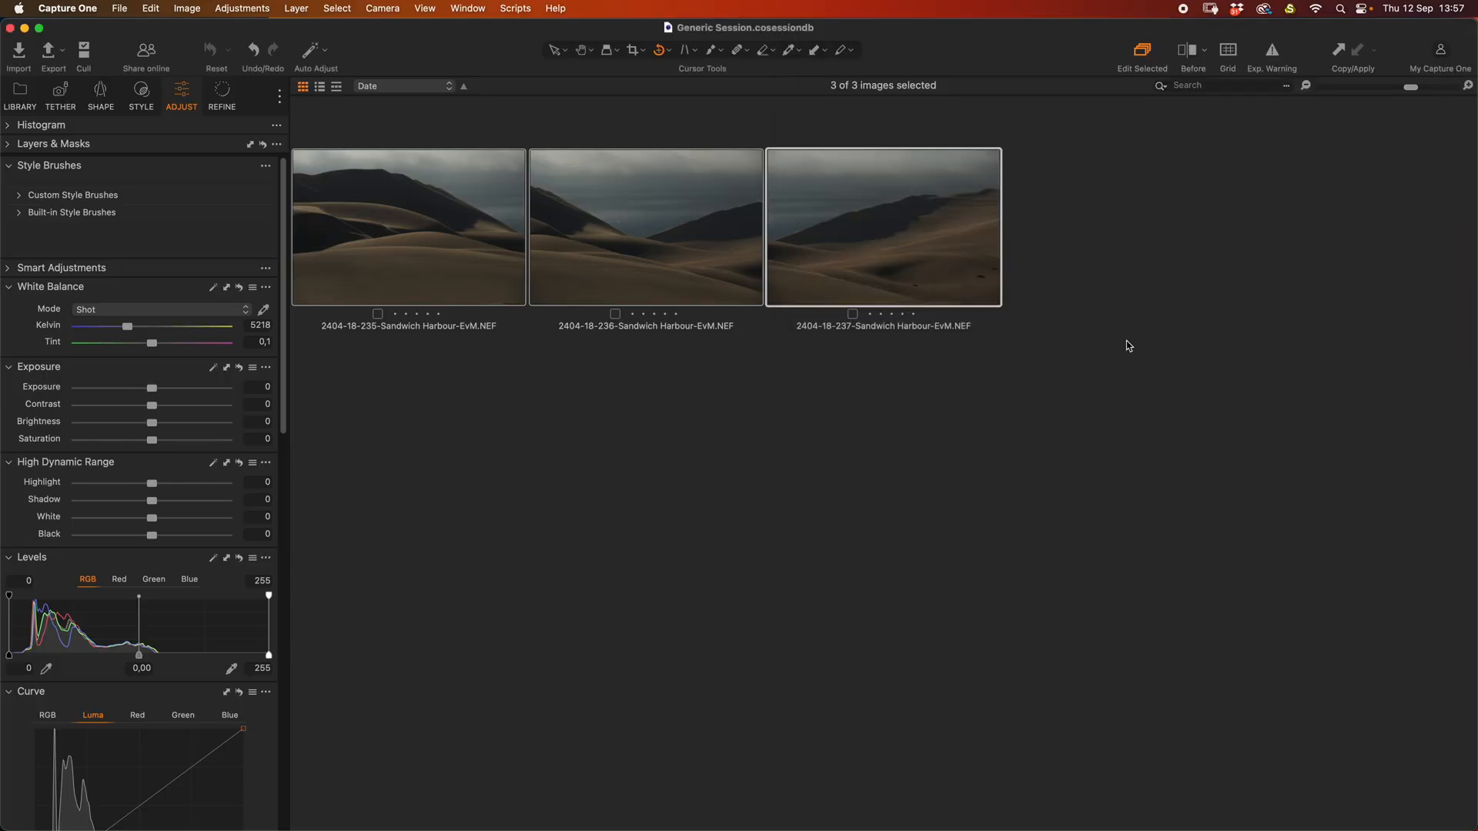
# Step: Open the three dune photos in Photoshop; dismiss the lens warning and failed-merge error
pyautogui.rightClick(645, 227)
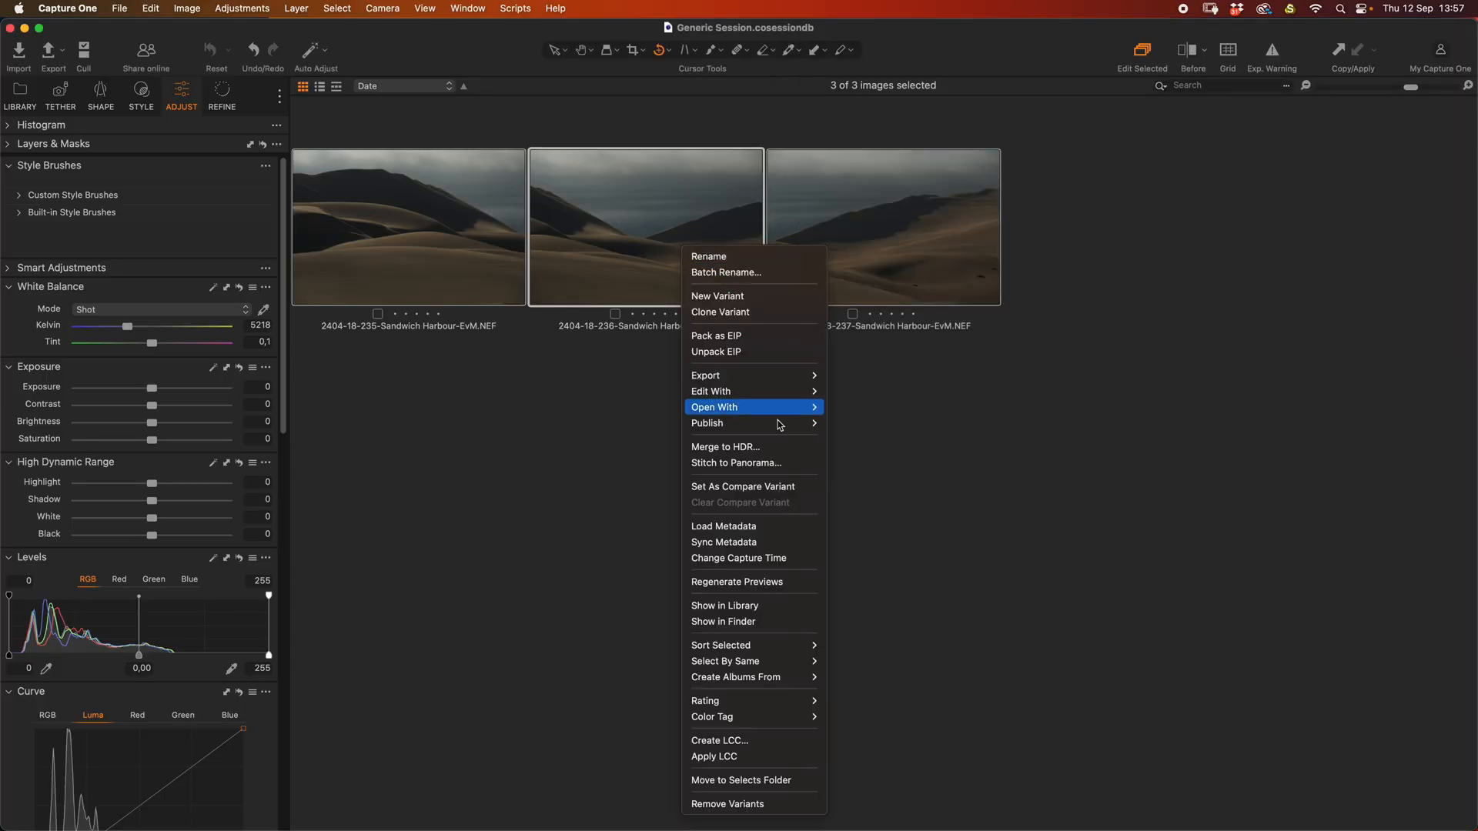
pyautogui.click(898, 449)
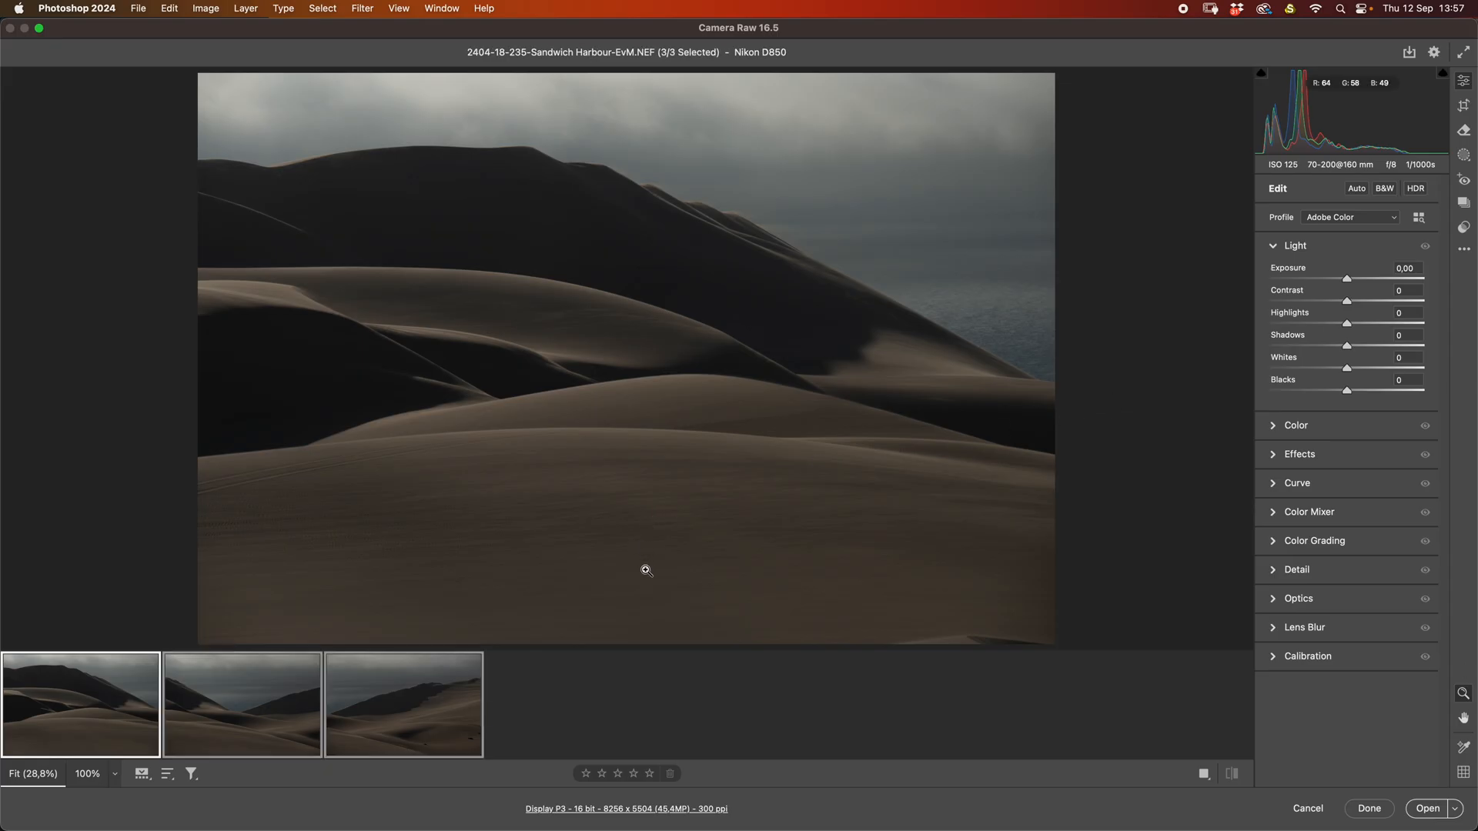
pyautogui.moveTo(510, 668)
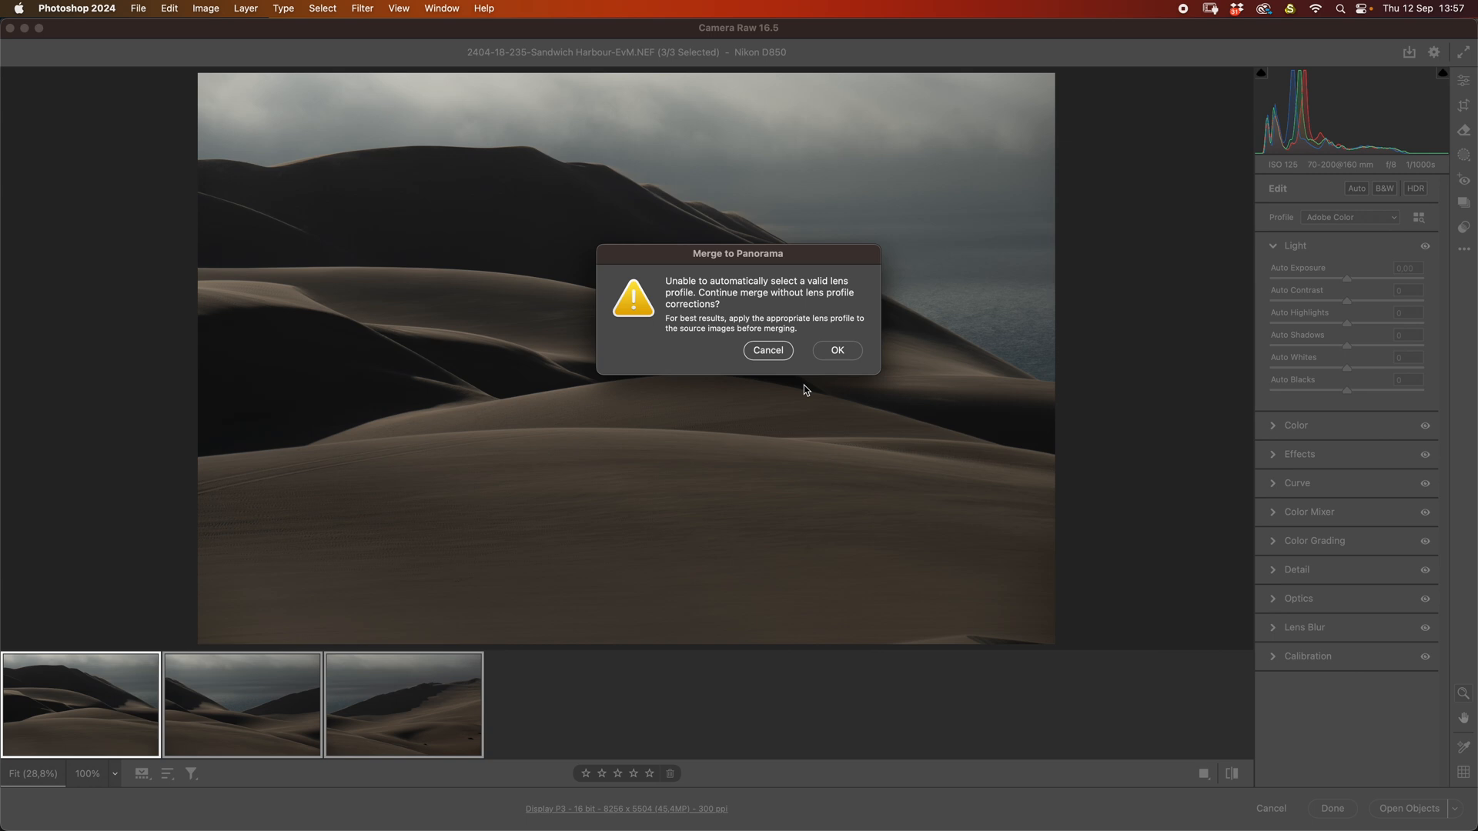
pyautogui.moveTo(974, 402)
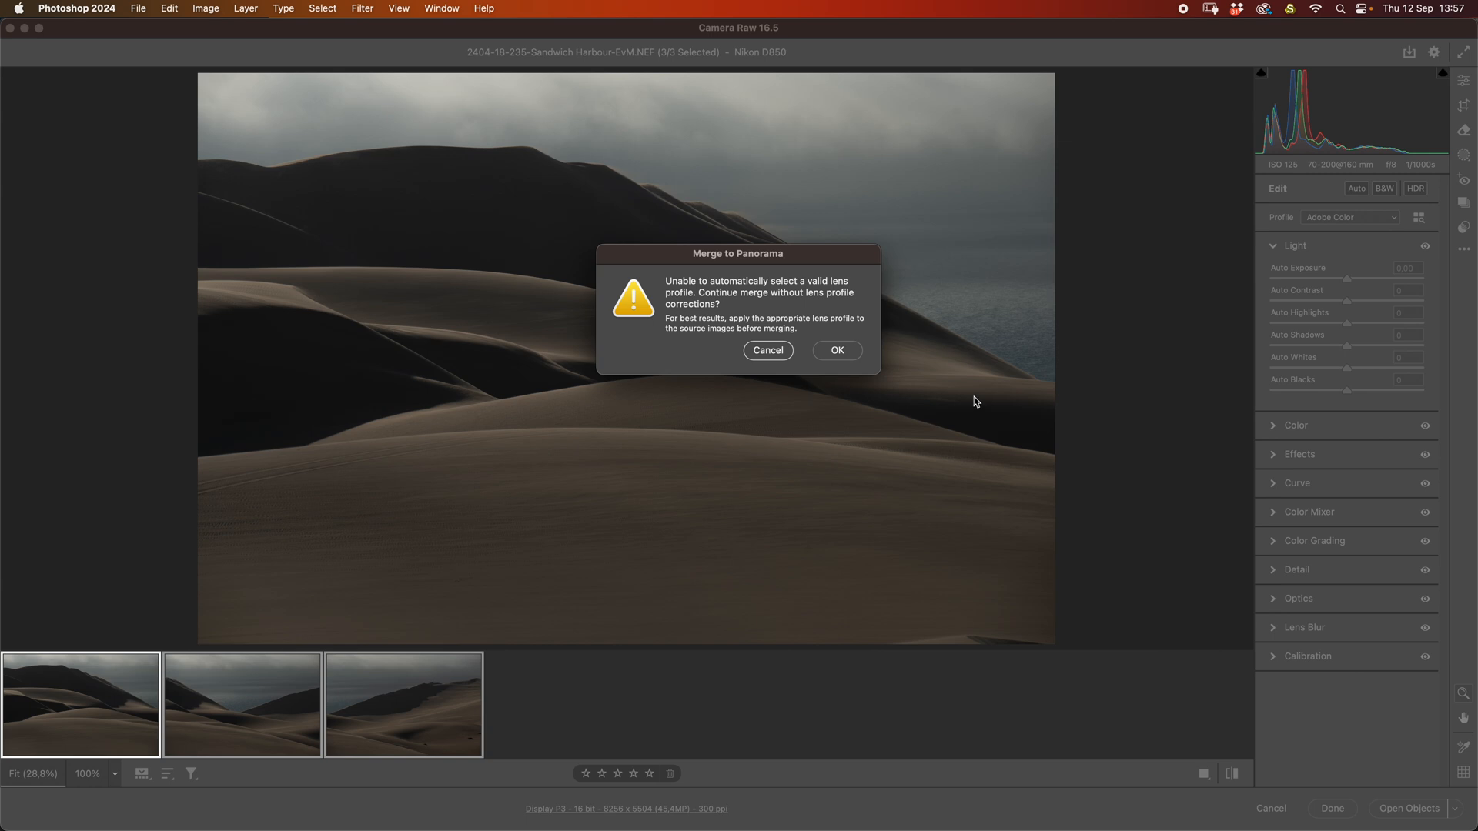
pyautogui.click(837, 350)
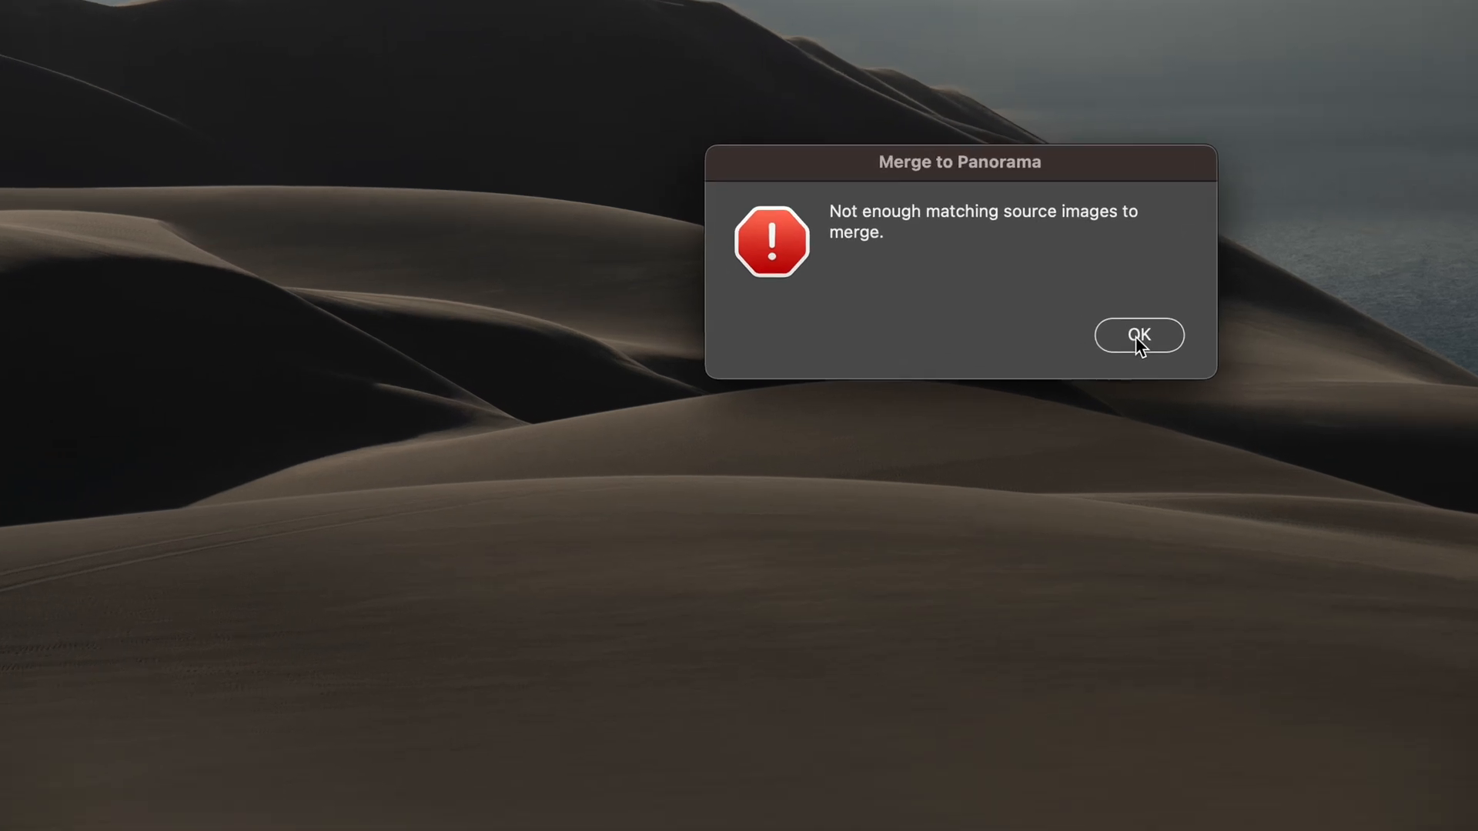
pyautogui.moveTo(1162, 362)
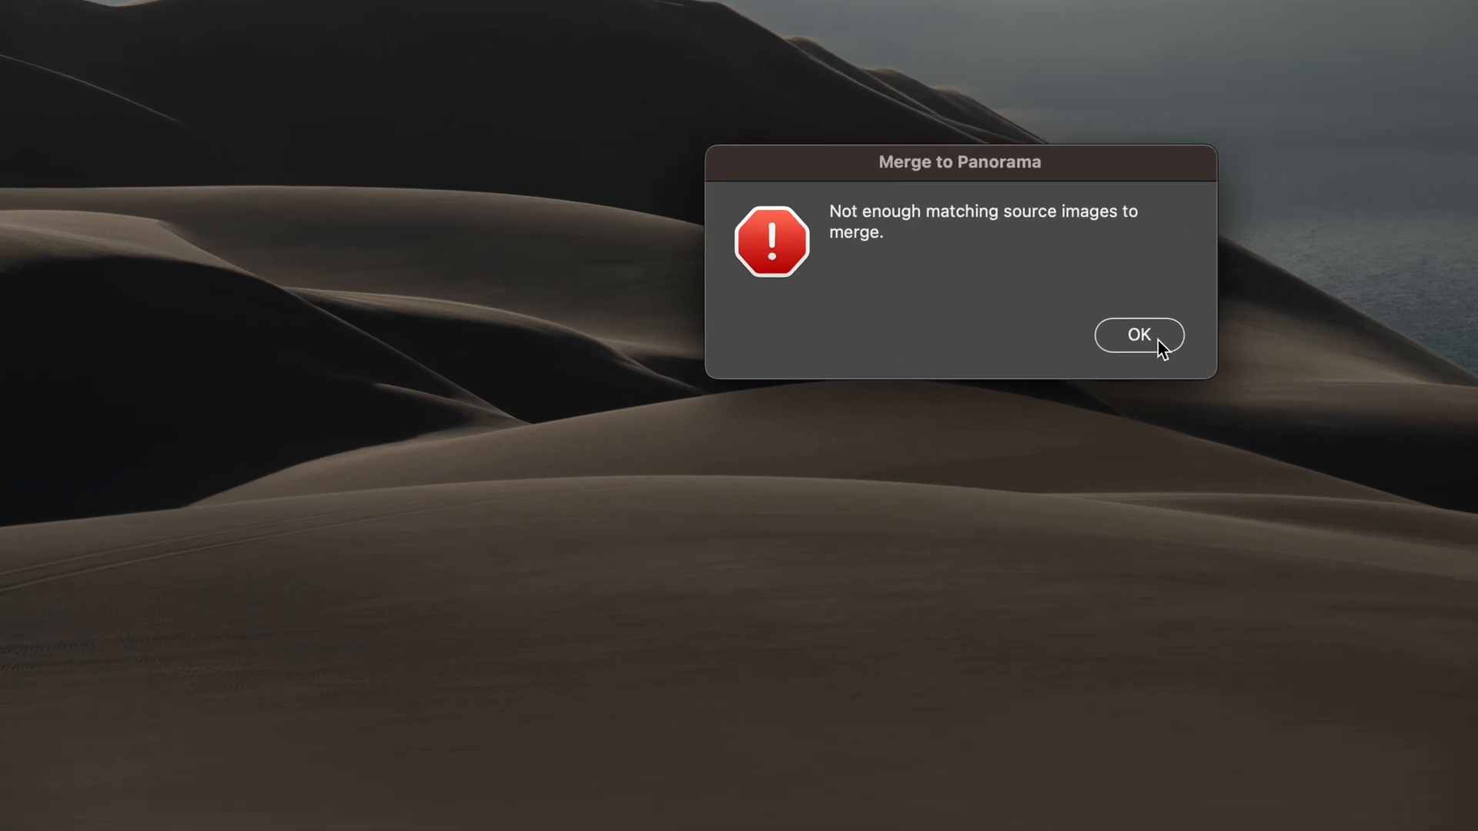
pyautogui.click(1139, 334)
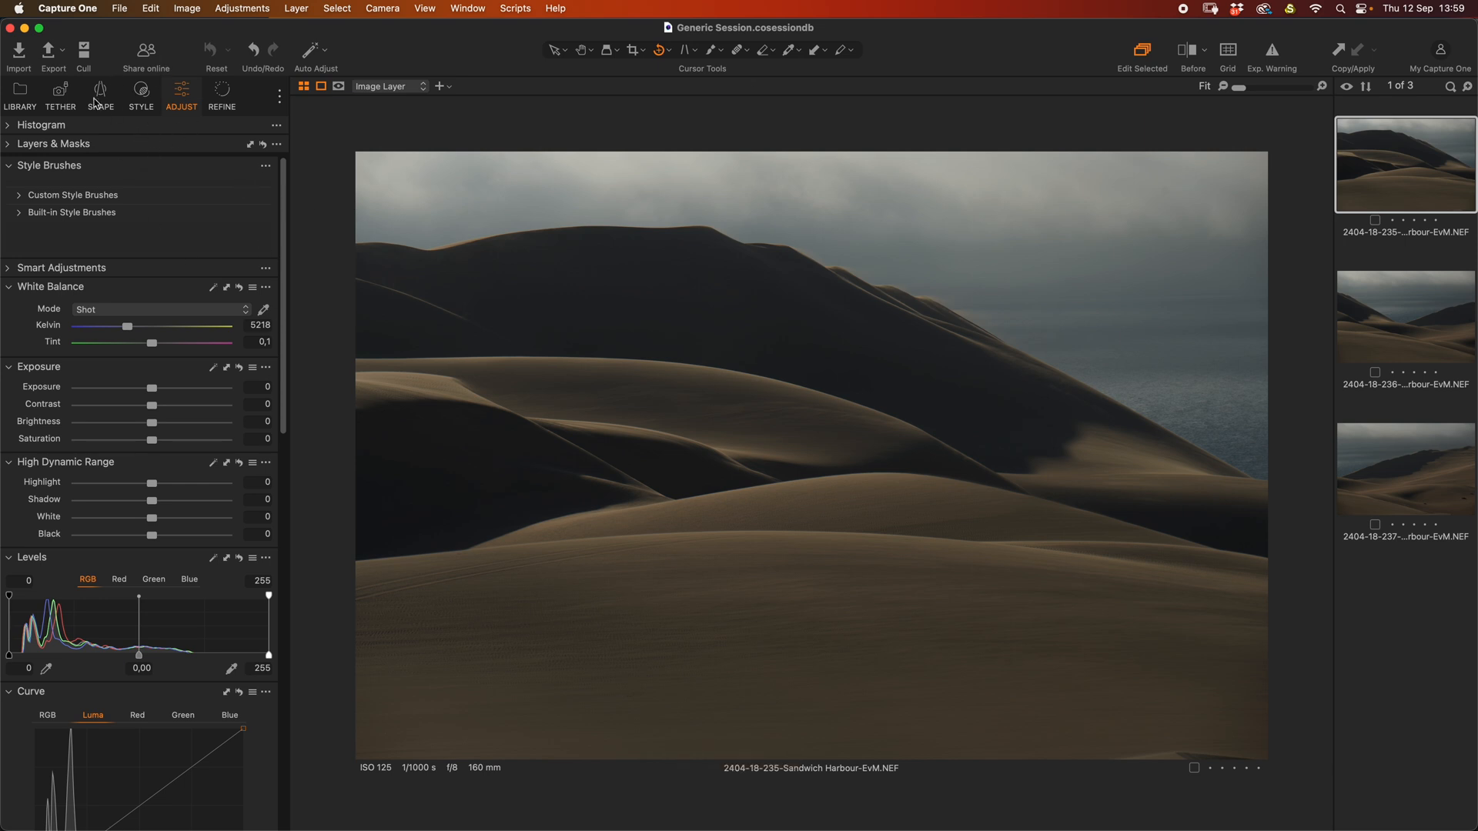
# Step: Increase Light Falloff in the Shape tab's Lens Correction to fix vignetting
pyautogui.click(100, 94)
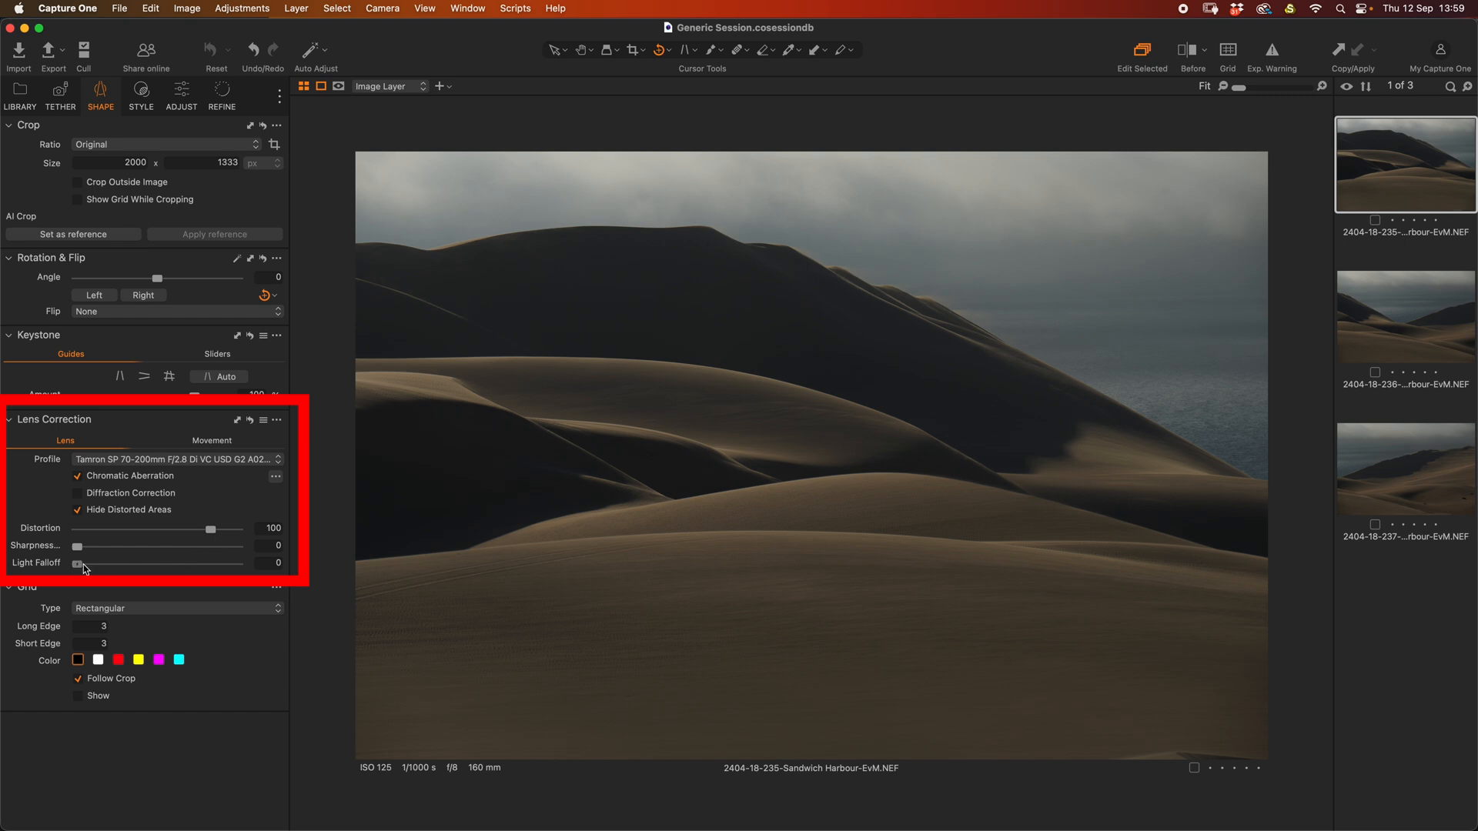
pyautogui.moveTo(80, 563); pyautogui.dragTo(211, 563)
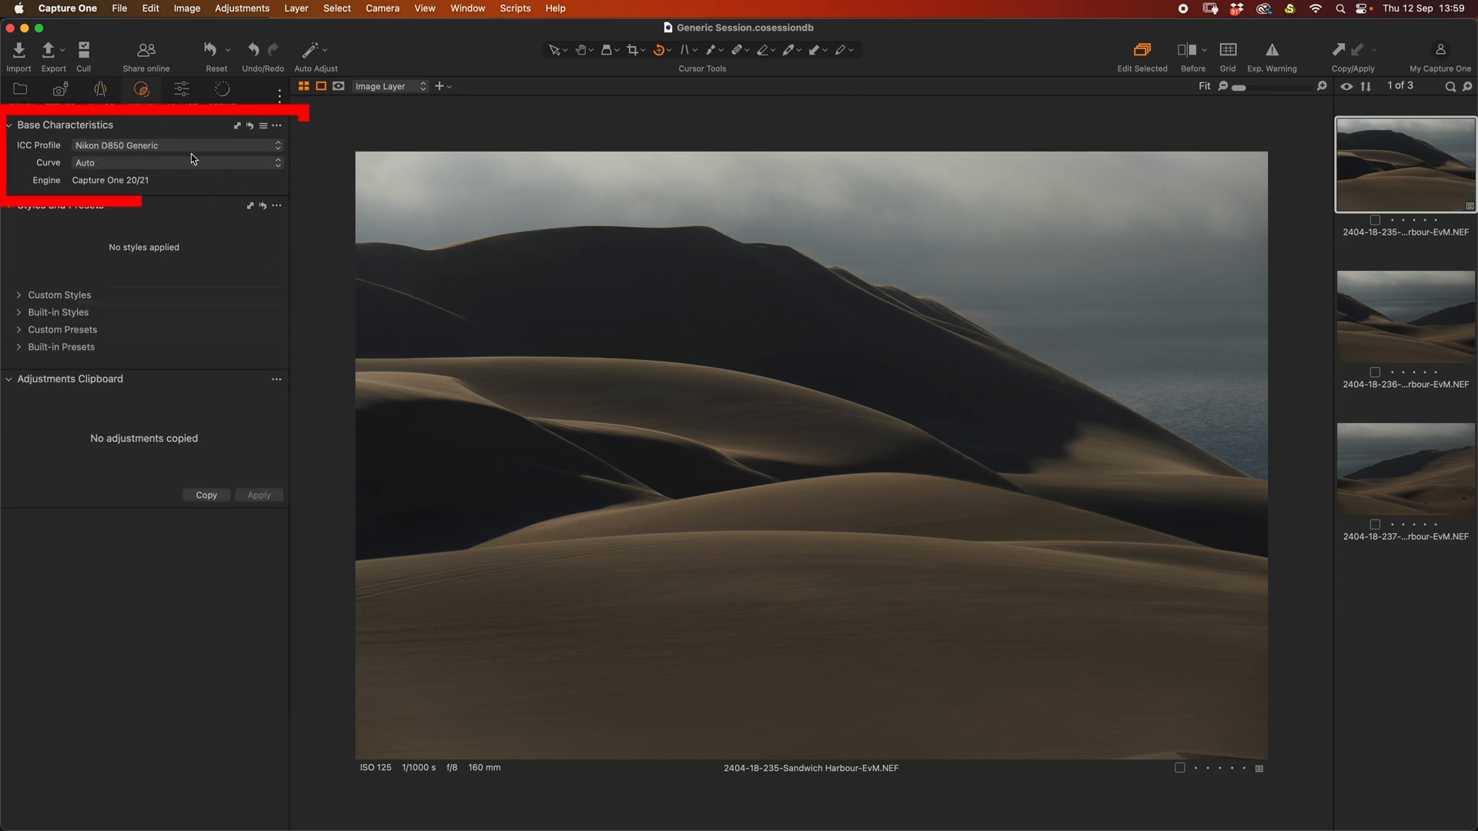
# Step: Set the ICC profile to Nikon D850 ProStandard and the curve to Film Standard
pyautogui.click(176, 145)
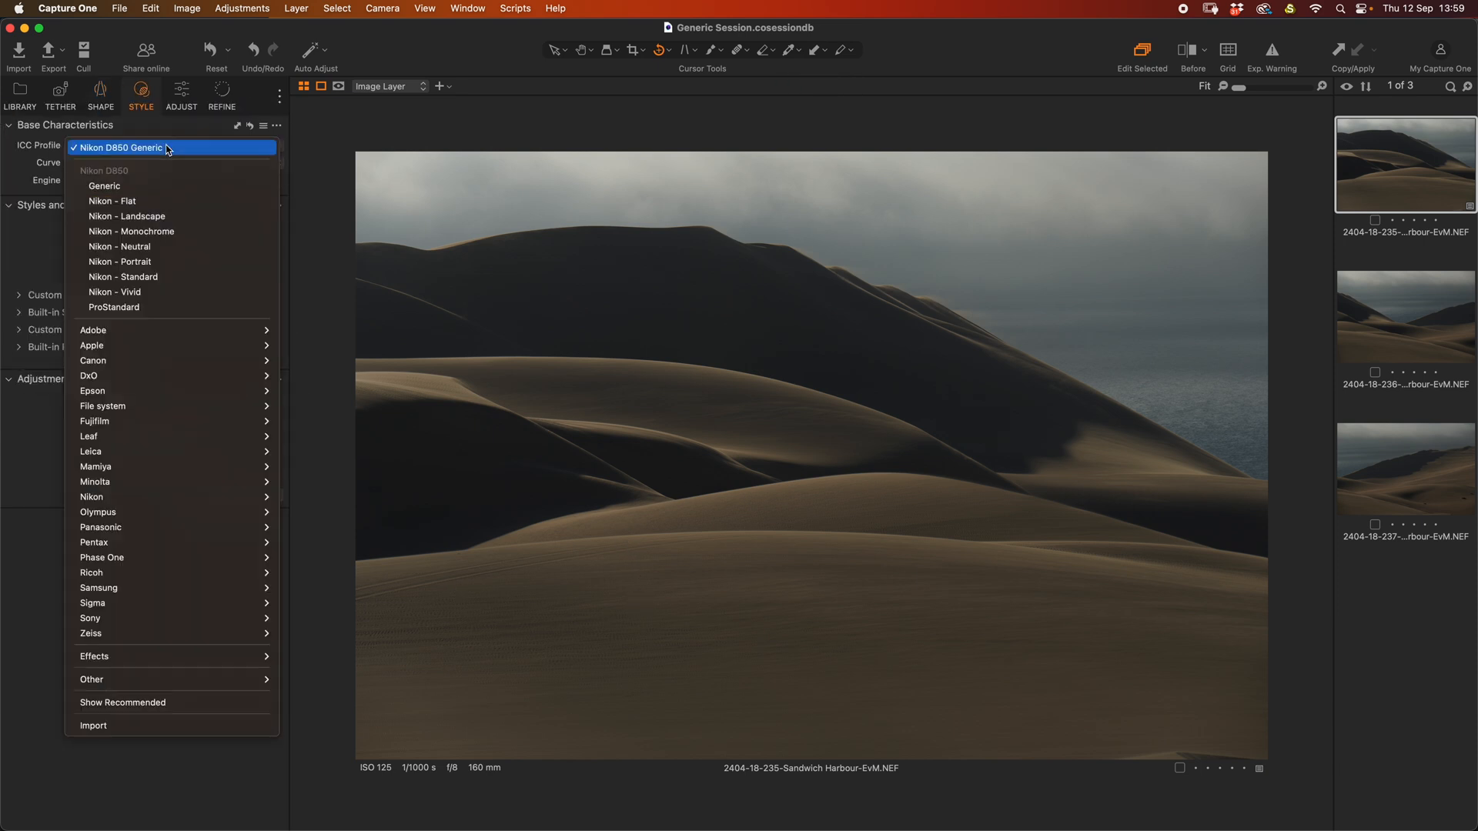
pyautogui.click(113, 307)
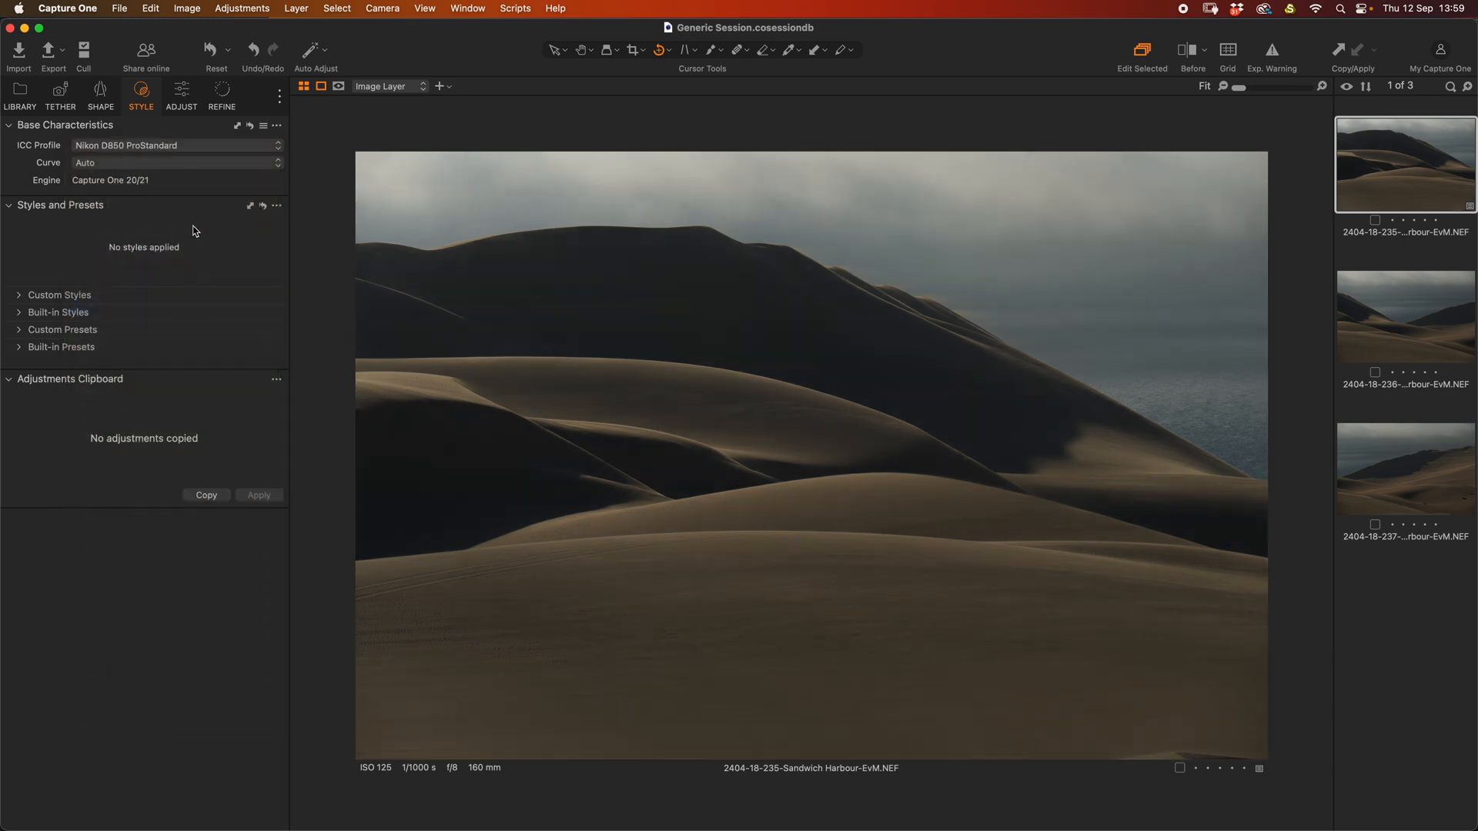
pyautogui.click(176, 163)
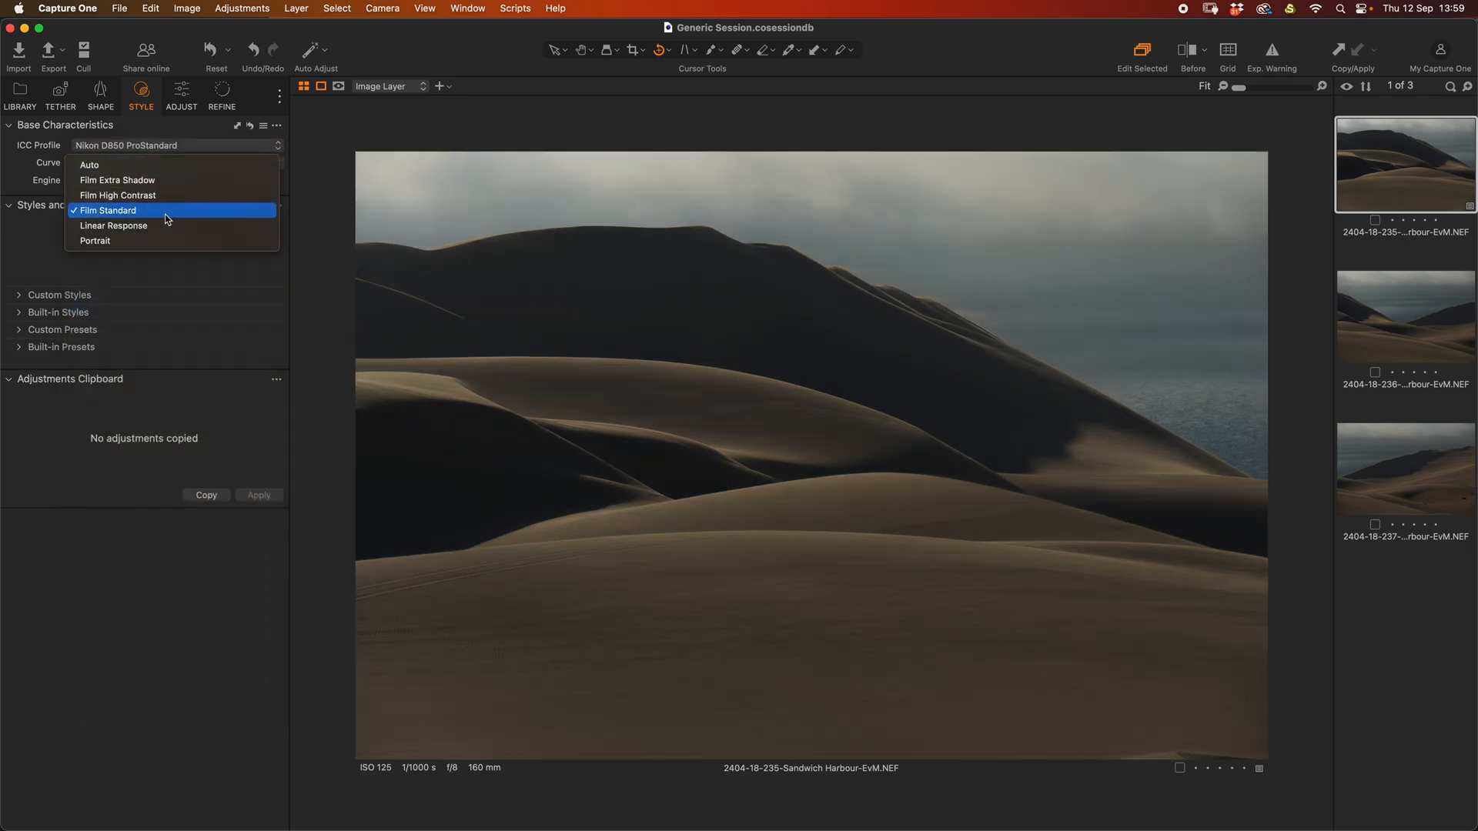
pyautogui.click(108, 210)
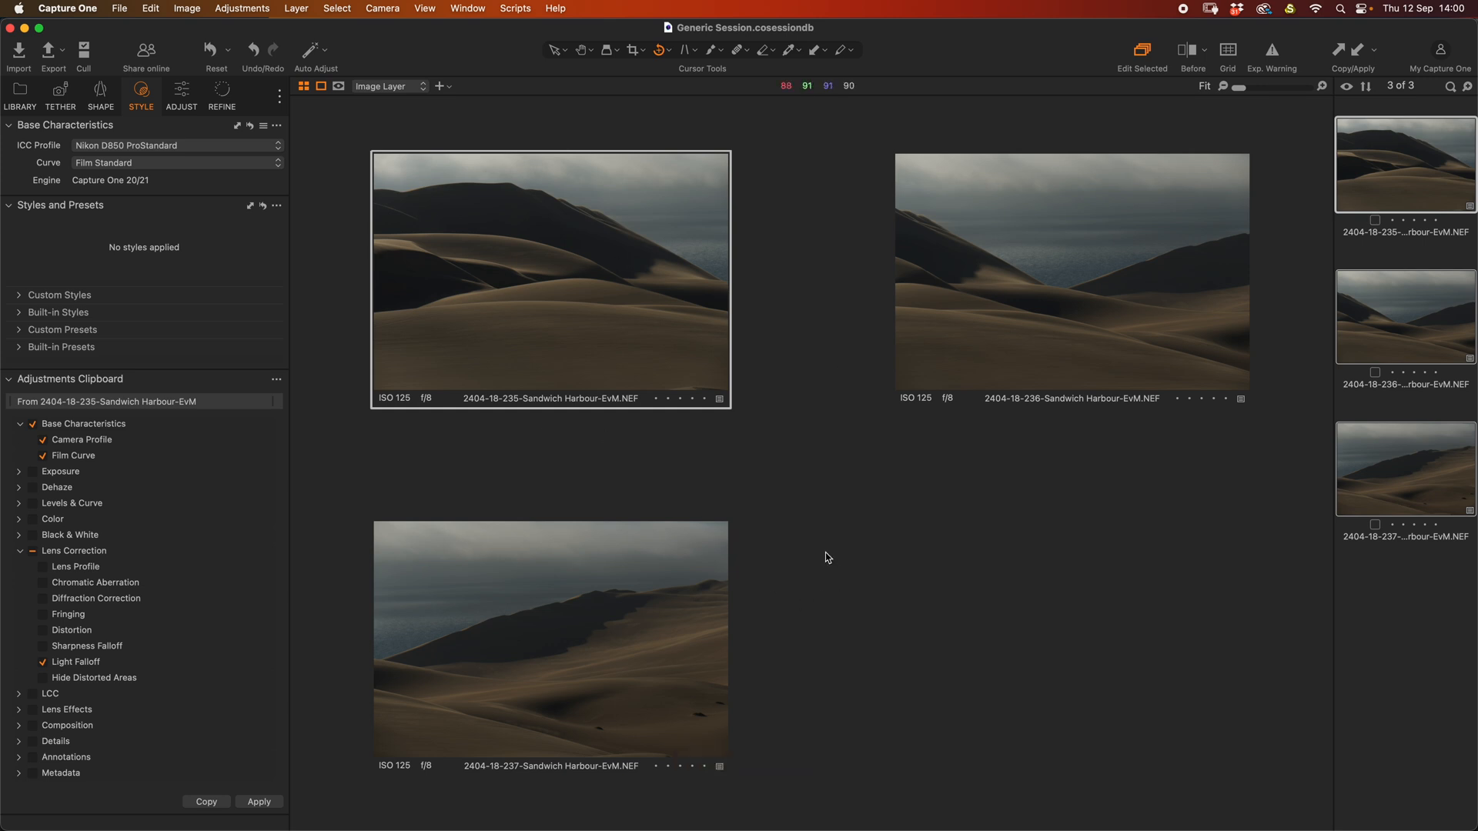
# Step: Edit the three photos in Photoshop using Adobe RGB (1998) output at fixed 100% scale
pyautogui.rightClick(1405, 476)
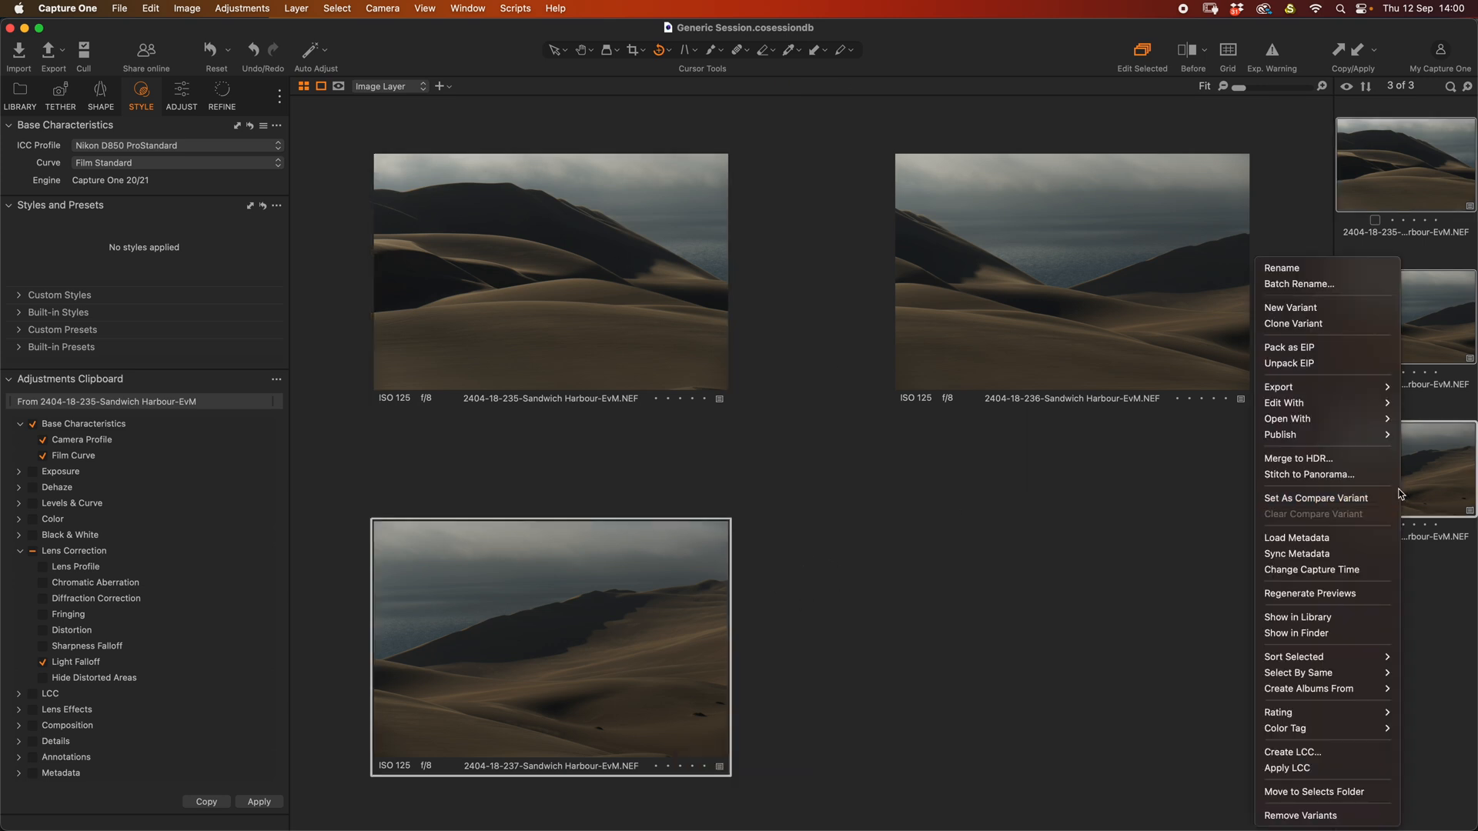
pyautogui.moveTo(1283, 403)
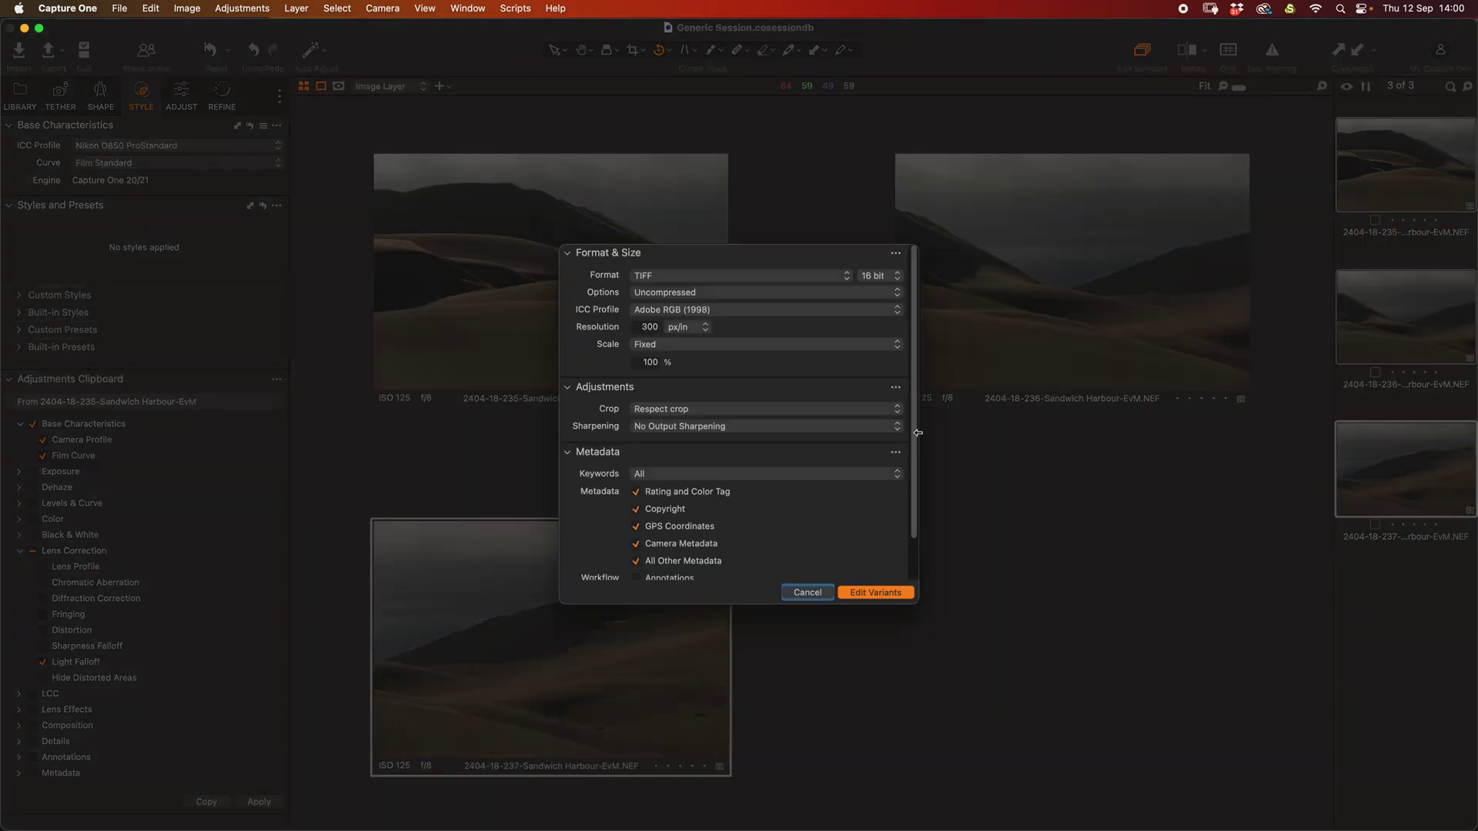
pyautogui.moveTo(691, 284)
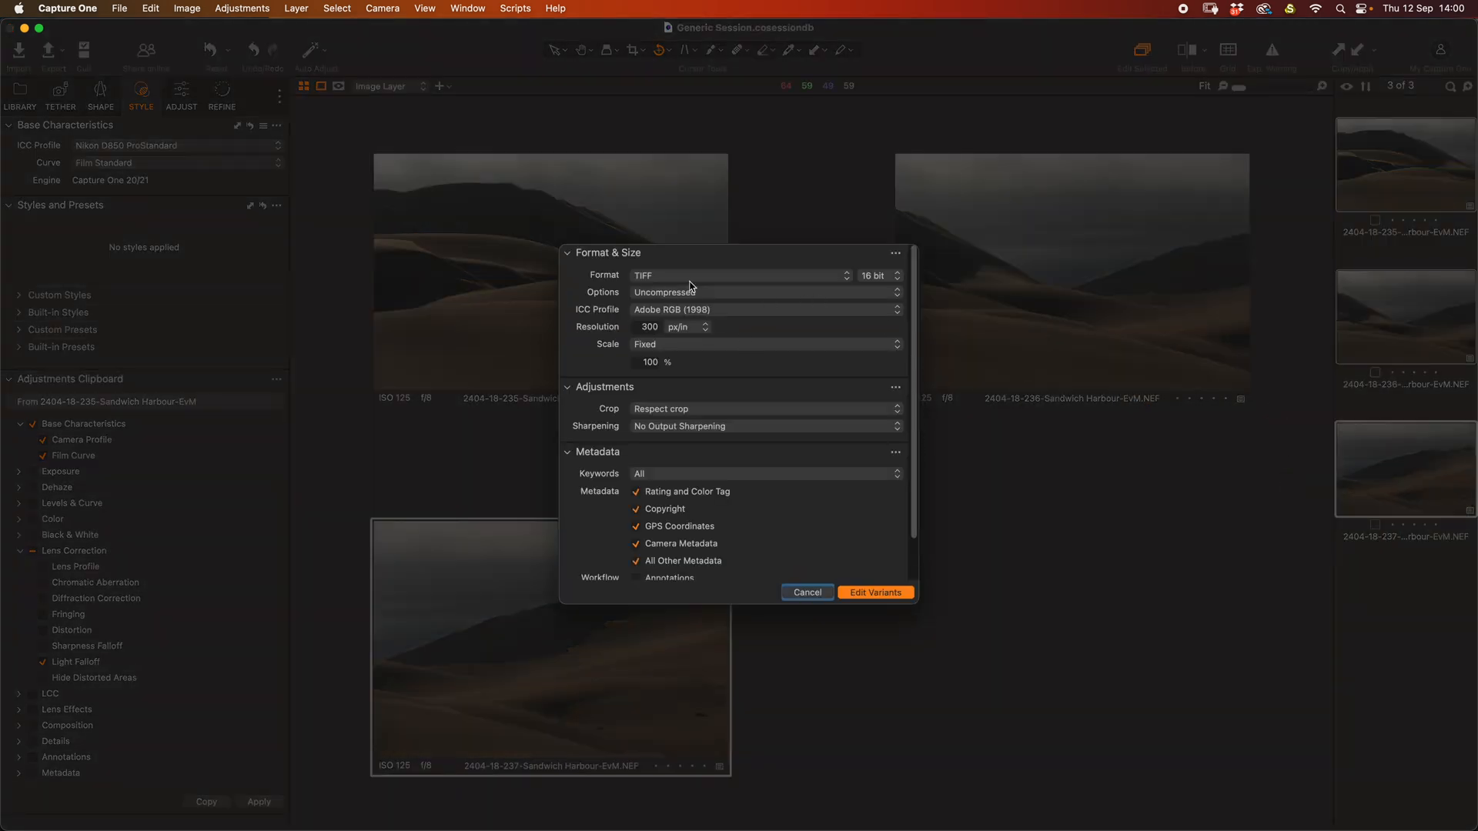
pyautogui.click(763, 310)
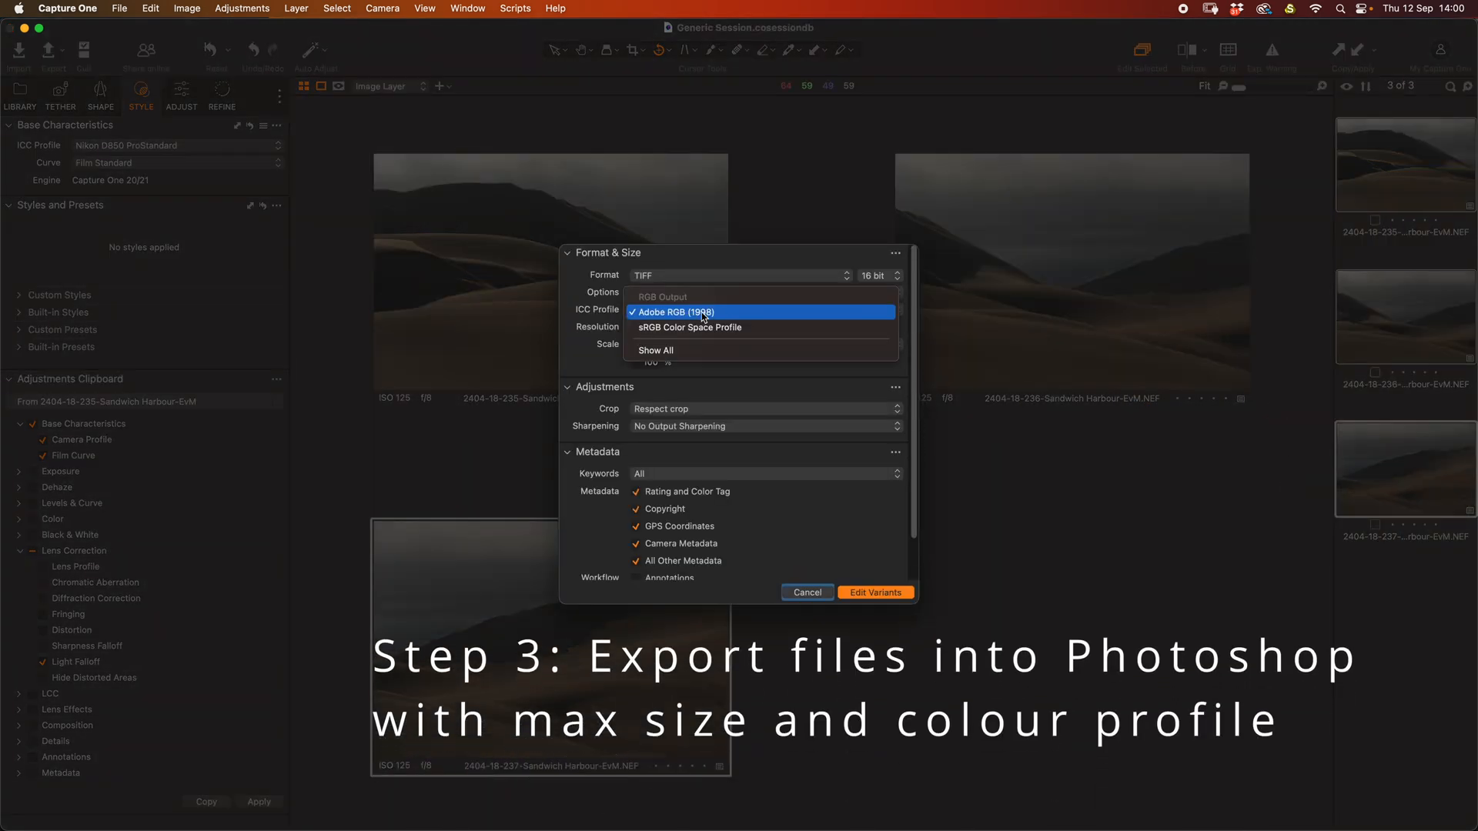
pyautogui.click(704, 313)
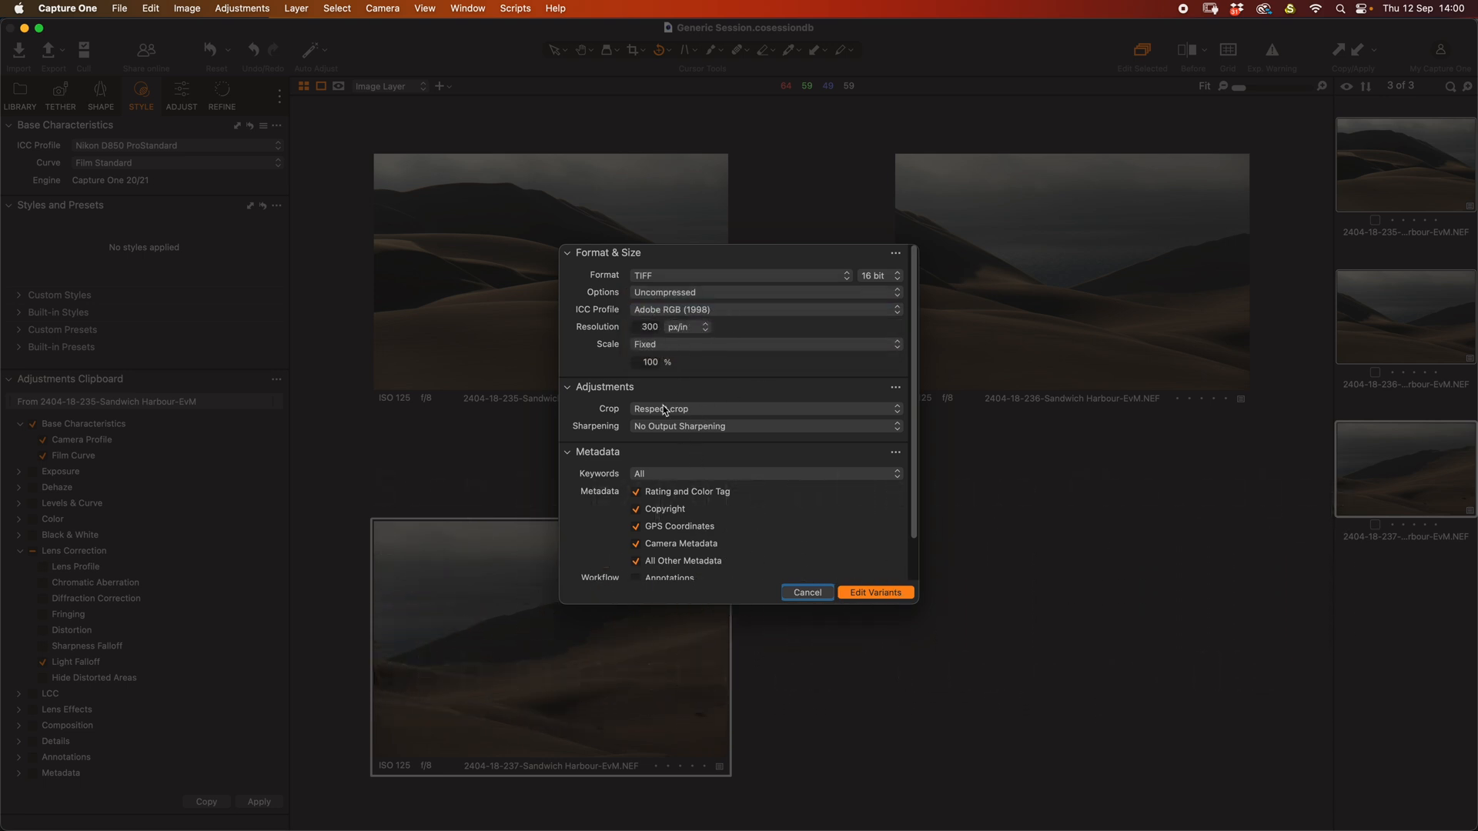
pyautogui.click(763, 344)
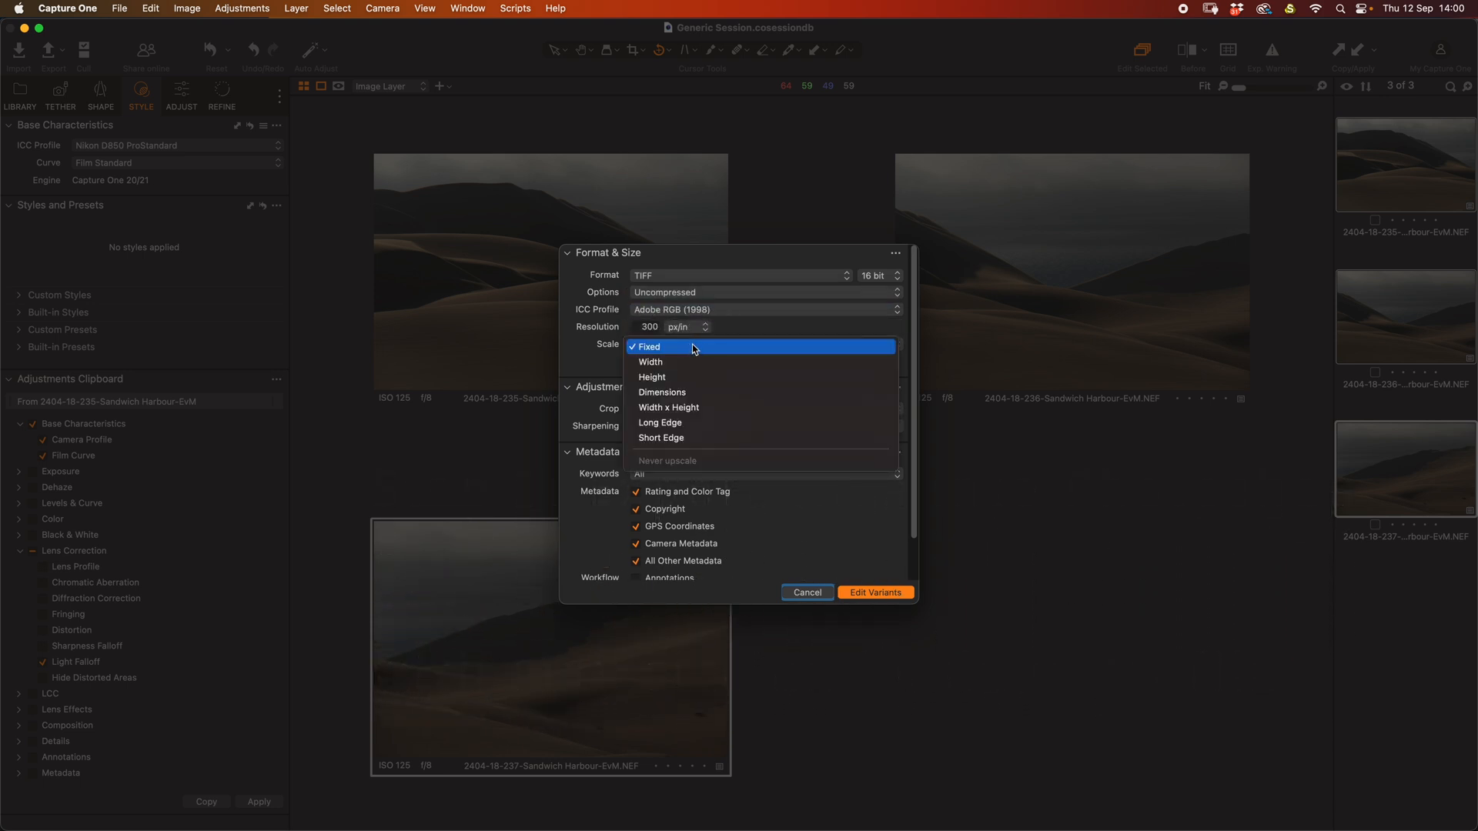
pyautogui.click(648, 347)
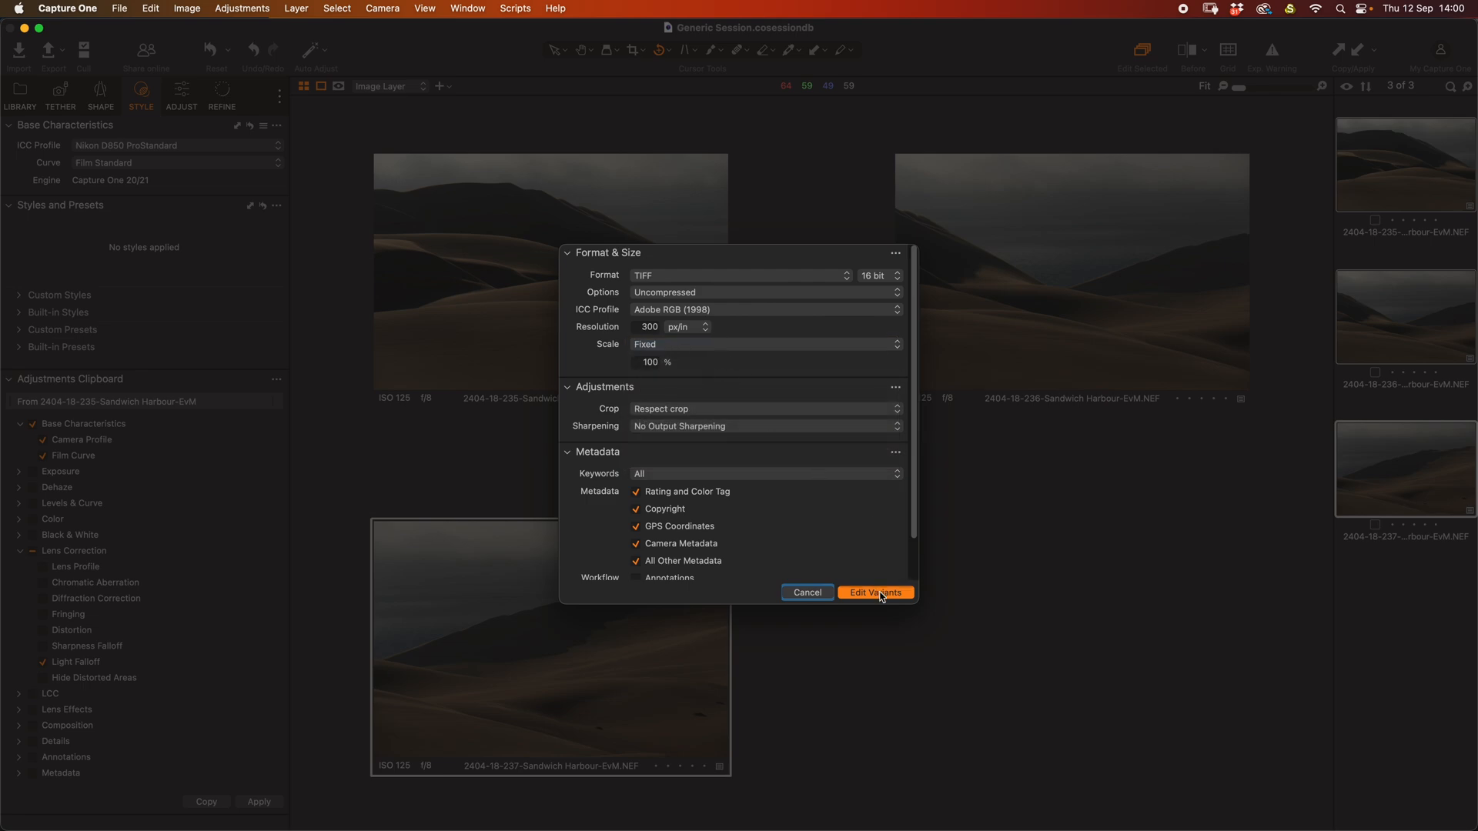
pyautogui.click(875, 592)
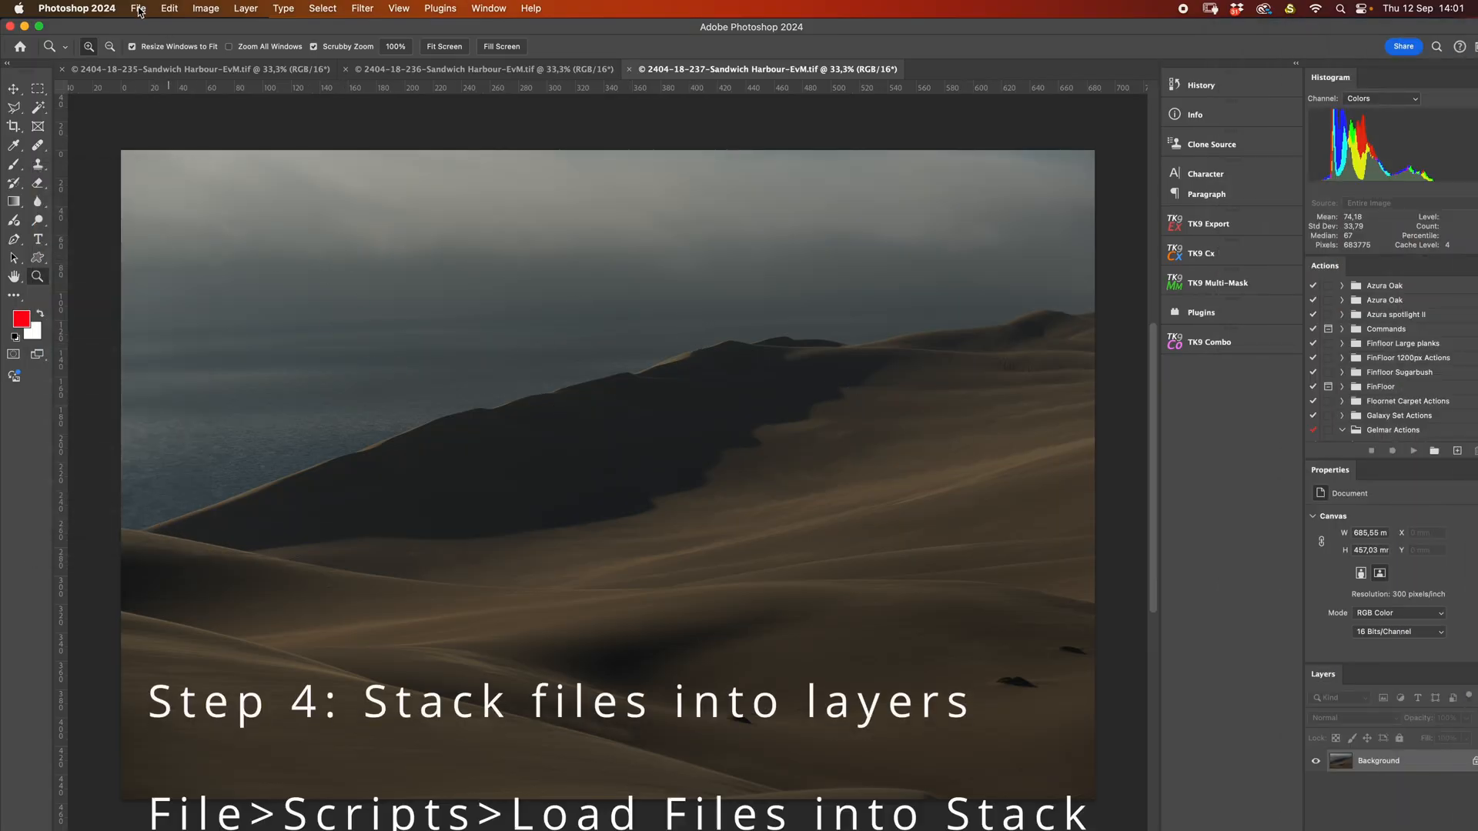
# Step: Stack the three open dune TIFFs as layers via Load Files into Stack
pyautogui.click(137, 9)
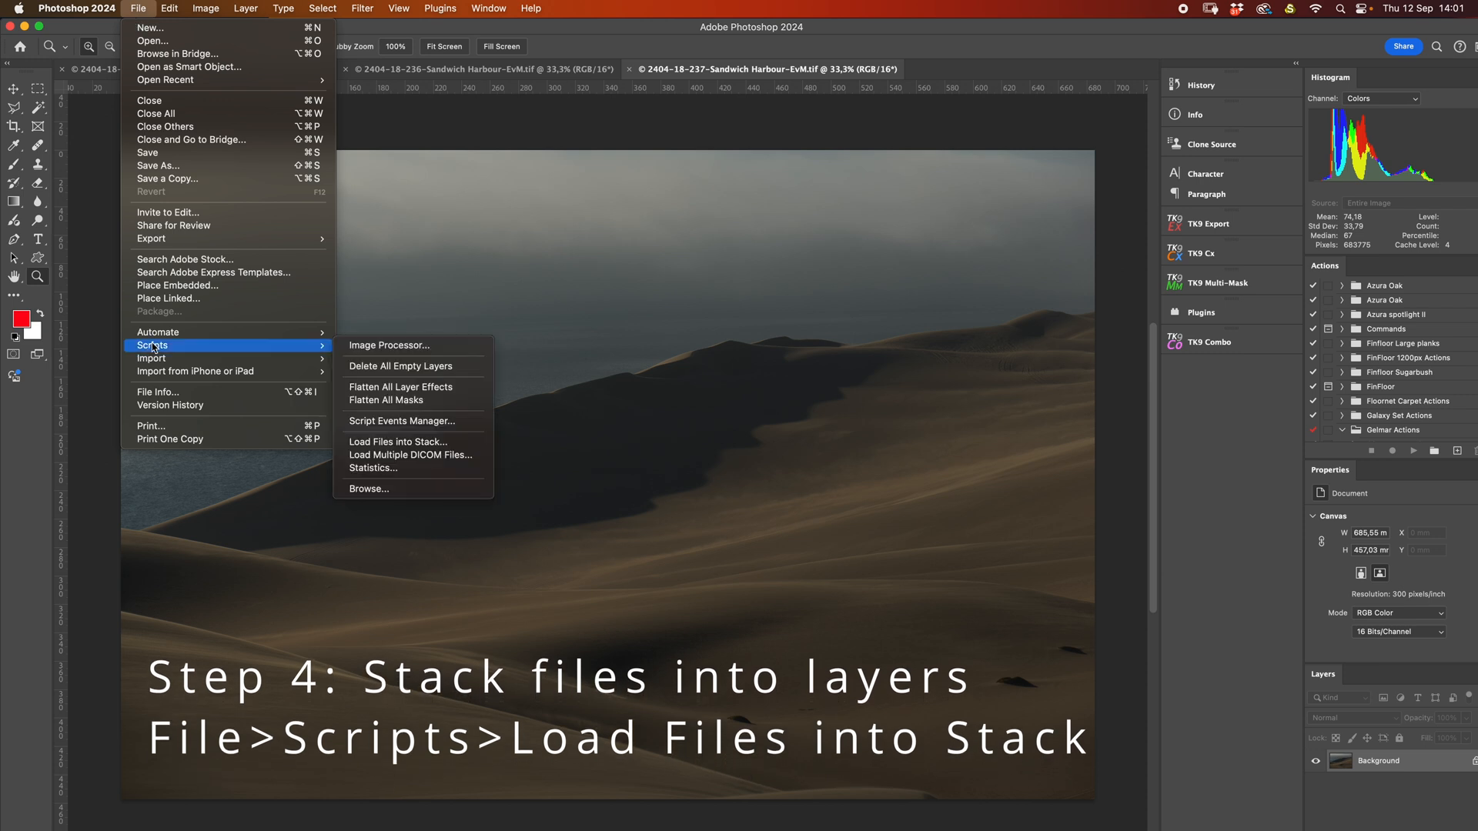
pyautogui.moveTo(397, 442)
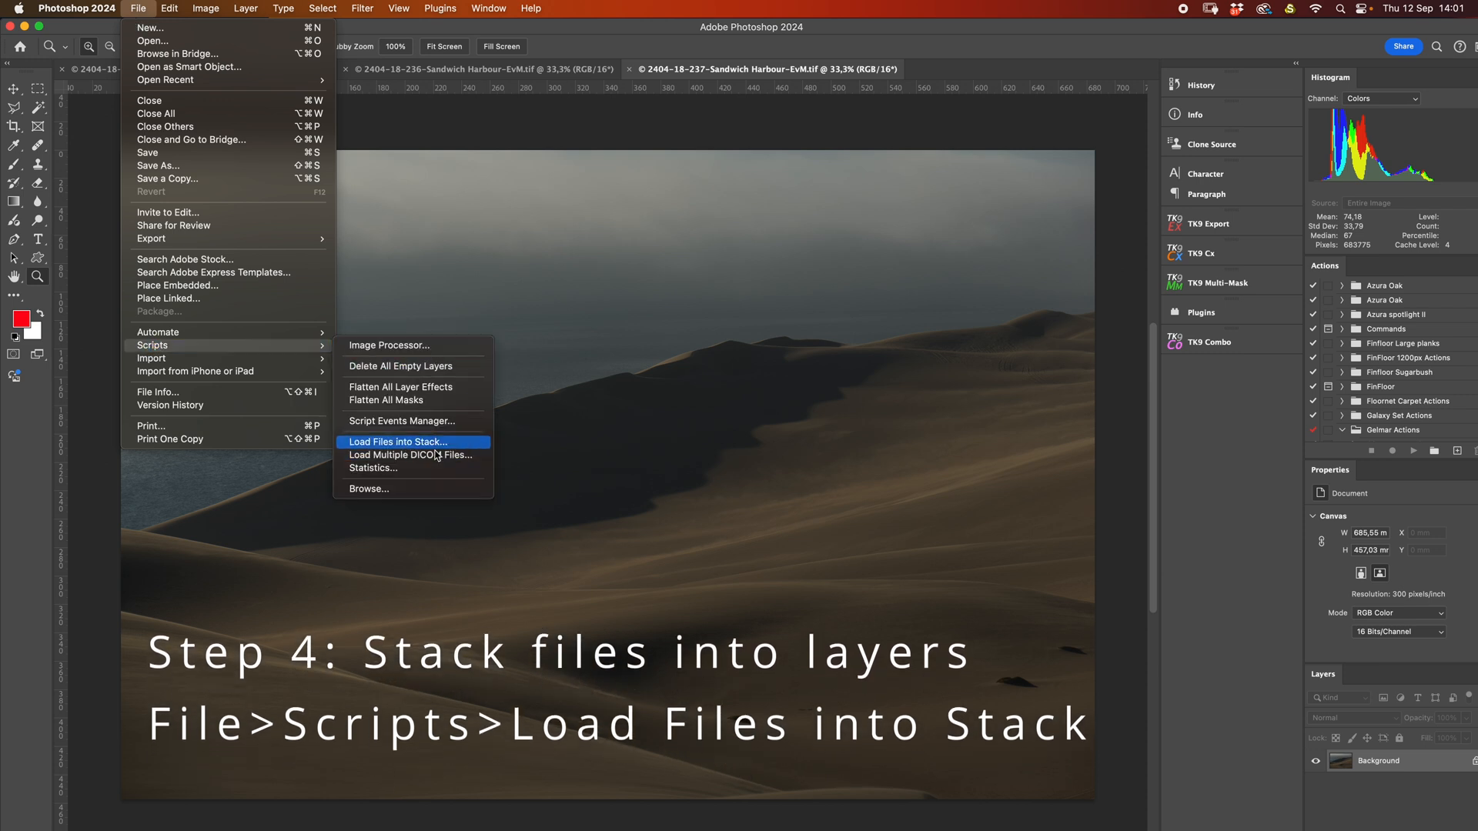
pyautogui.click(398, 442)
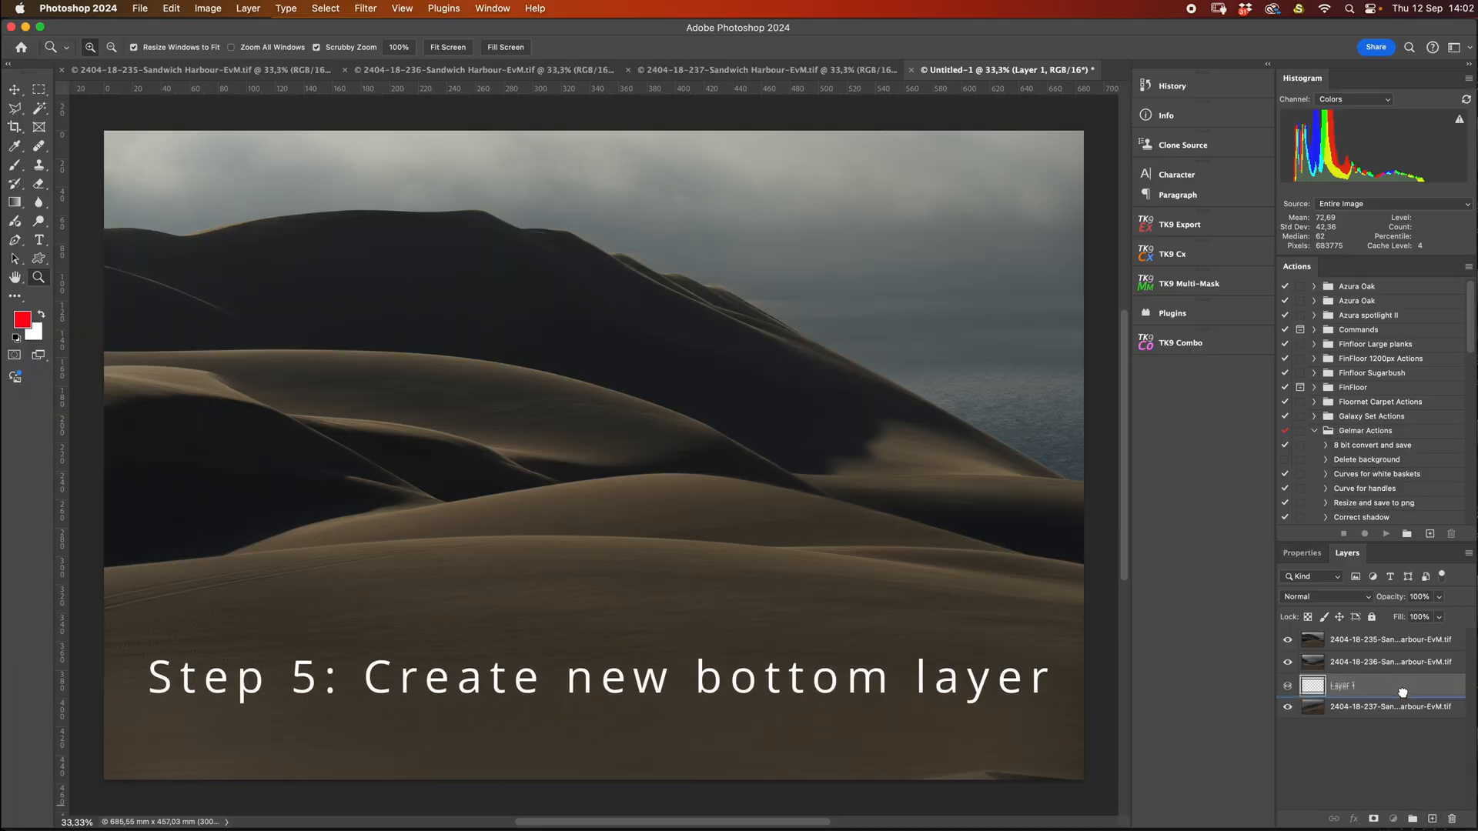
# Step: Move the blank layer to the bottom and widen the canvas to 250 percent
pyautogui.moveTo(1348, 685); pyautogui.dragTo(1348, 706)
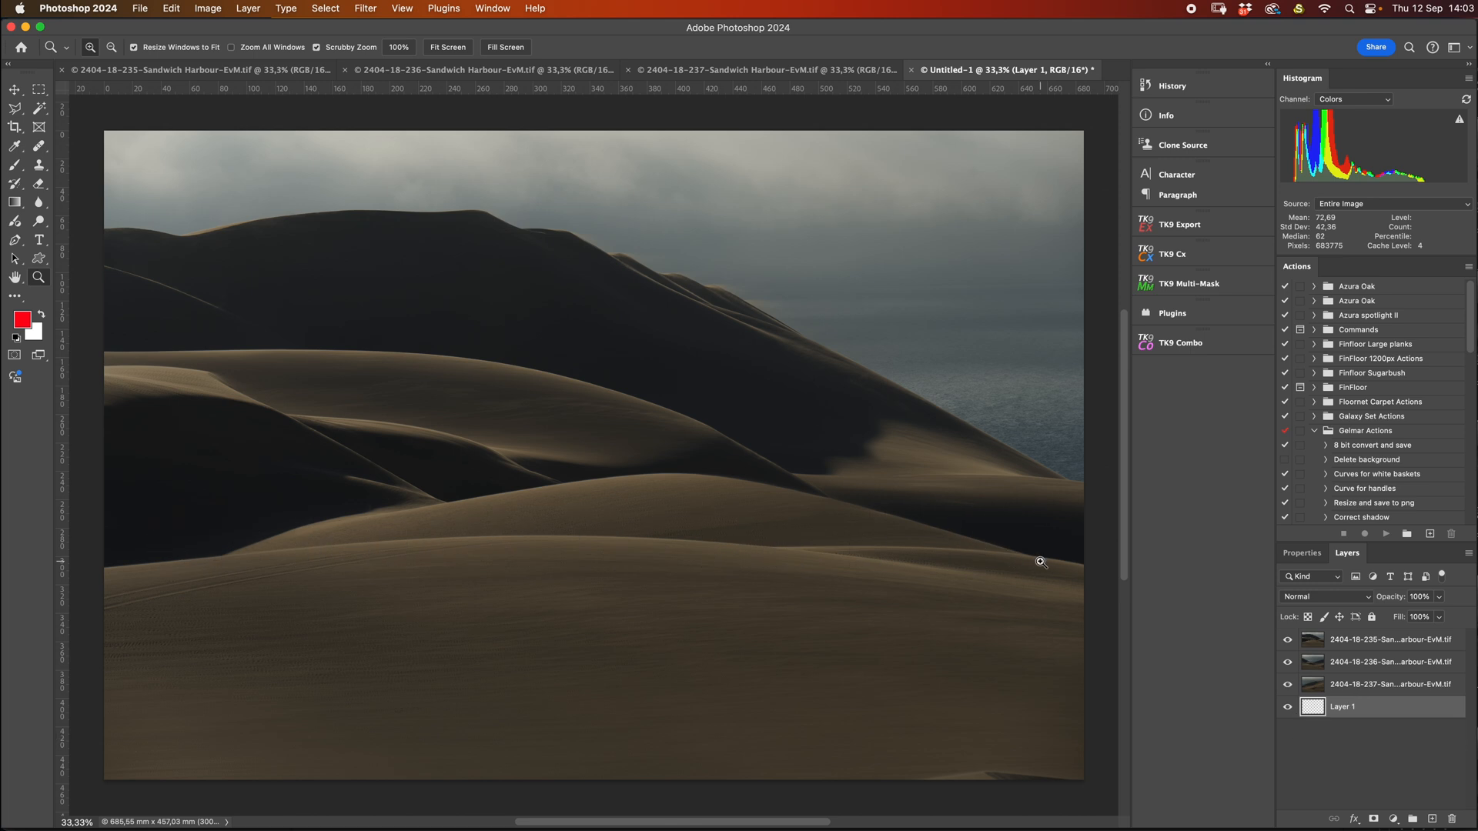
pyautogui.press('Cmd+Opt+C')
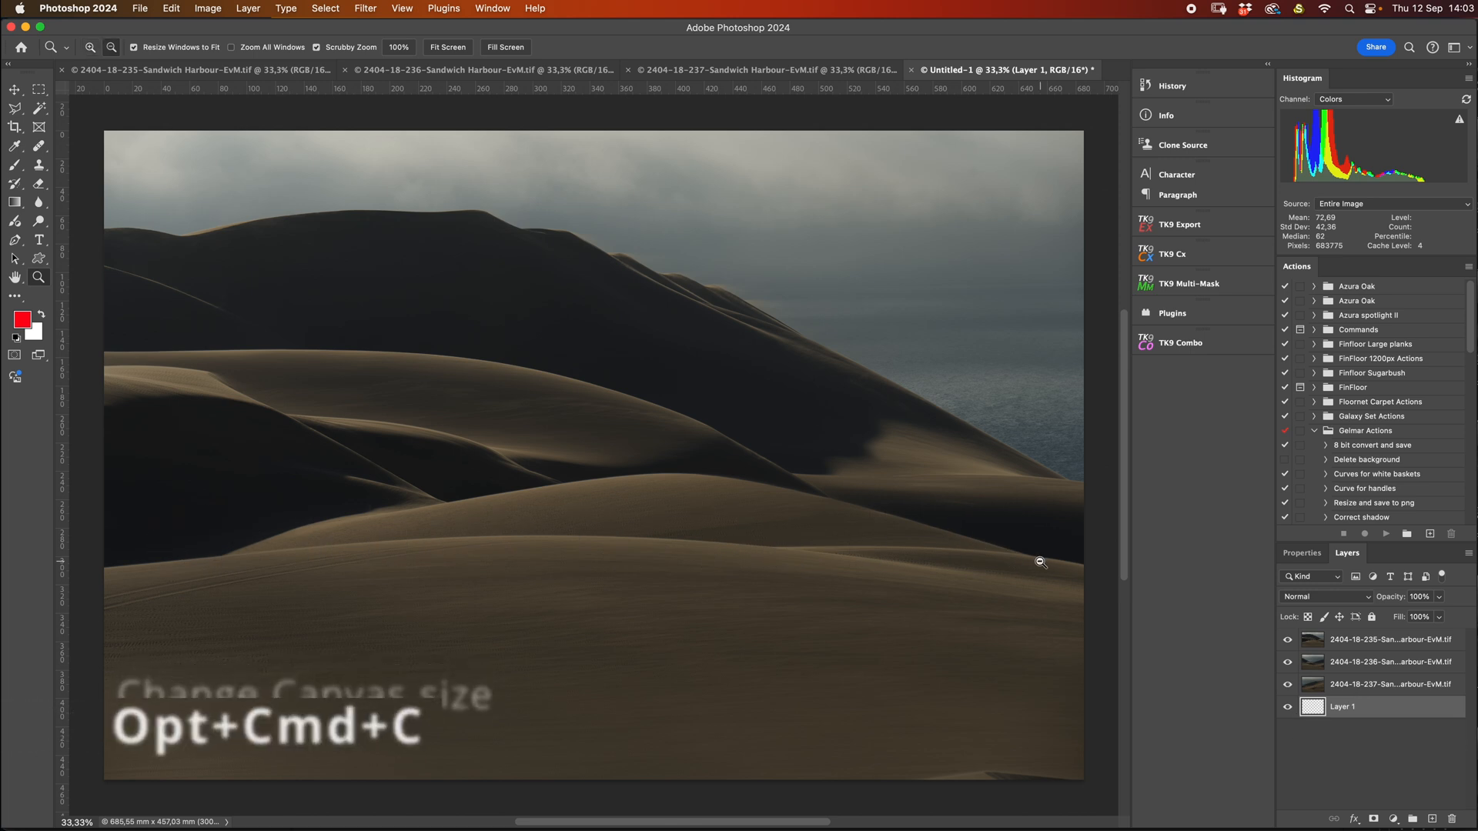
pyautogui.click(980, 495)
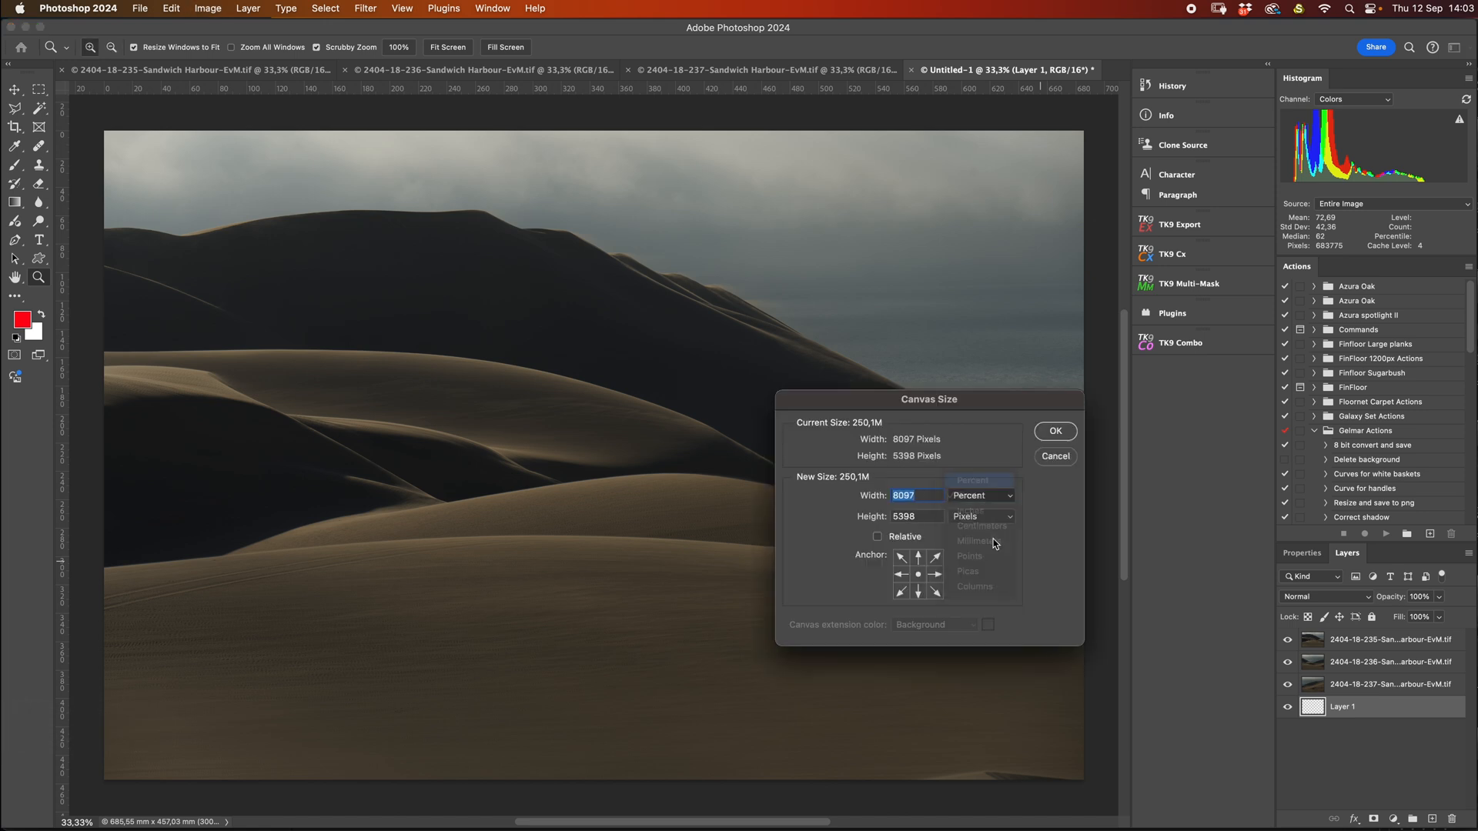
pyautogui.click(978, 480)
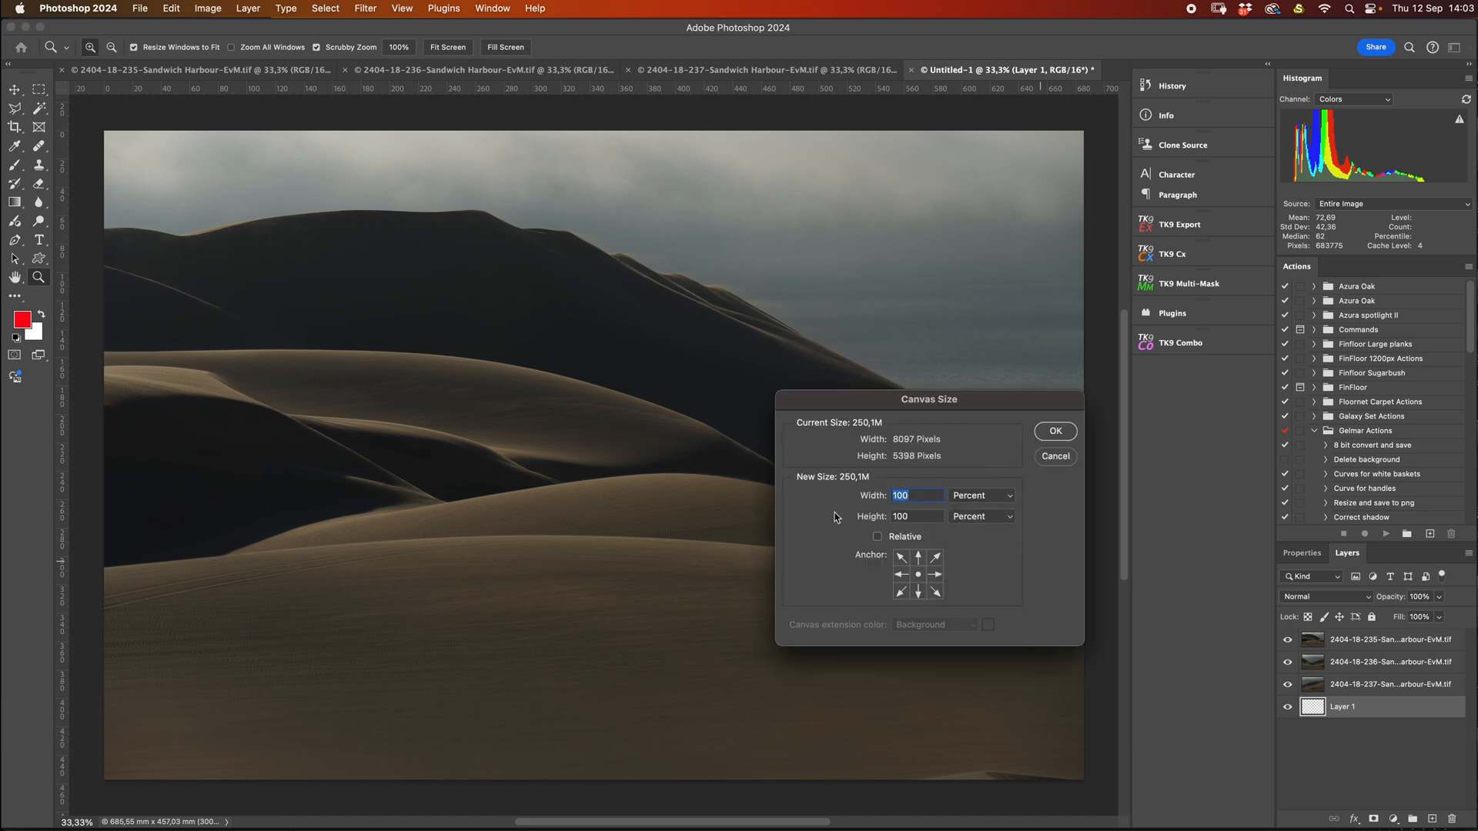
pyautogui.write('2')
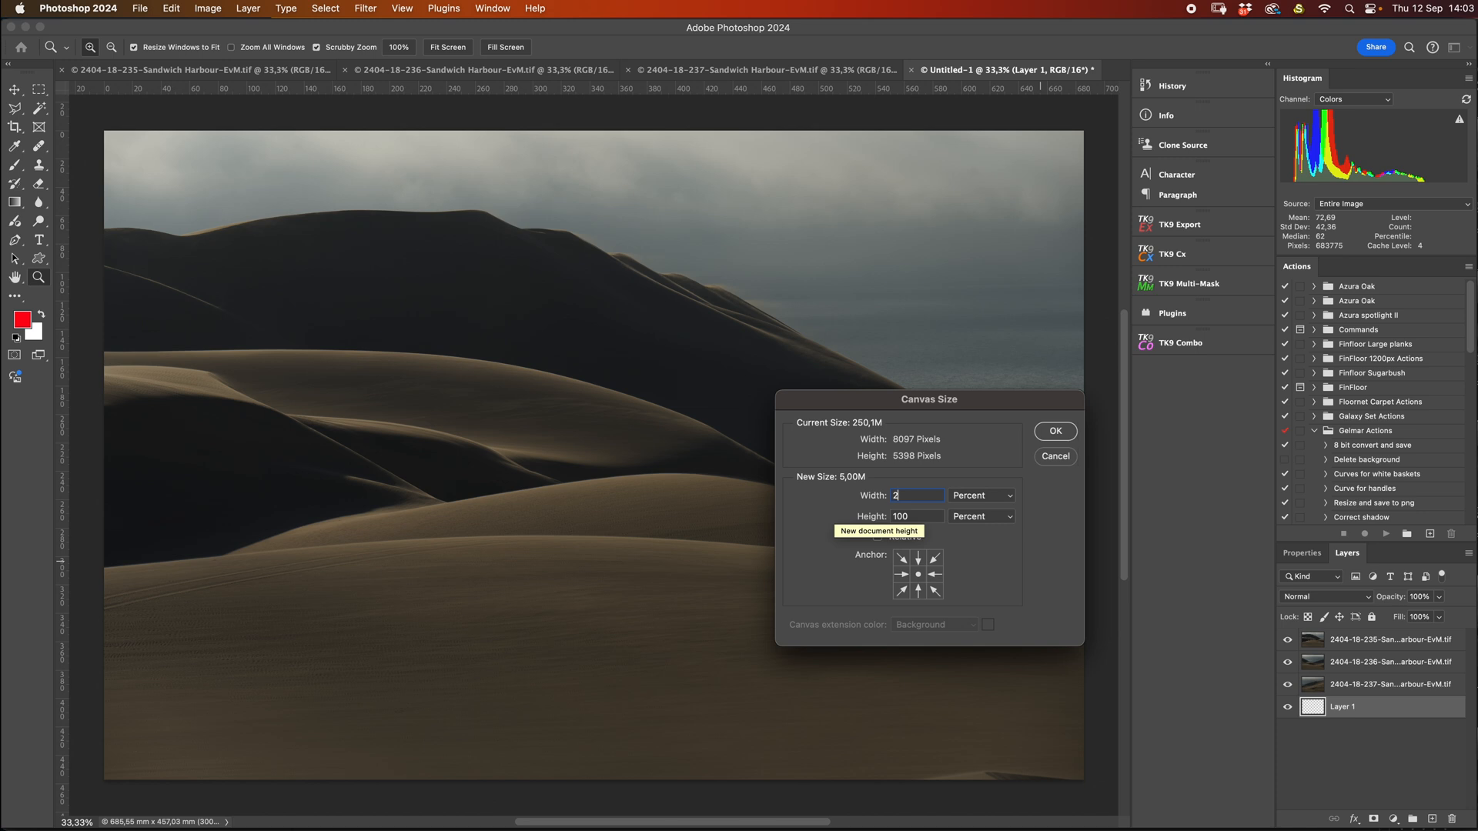
pyautogui.write('250')
pyautogui.click(916, 515)
pyautogui.write('1')
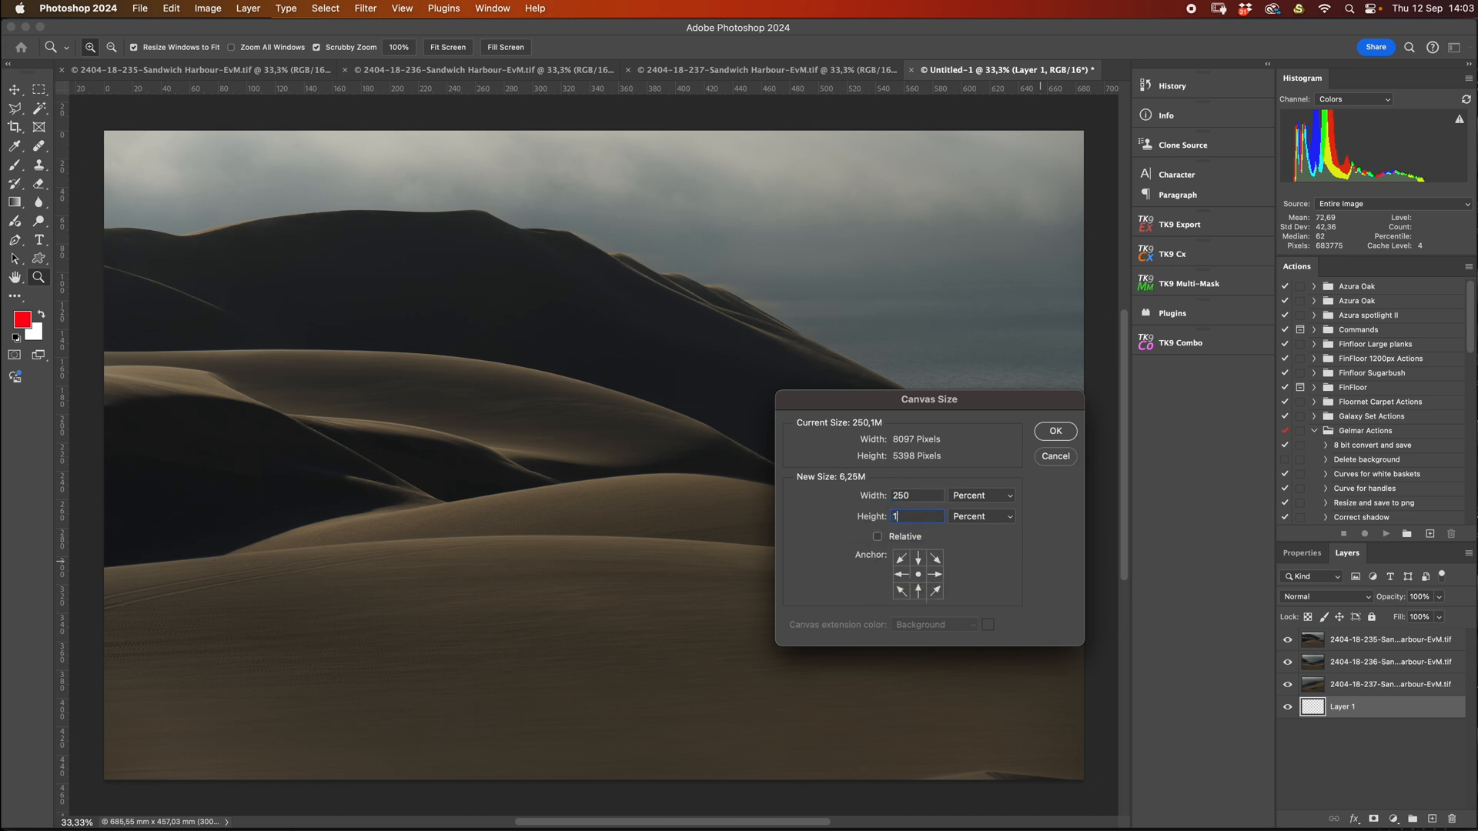
pyautogui.click(1055, 431)
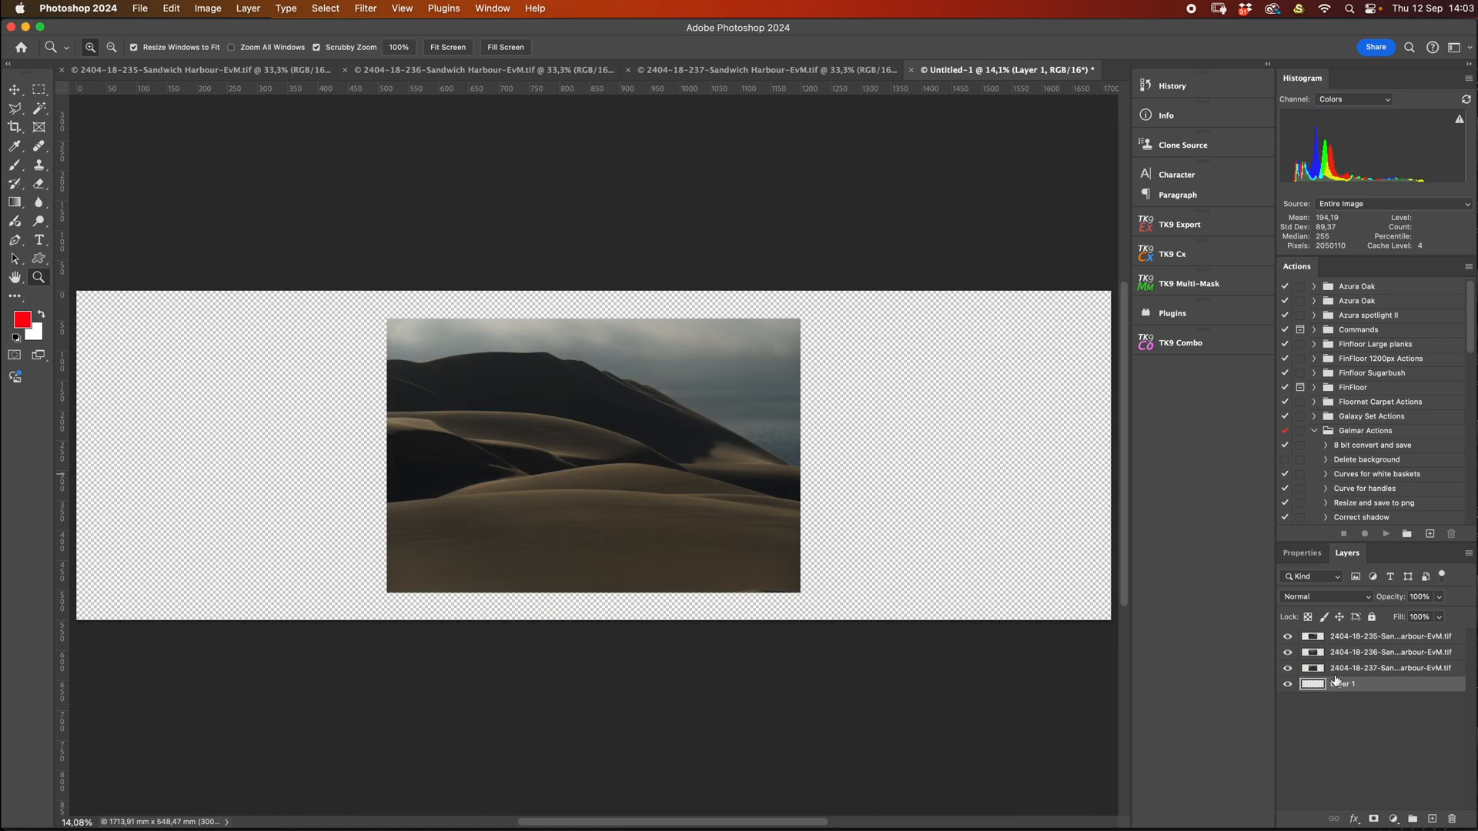
# Step: Drag each photo layer with the Move tool so the left, middle and right overlaps match
pyautogui.click(1389, 637)
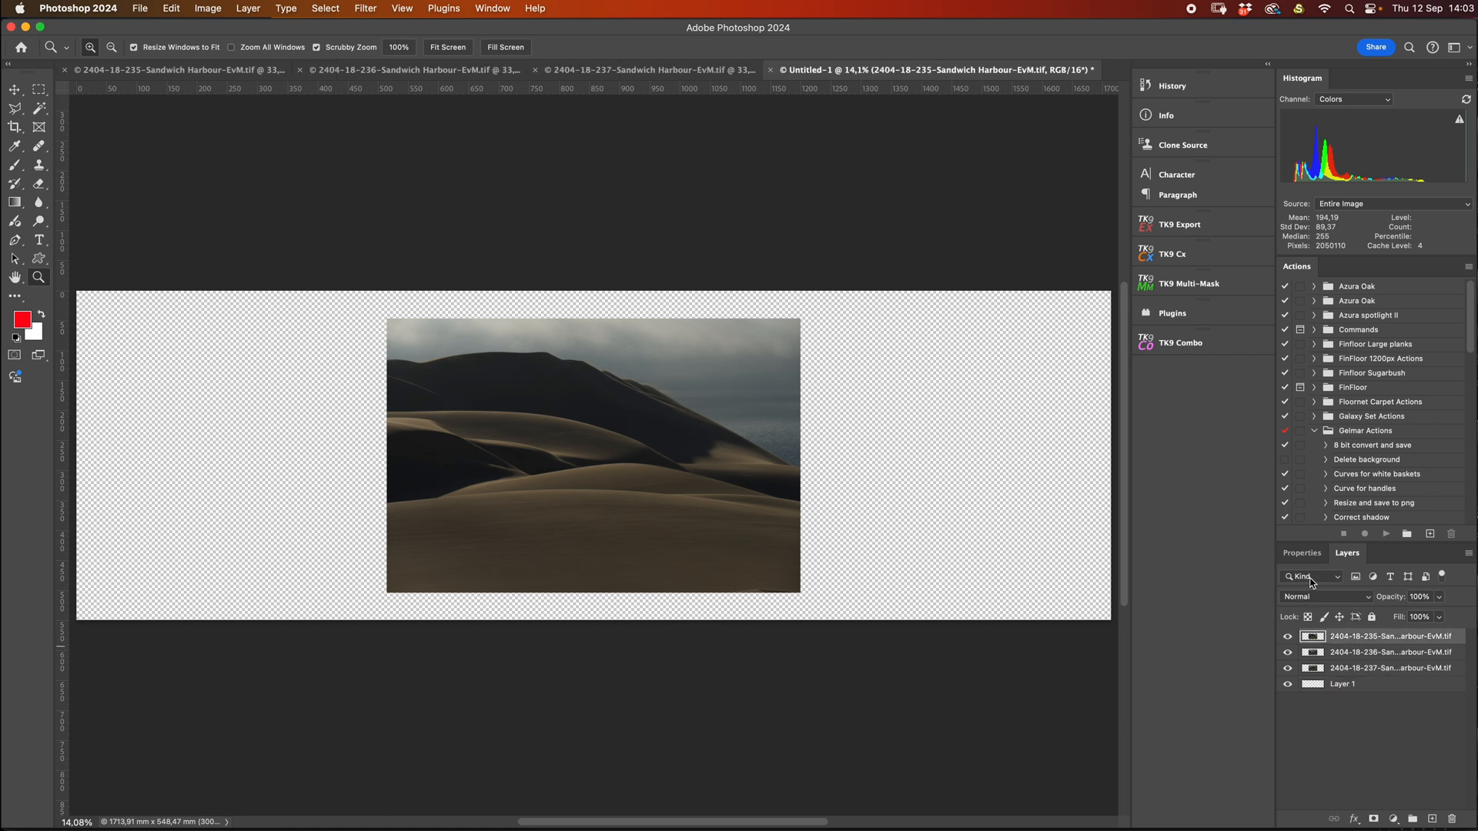
pyautogui.moveTo(684, 519)
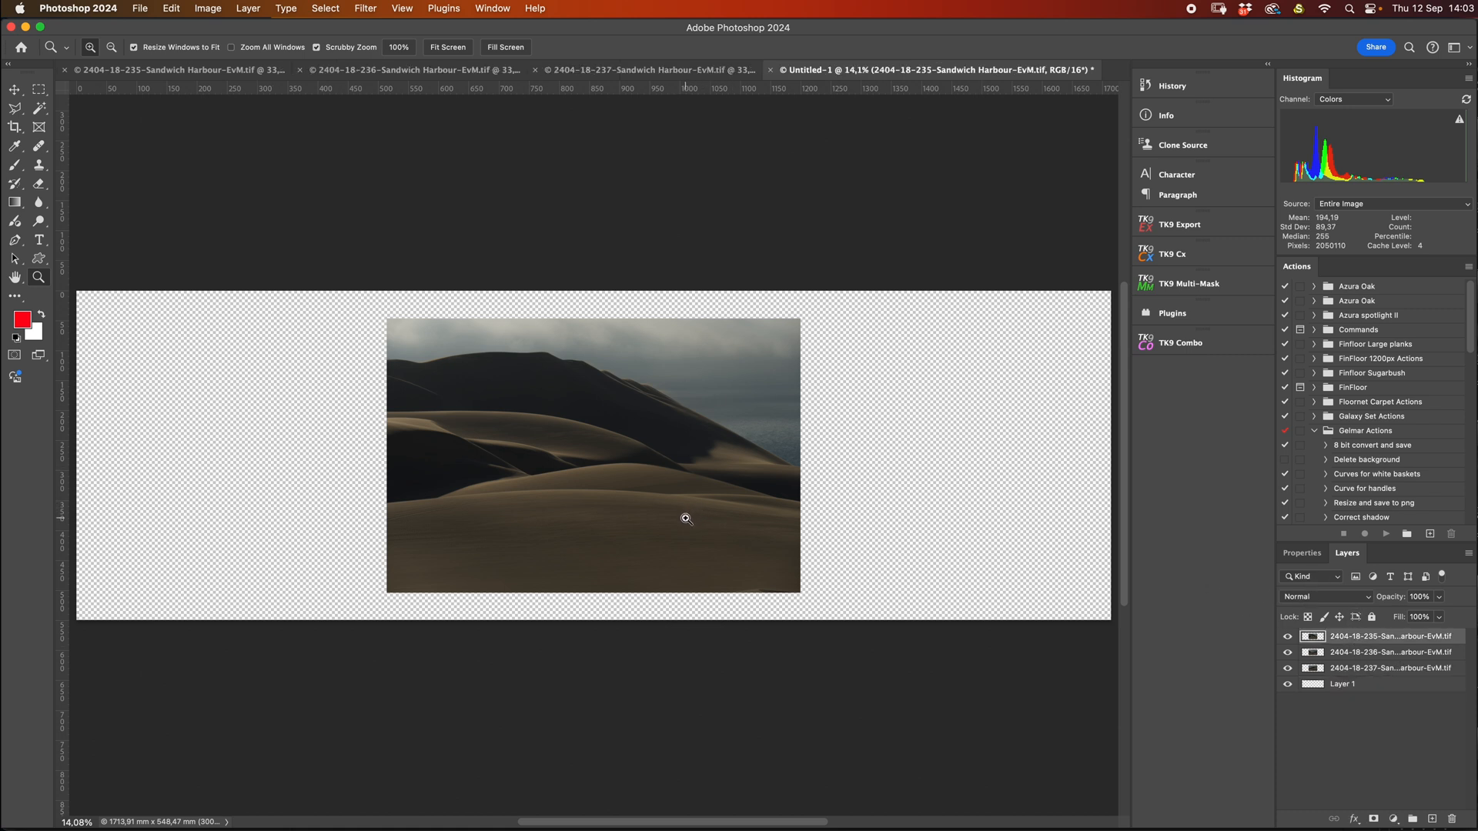
pyautogui.click(11, 87)
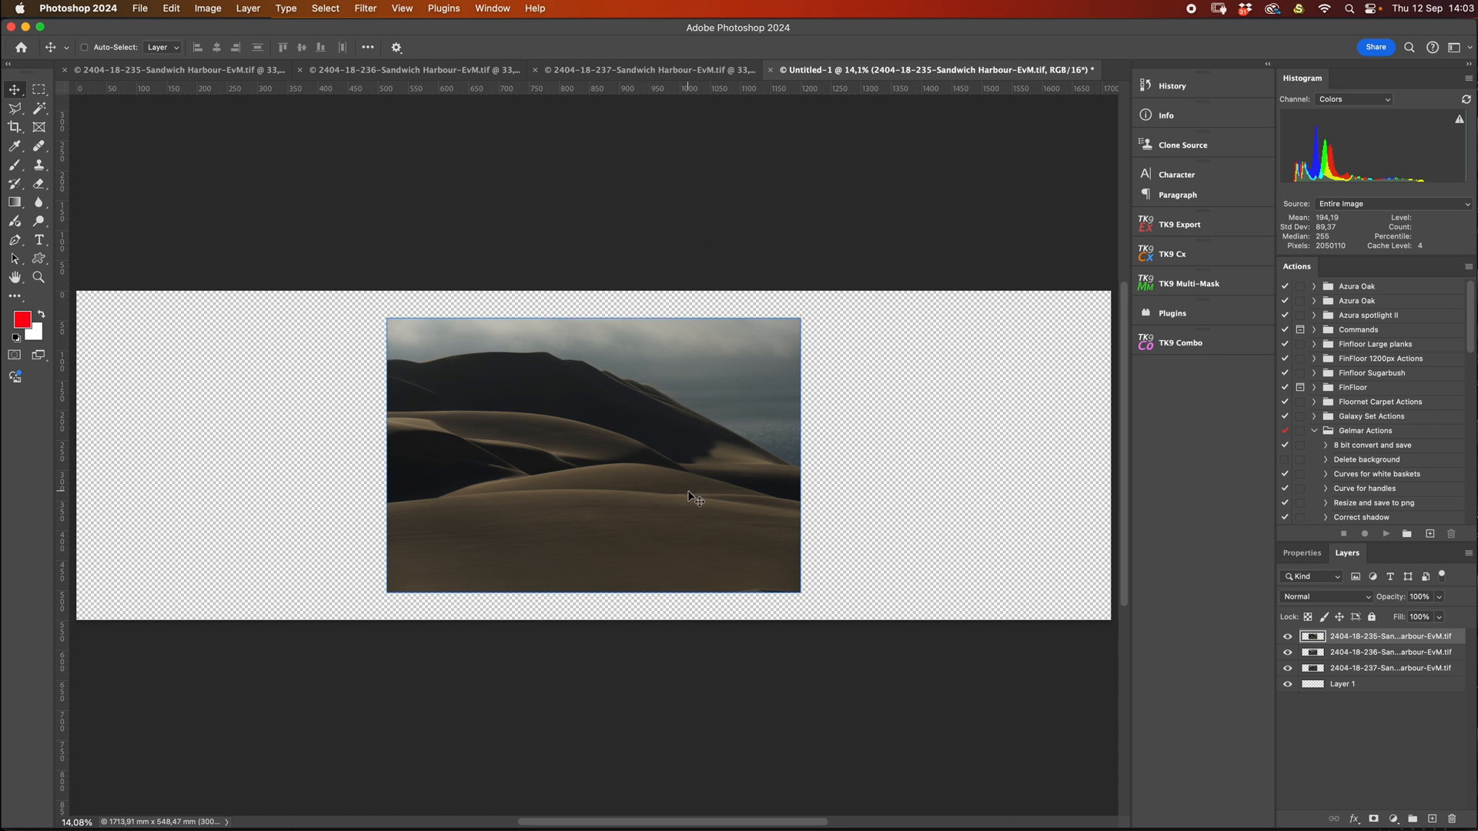
pyautogui.moveTo(693, 498); pyautogui.dragTo(444, 492)
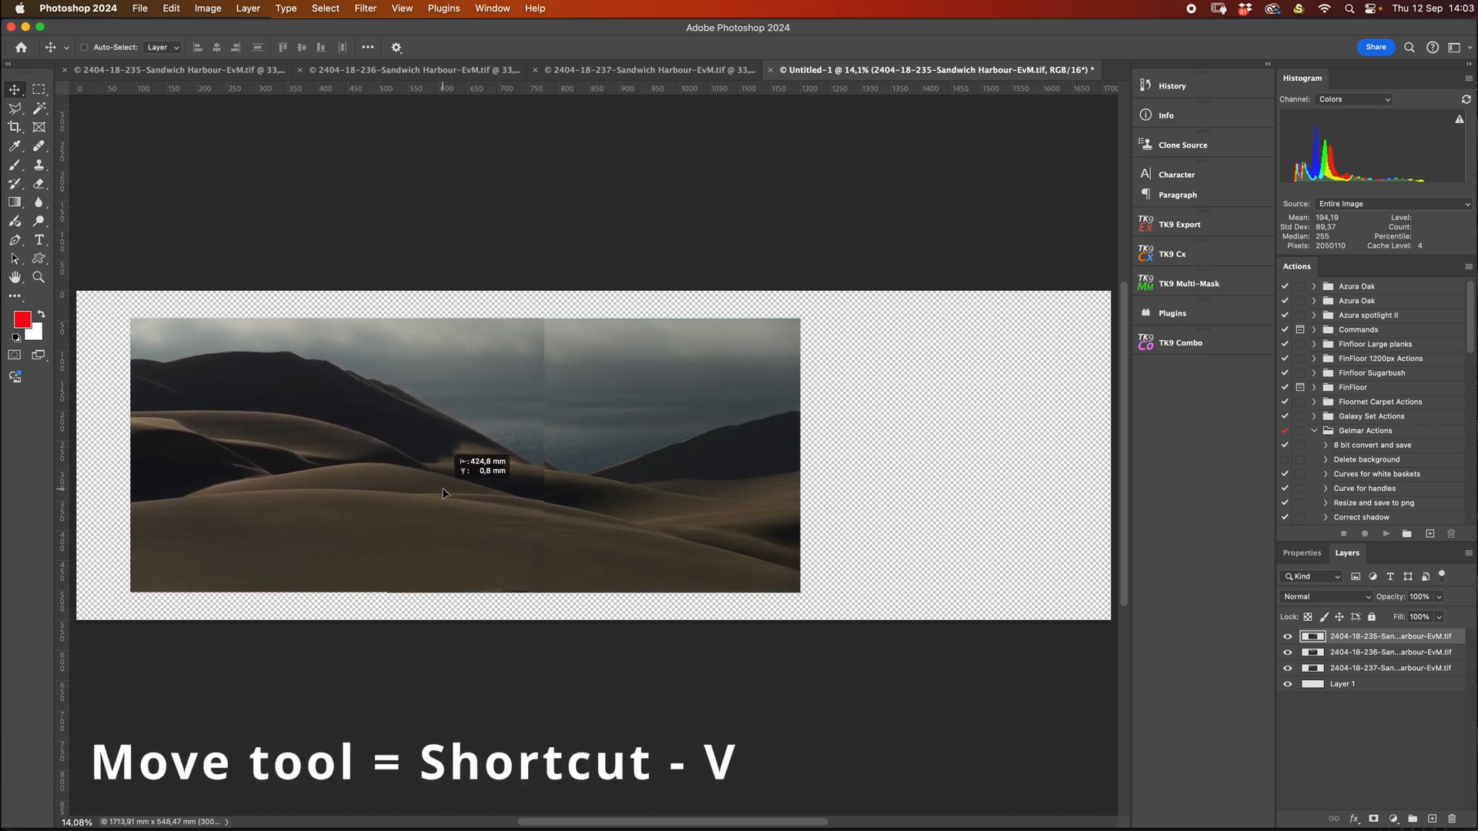
pyautogui.click(1386, 669)
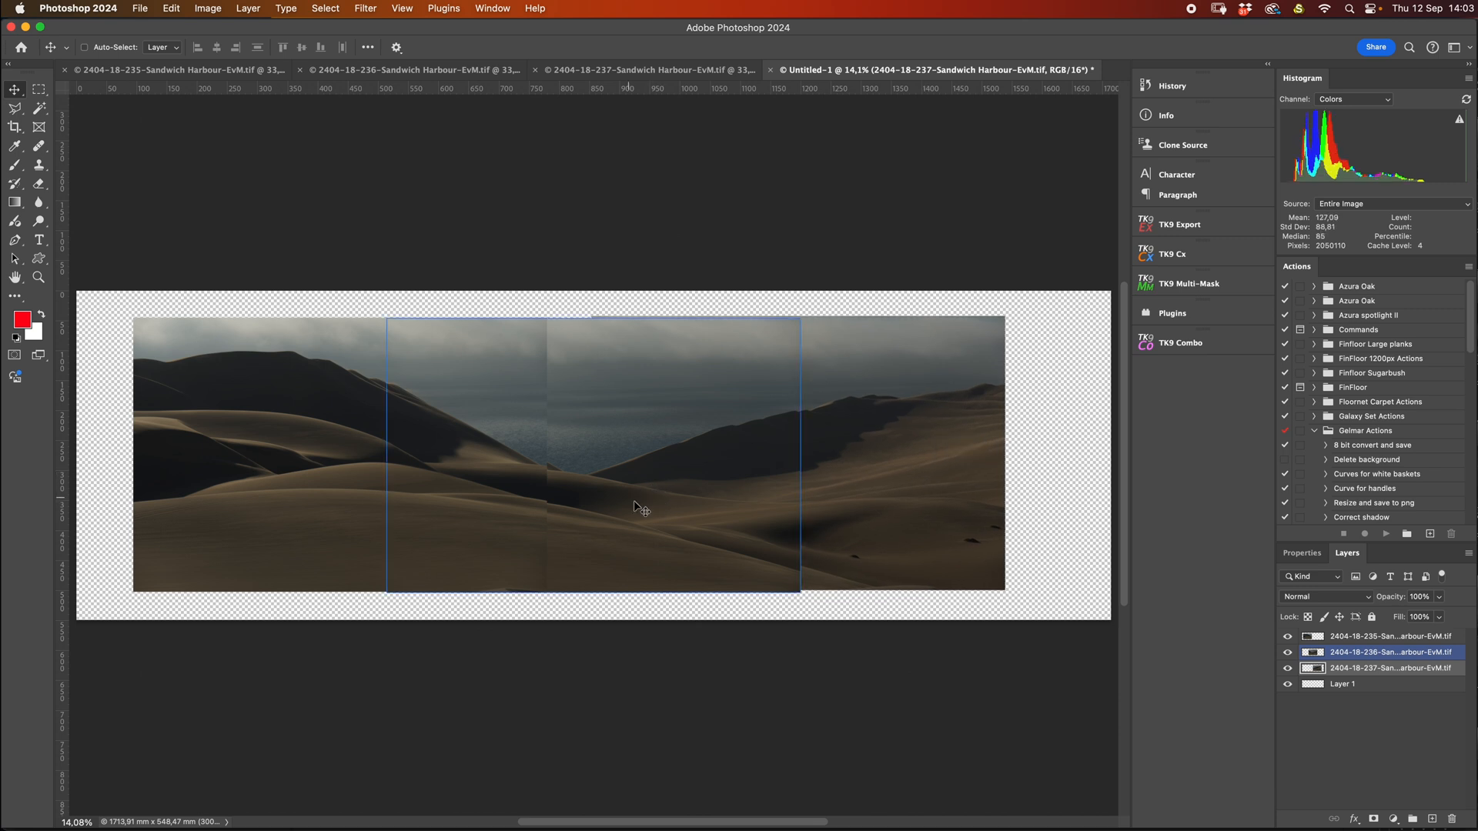
pyautogui.click(1381, 689)
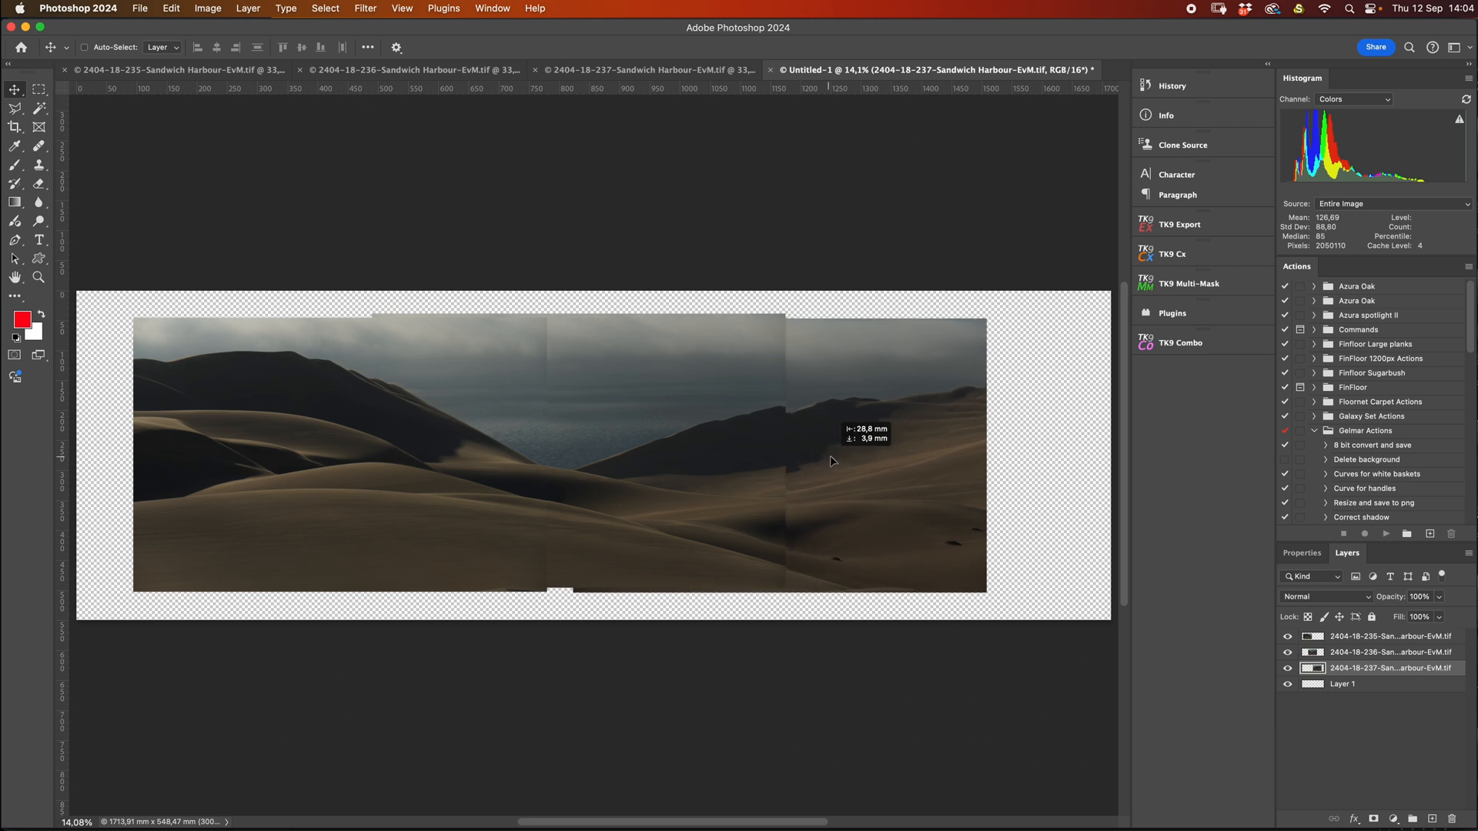
pyautogui.moveTo(832, 461); pyautogui.dragTo(818, 454)
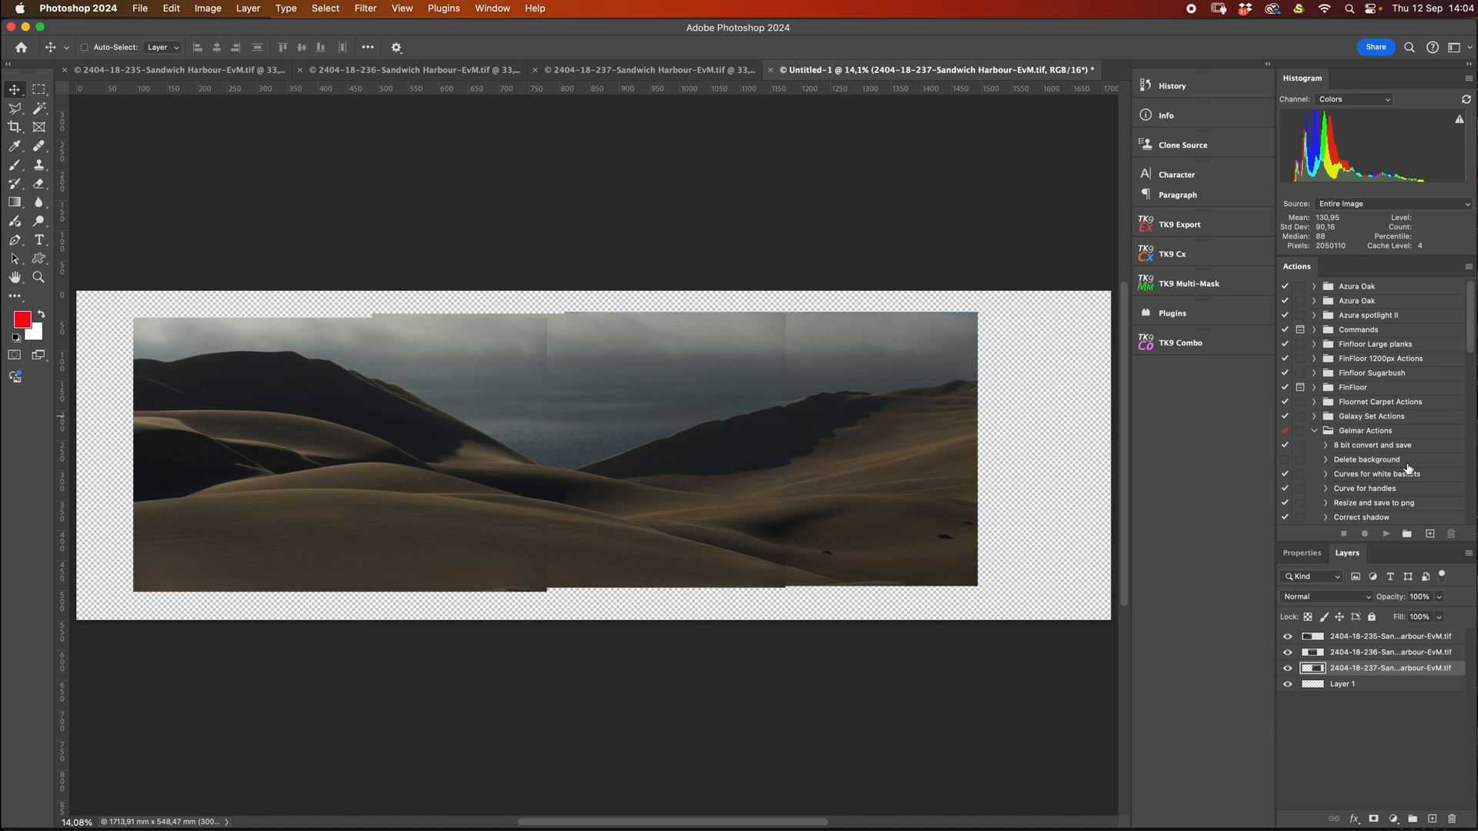
# Step: Reorder the middle photo layer and rename the photo layers middle, left and right
pyautogui.click(1383, 658)
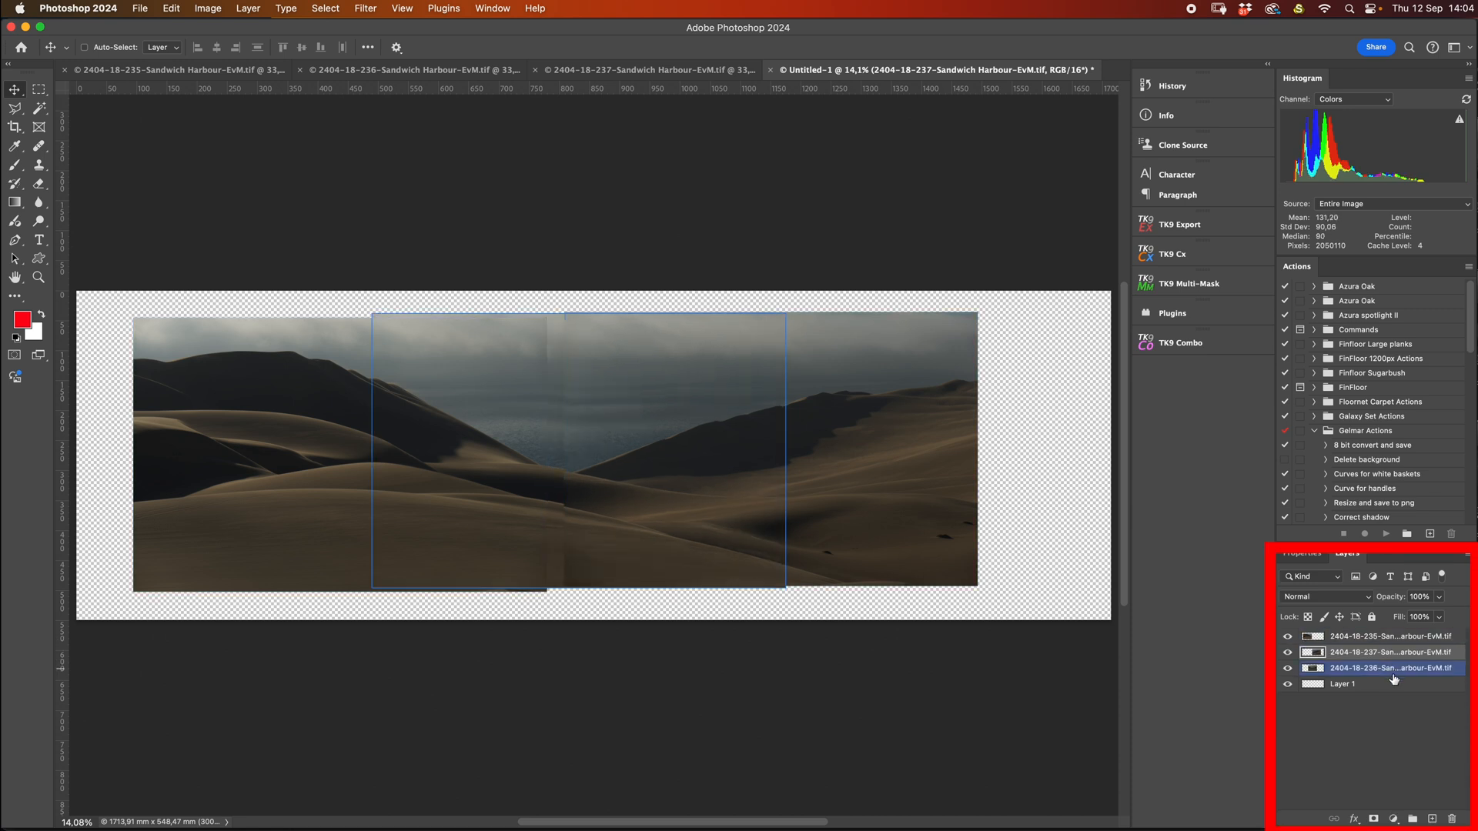
pyautogui.click(1390, 651)
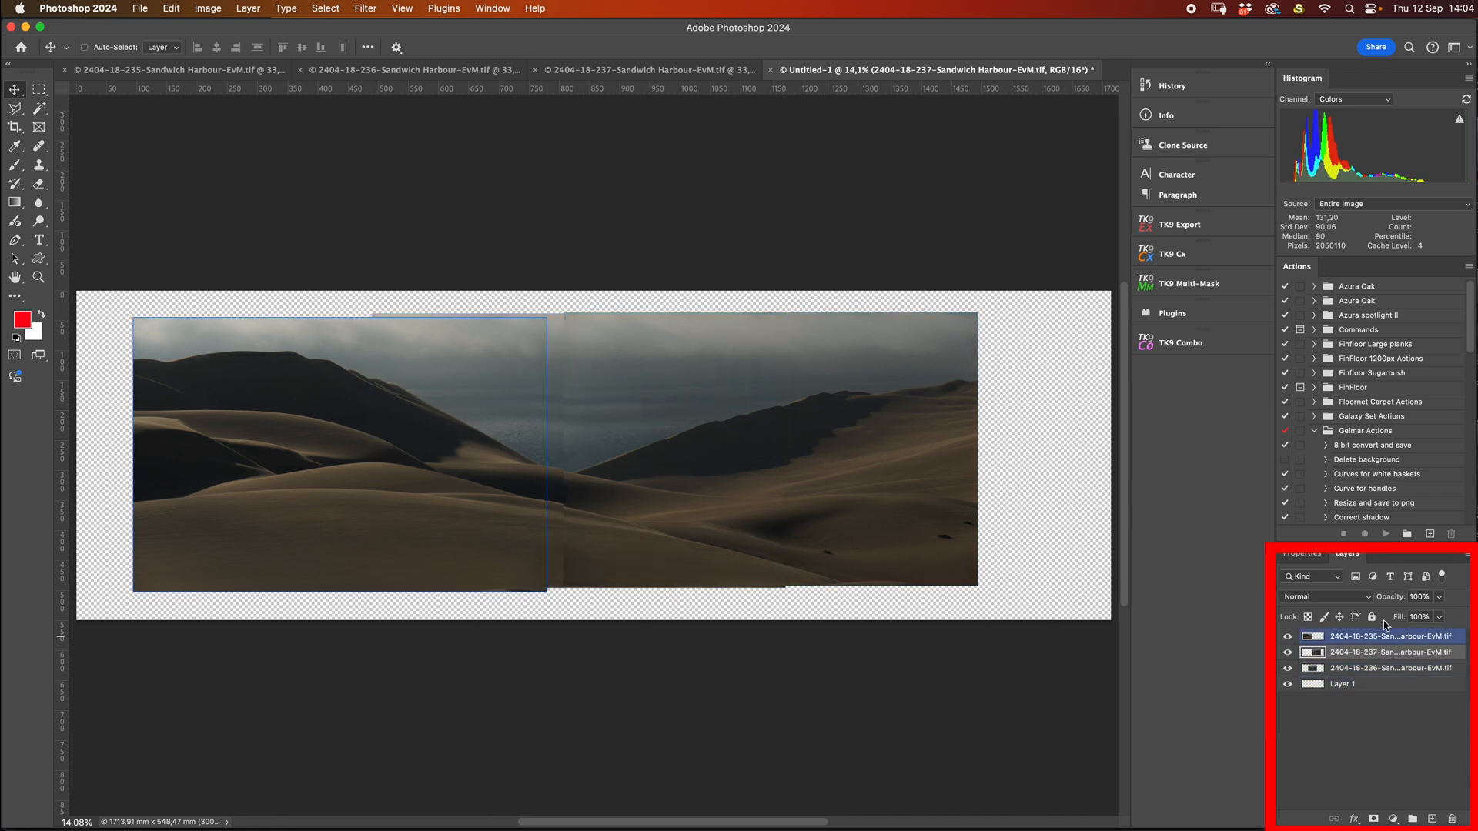
pyautogui.click(1390, 668)
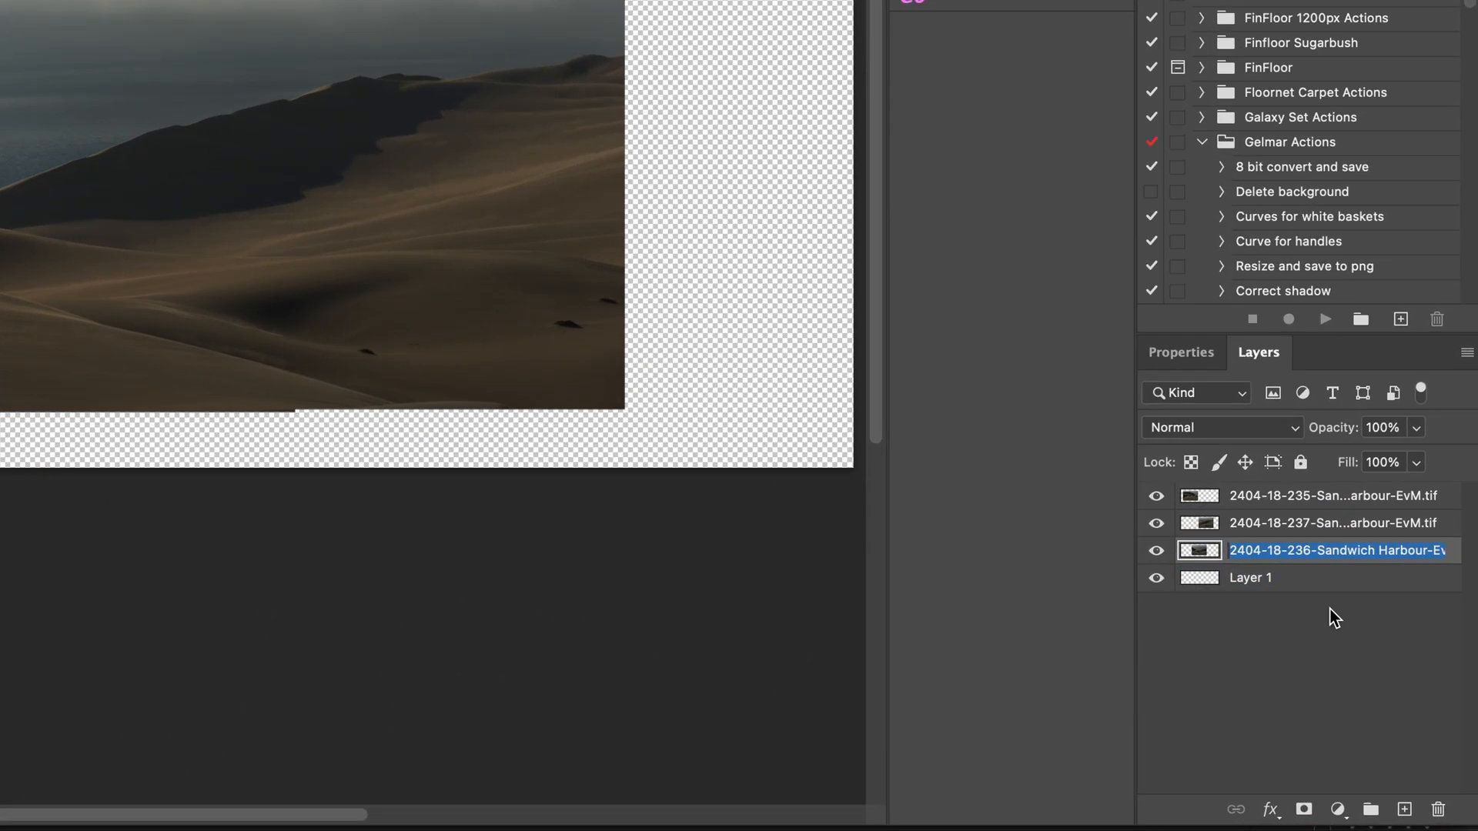
pyautogui.write('middle')
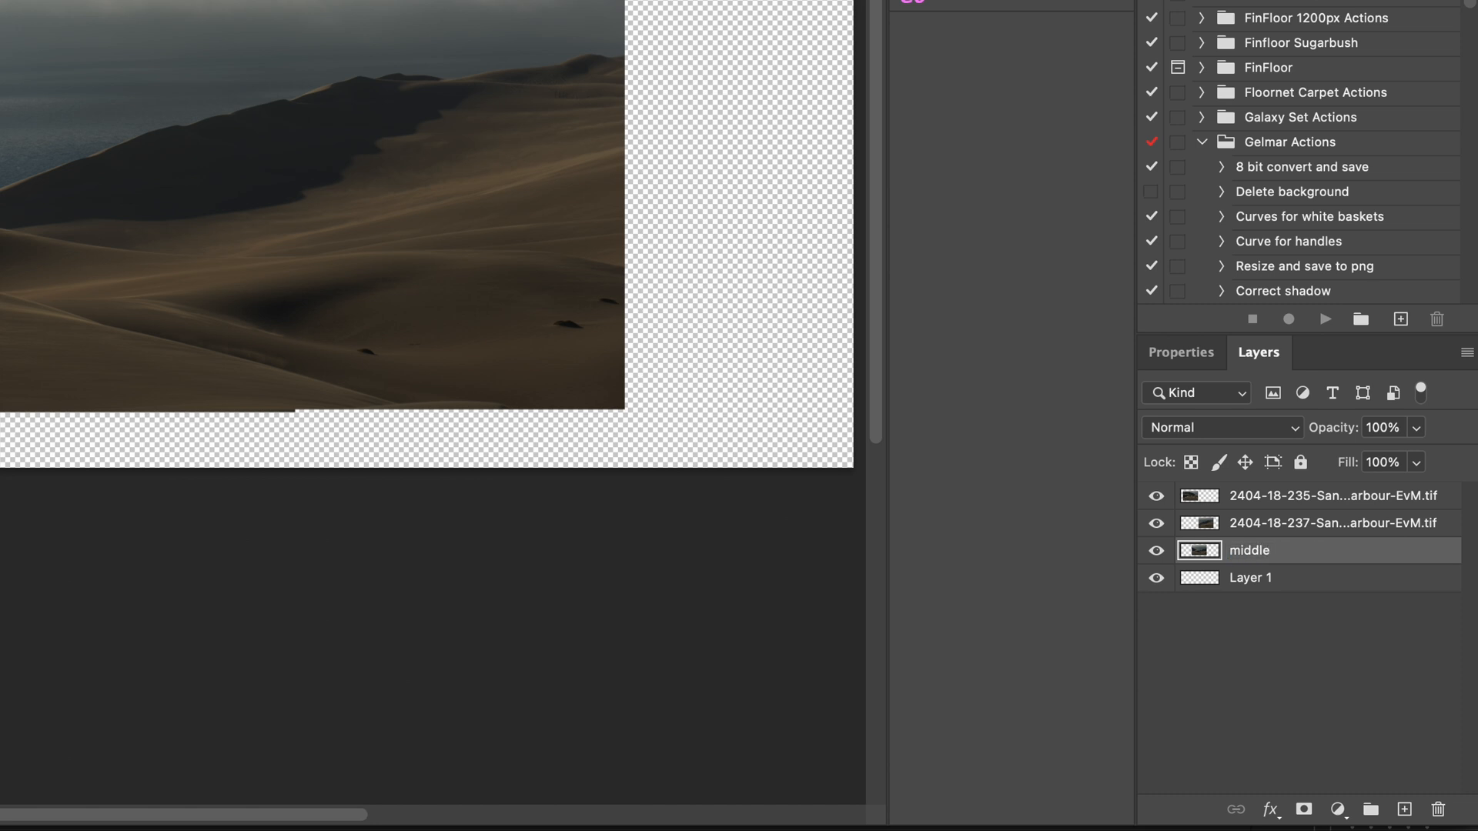
pyautogui.doubleClick(1336, 496)
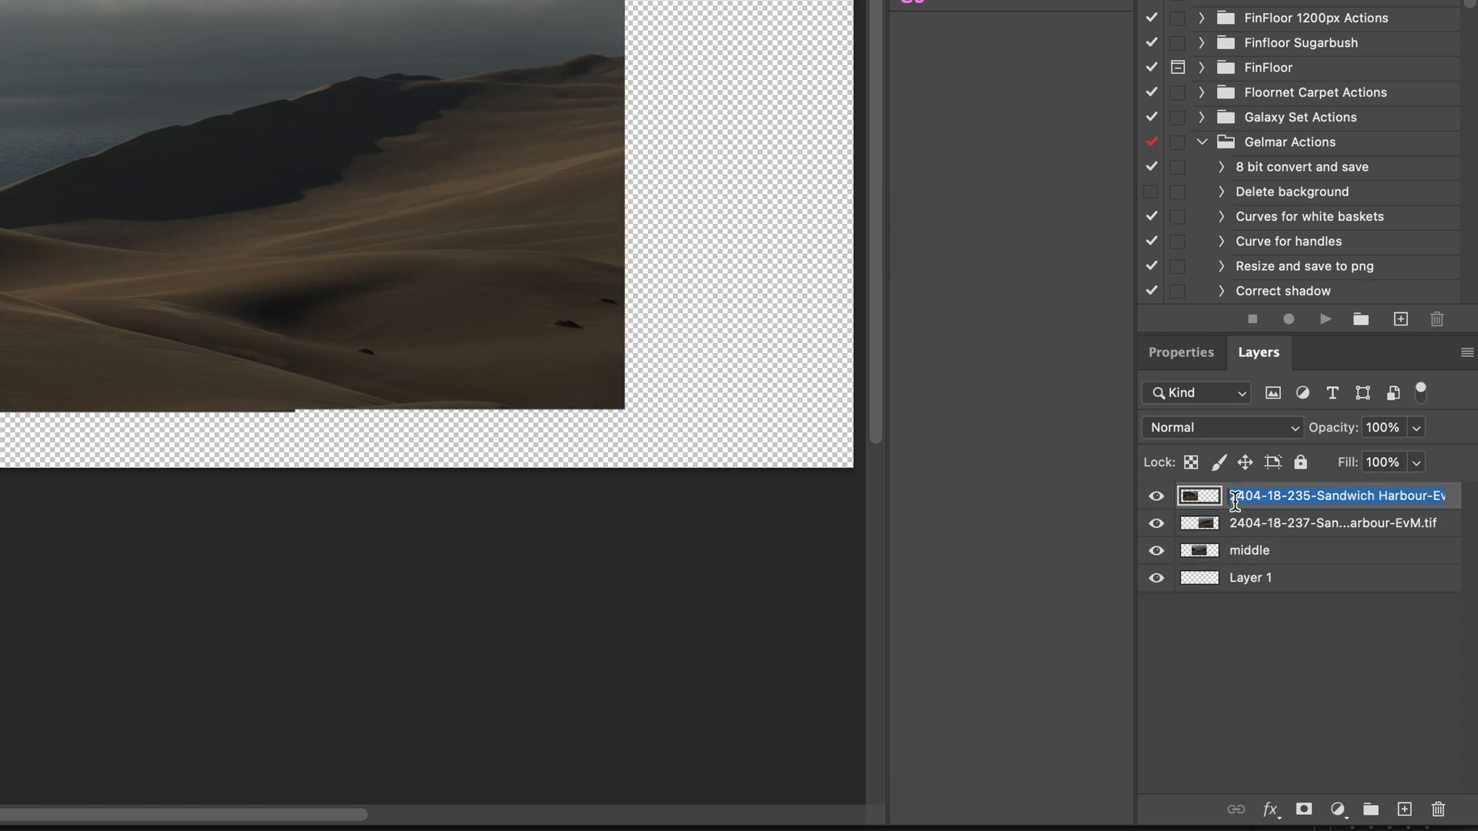
pyautogui.write('left')
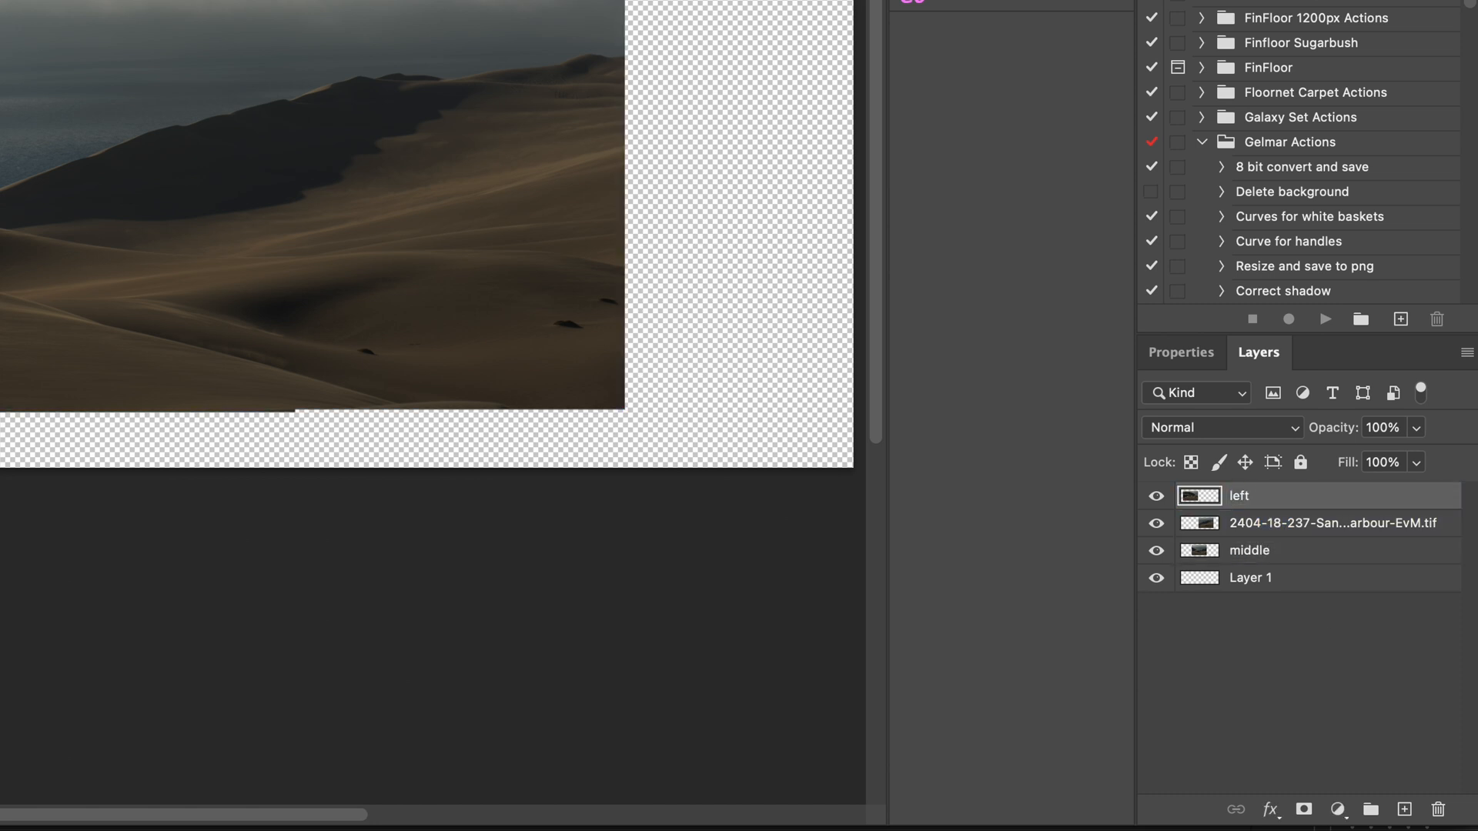
pyautogui.doubleClick(1333, 524)
pyautogui.write('right')
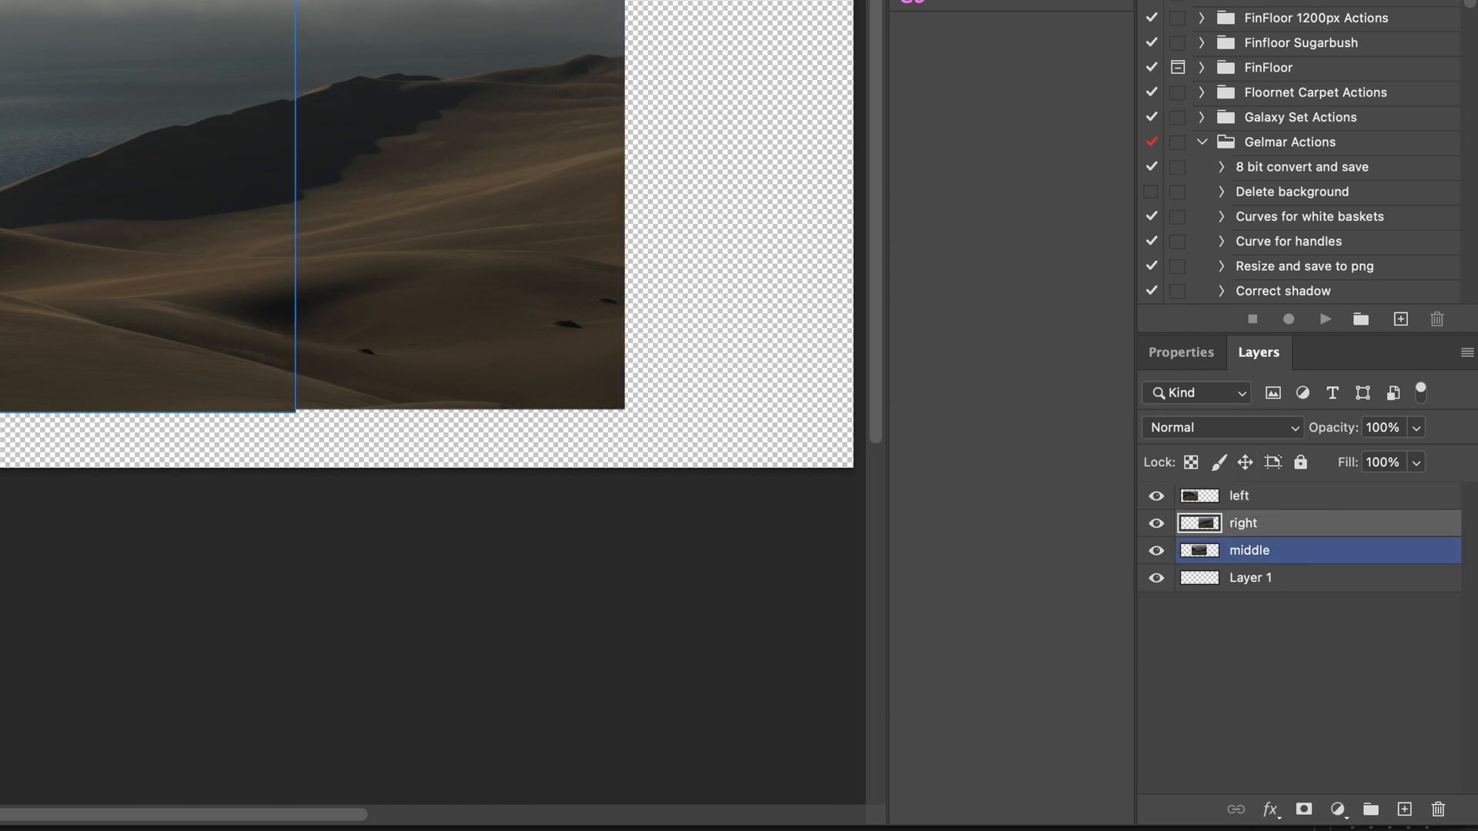
pyautogui.click(1274, 523)
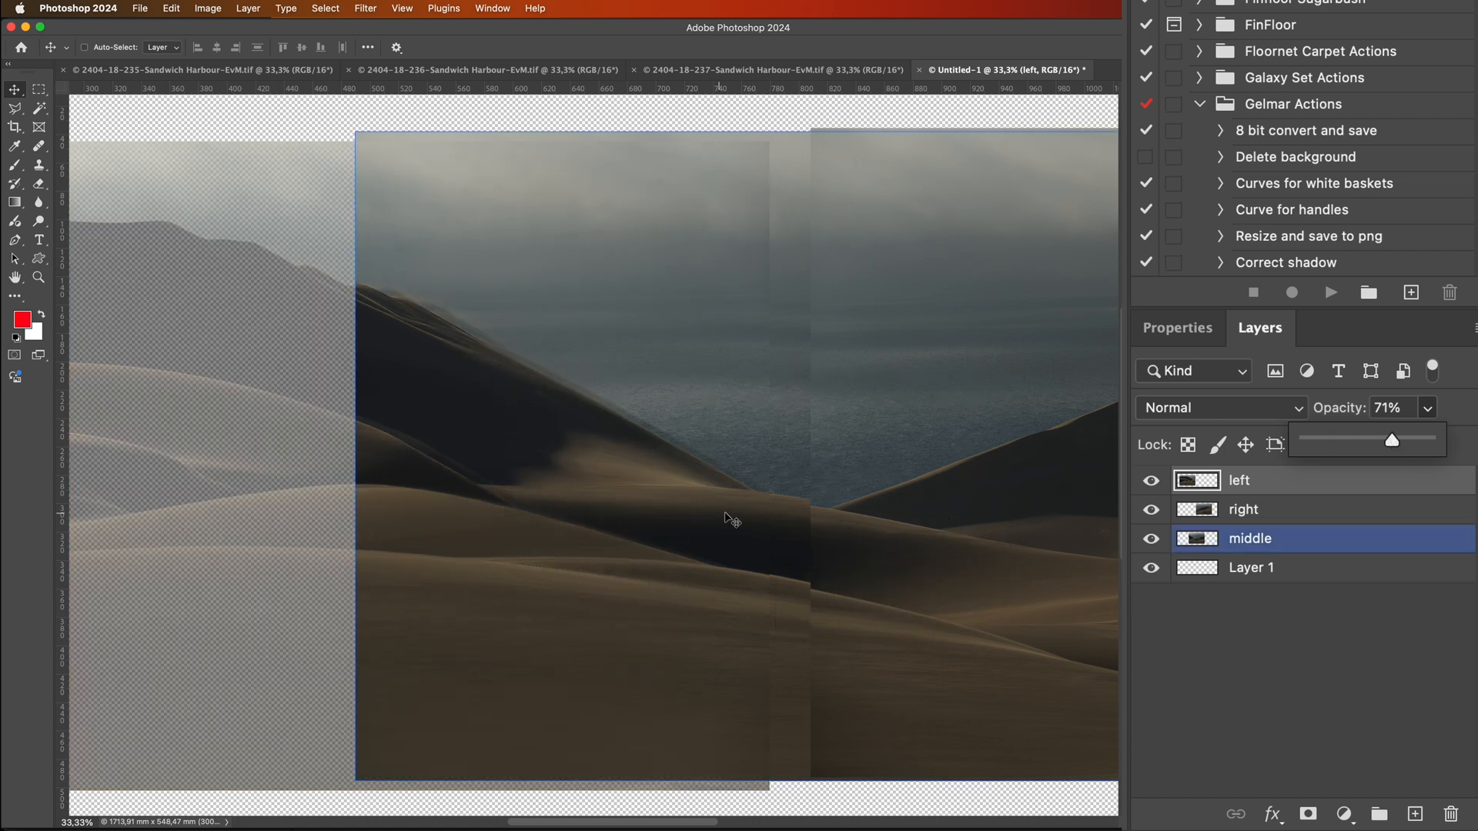
# Step: Make the left photo semi-transparent, reselect its layer, and start transforming it
pyautogui.click(1238, 481)
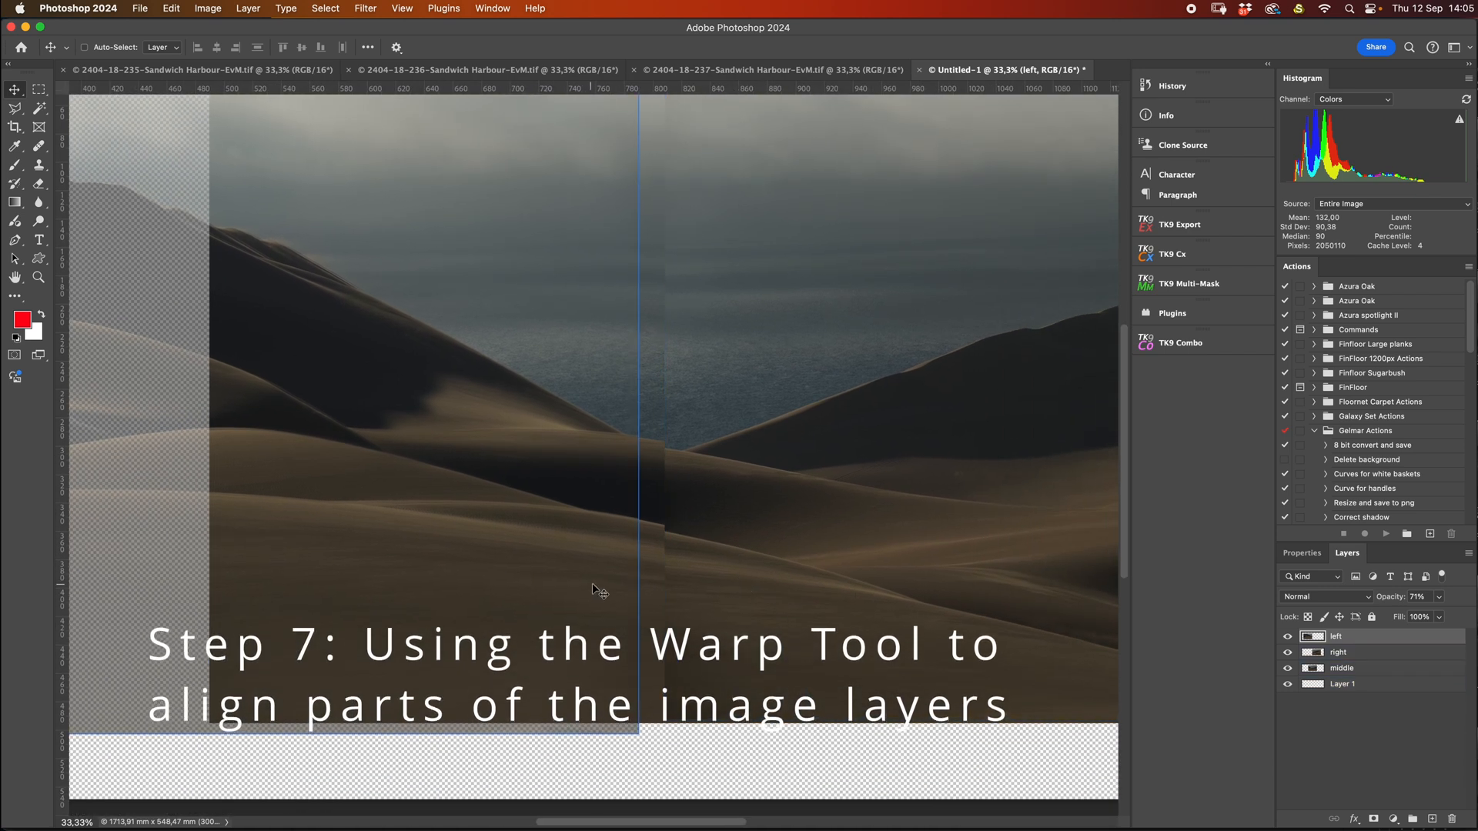
pyautogui.click(1338, 651)
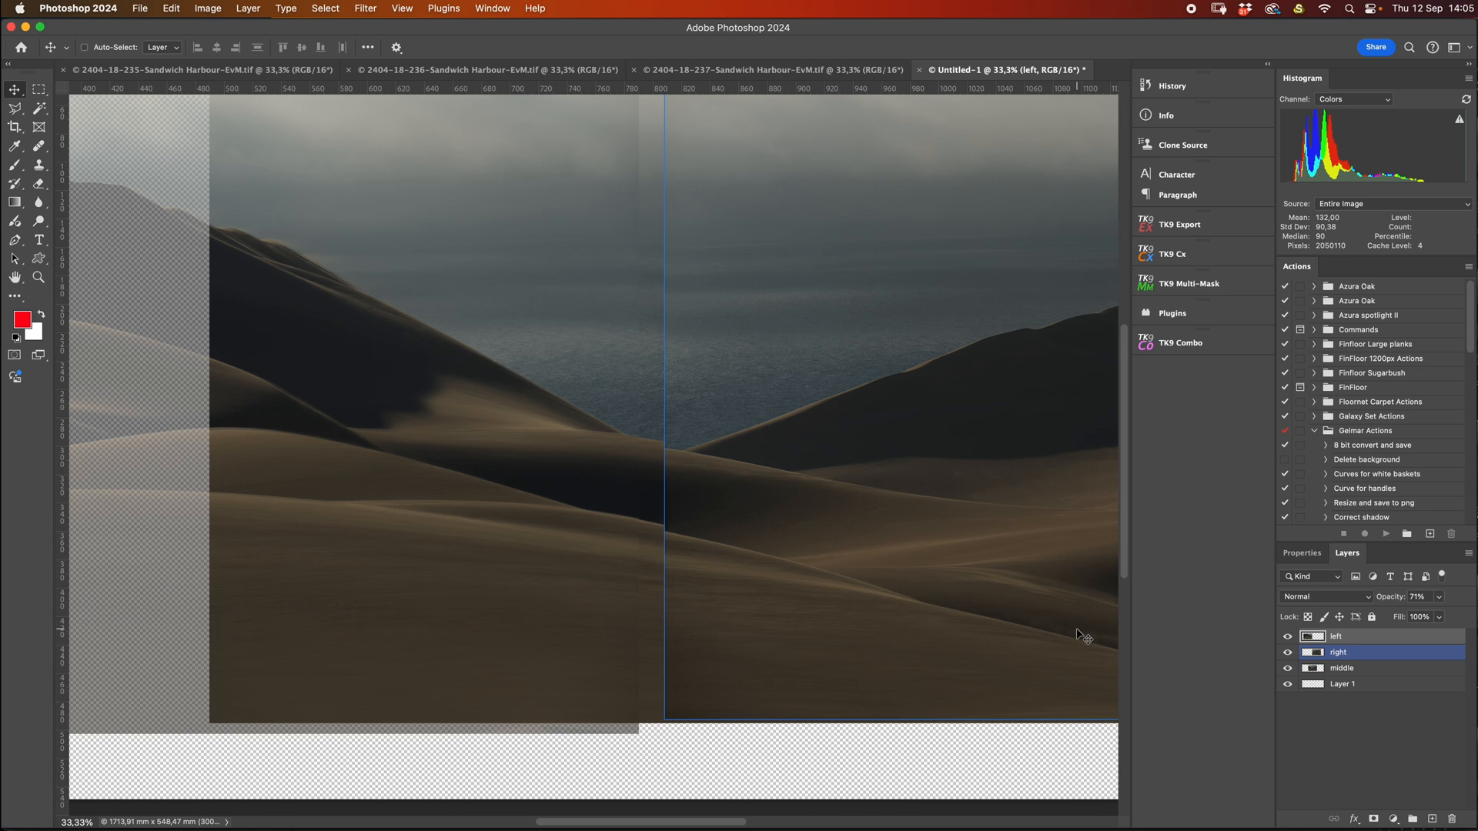
pyautogui.click(1336, 637)
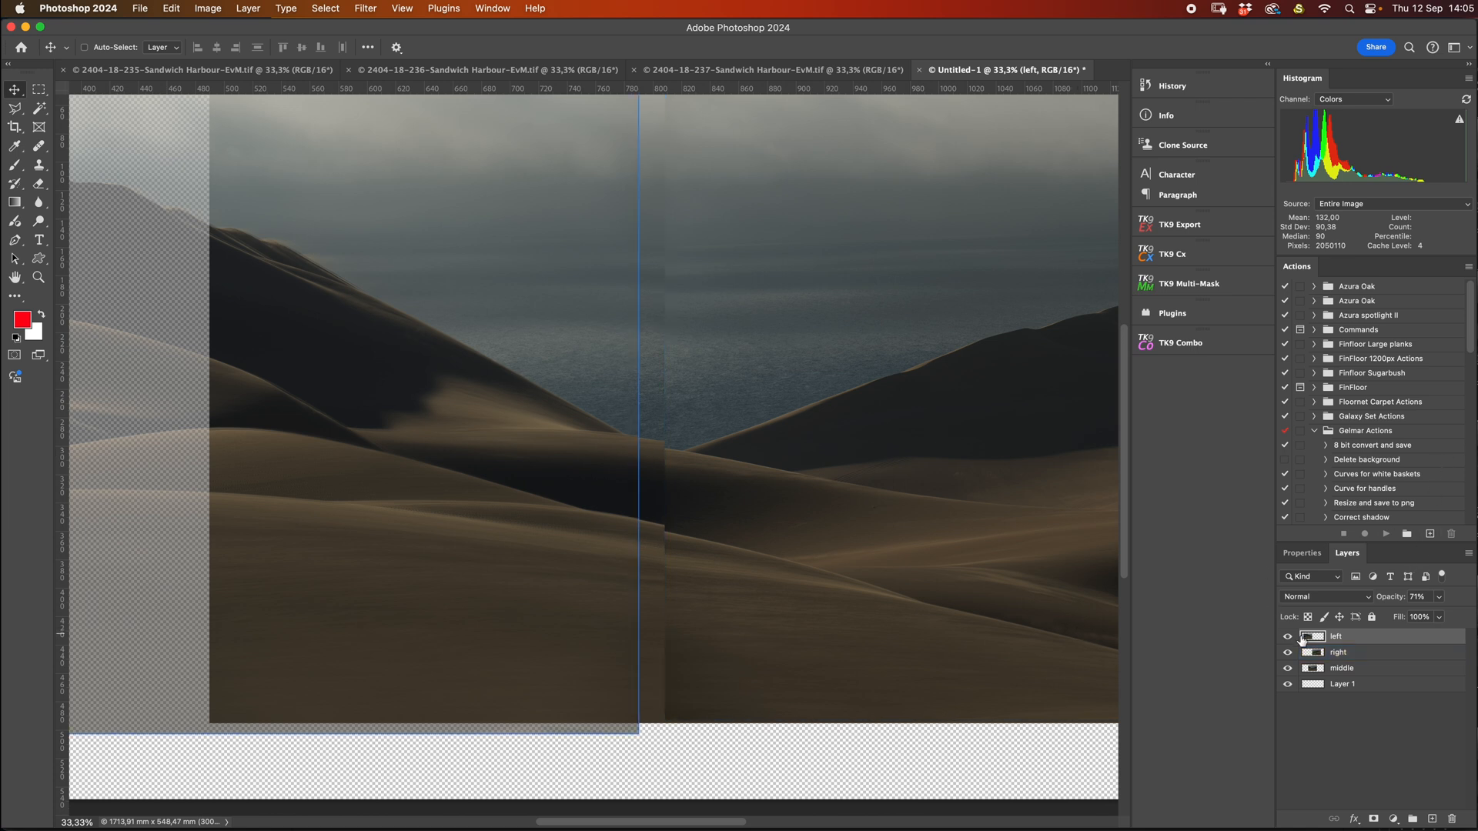
pyautogui.press('cmd+t')
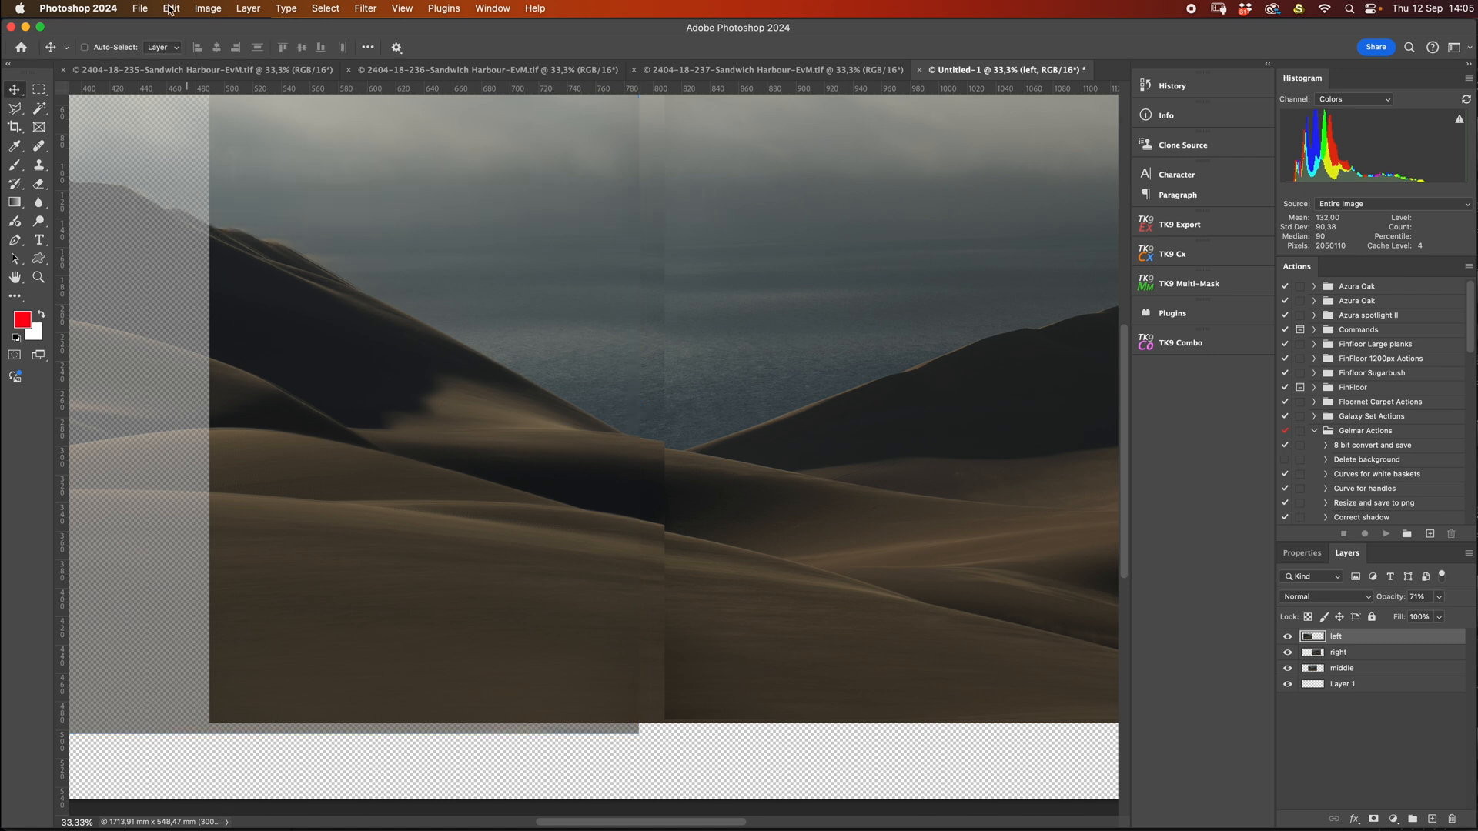
pyautogui.click(172, 9)
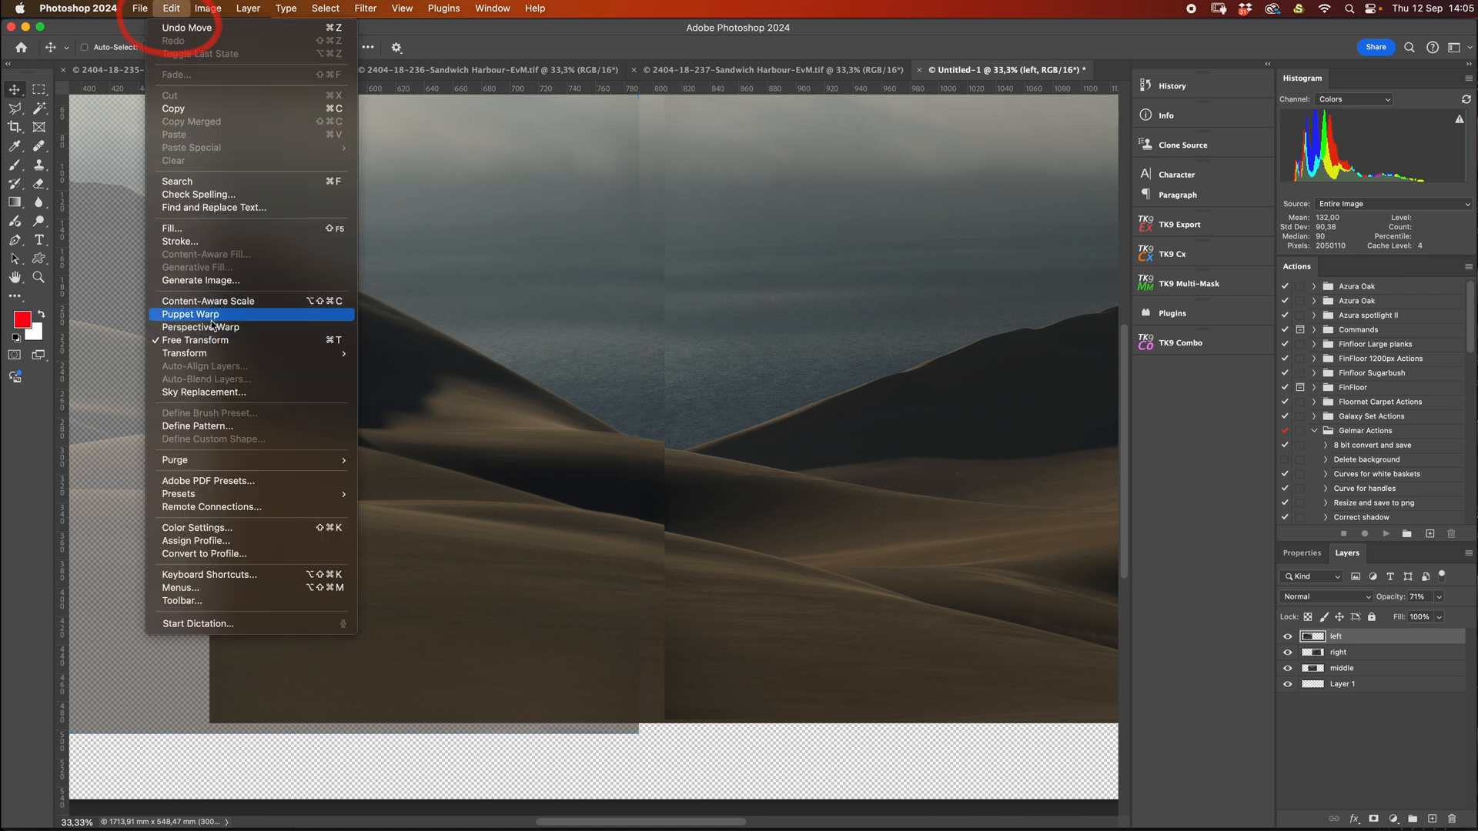
# Step: Put the left dune photo into Free Transform and switch it to Warp mode
pyautogui.click(195, 339)
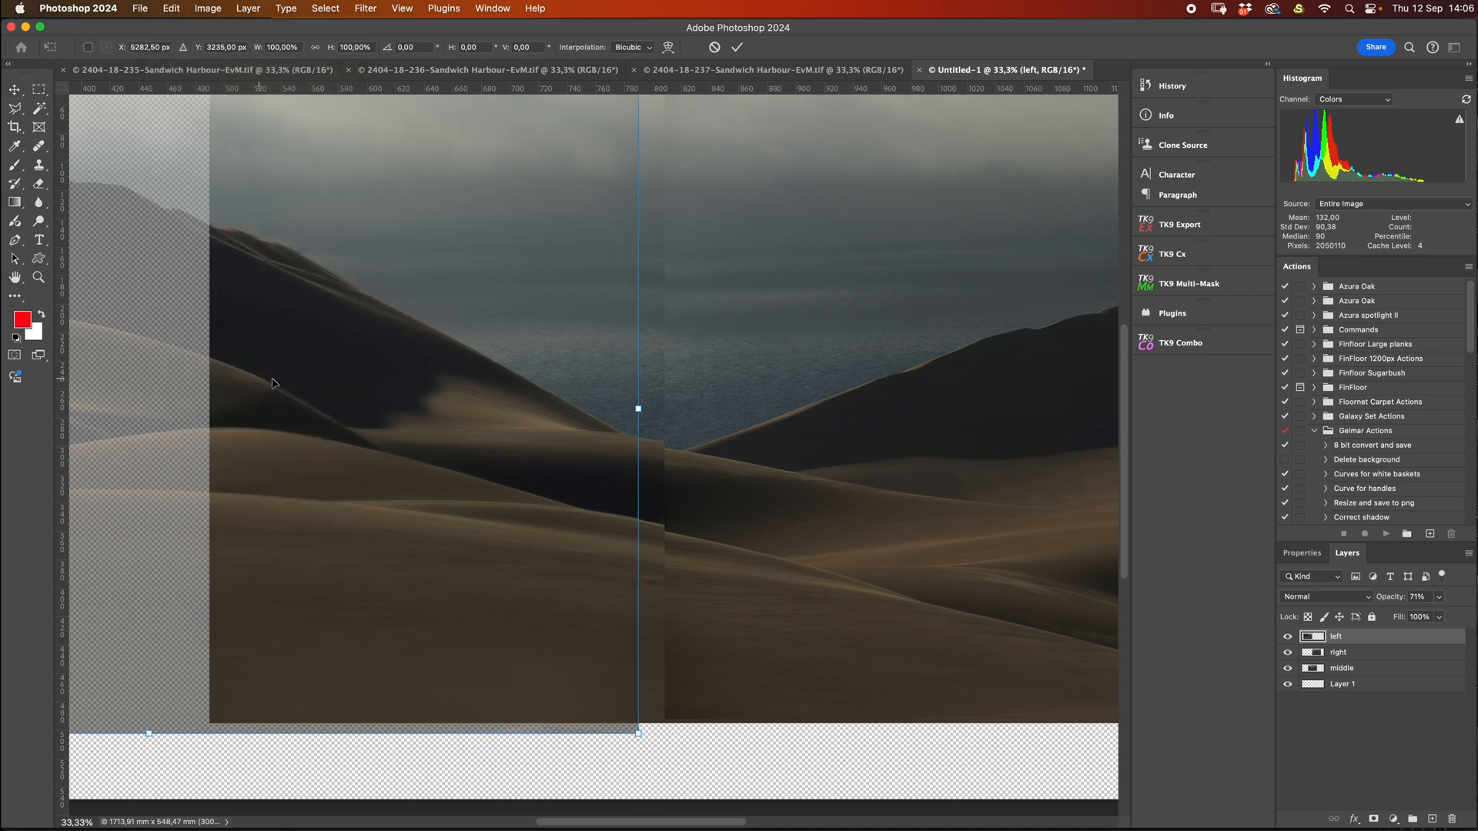
pyautogui.moveTo(557, 444)
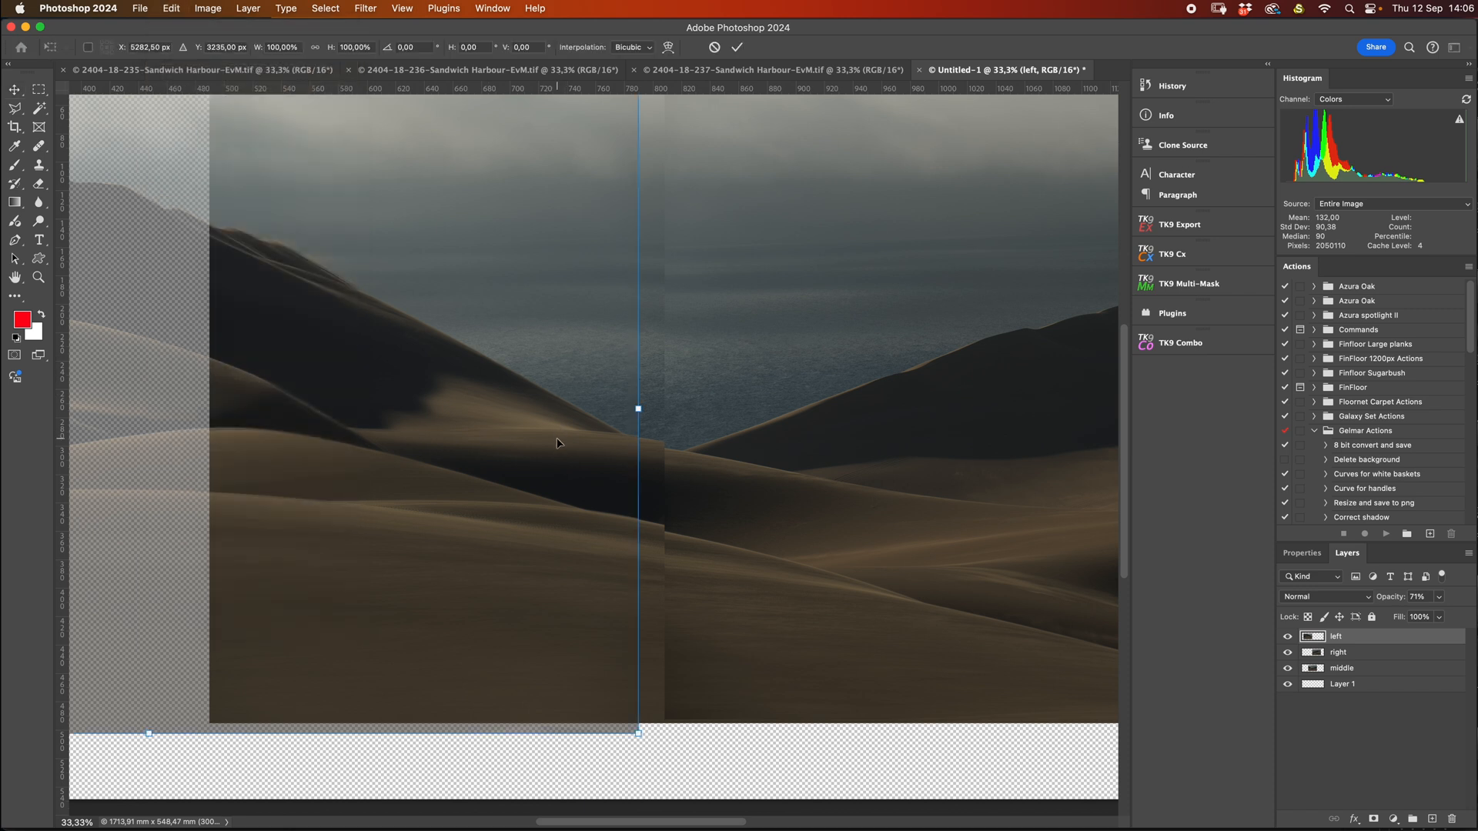
pyautogui.rightClick(557, 444)
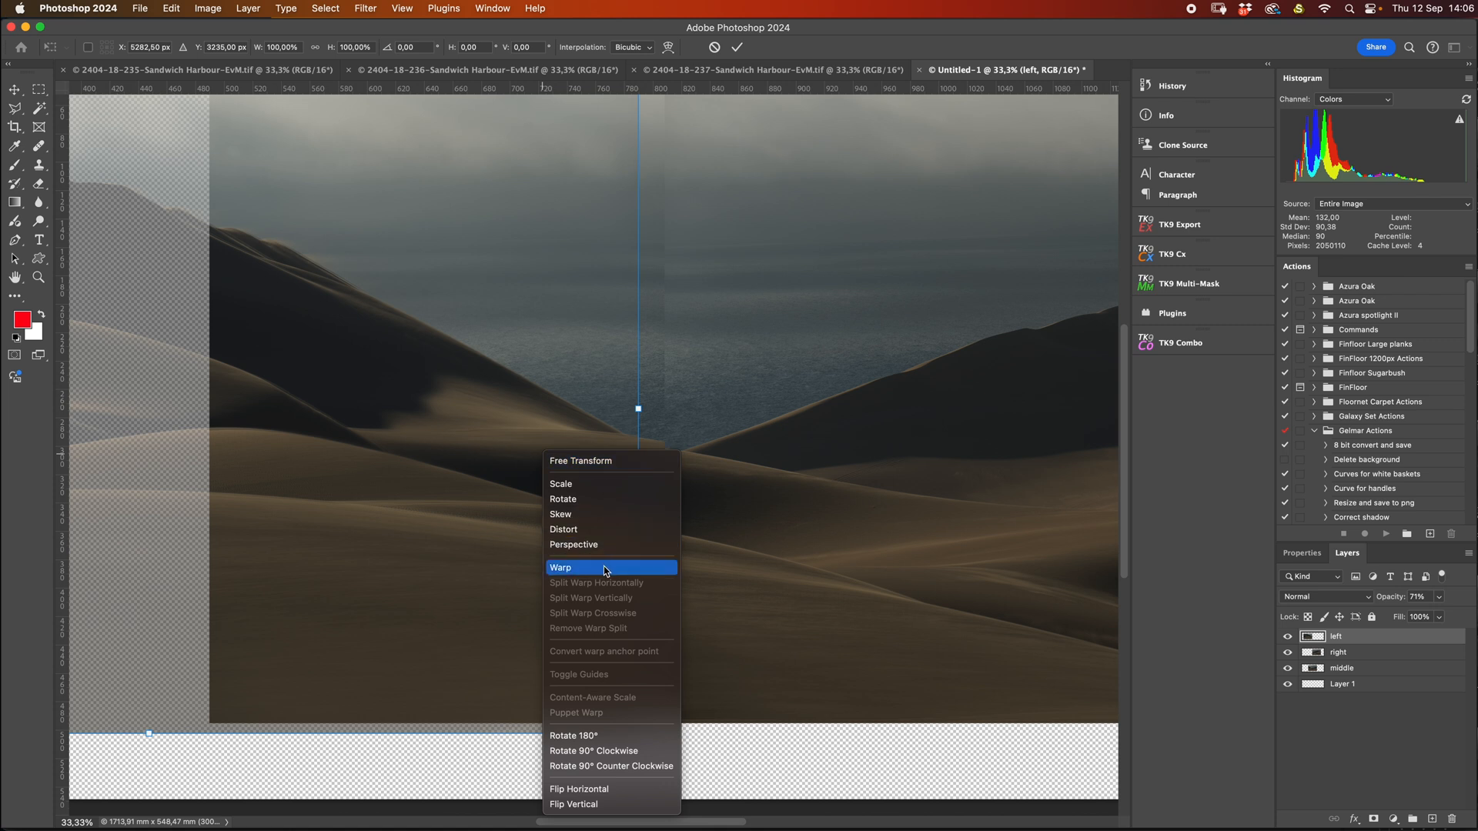
pyautogui.click(584, 567)
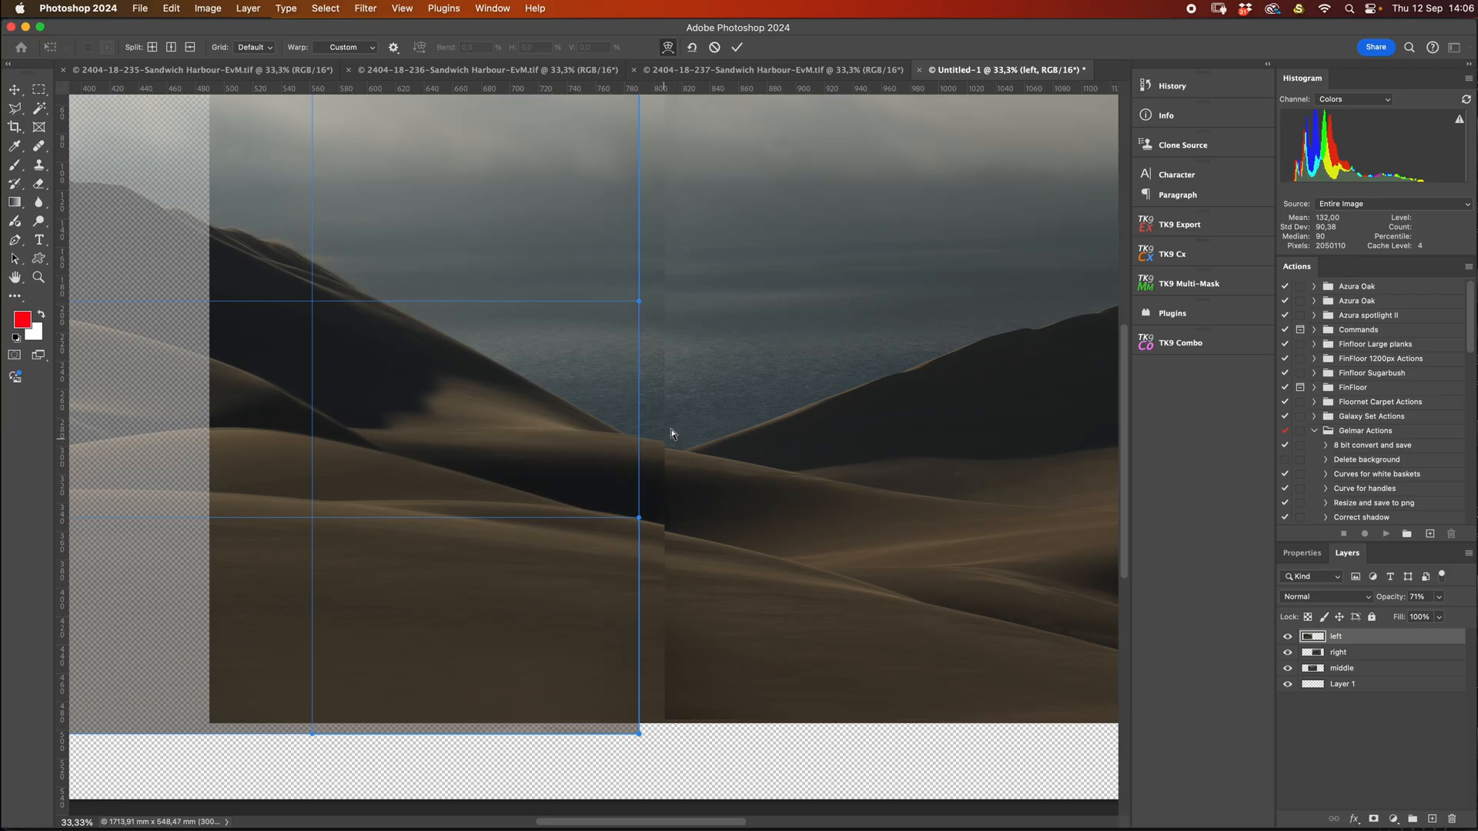
pyautogui.moveTo(619, 581)
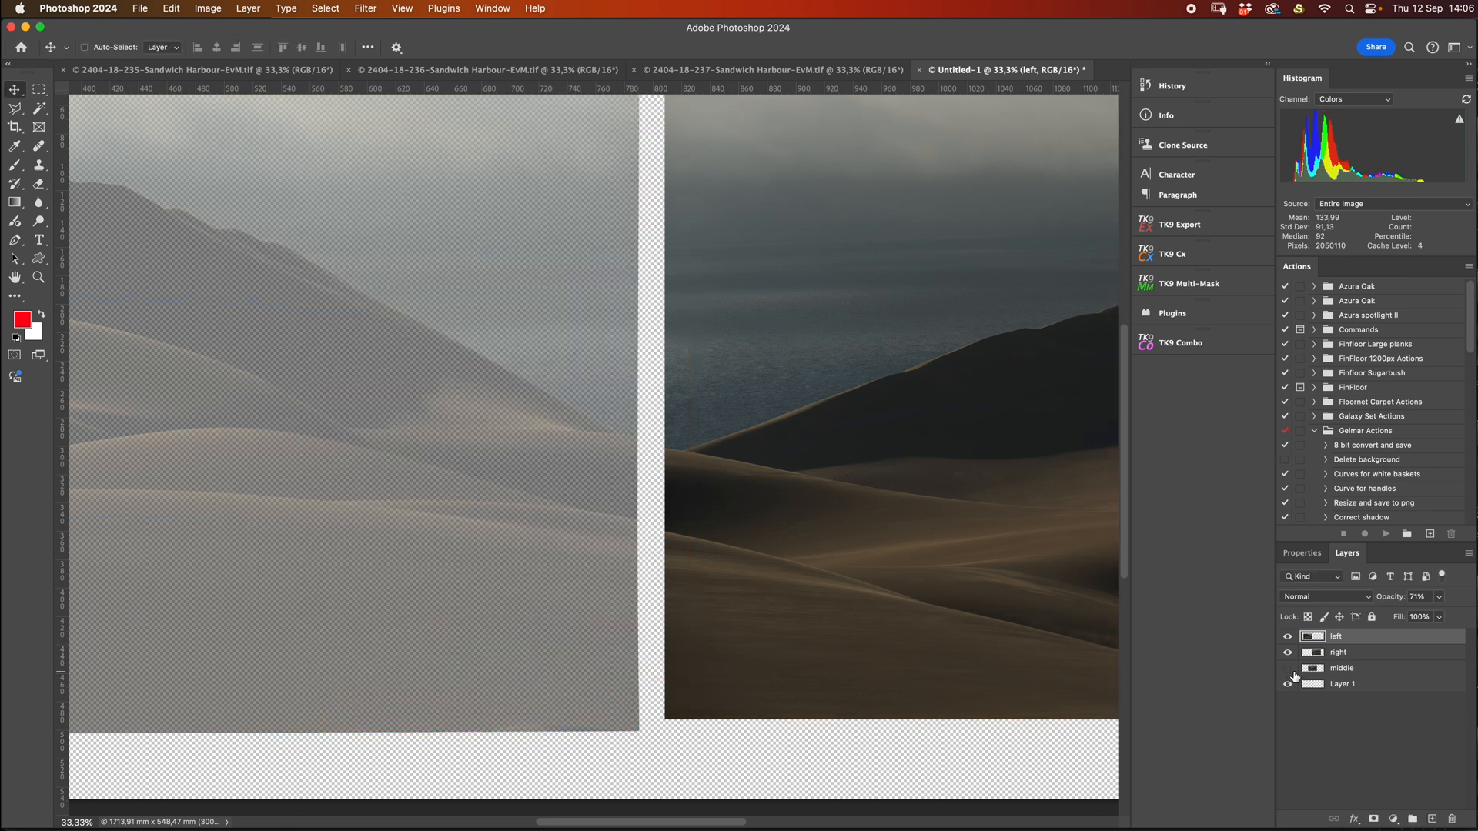
# Step: Hide the right photo and commit a Warp on the left dune photo to match the middle
pyautogui.click(1287, 668)
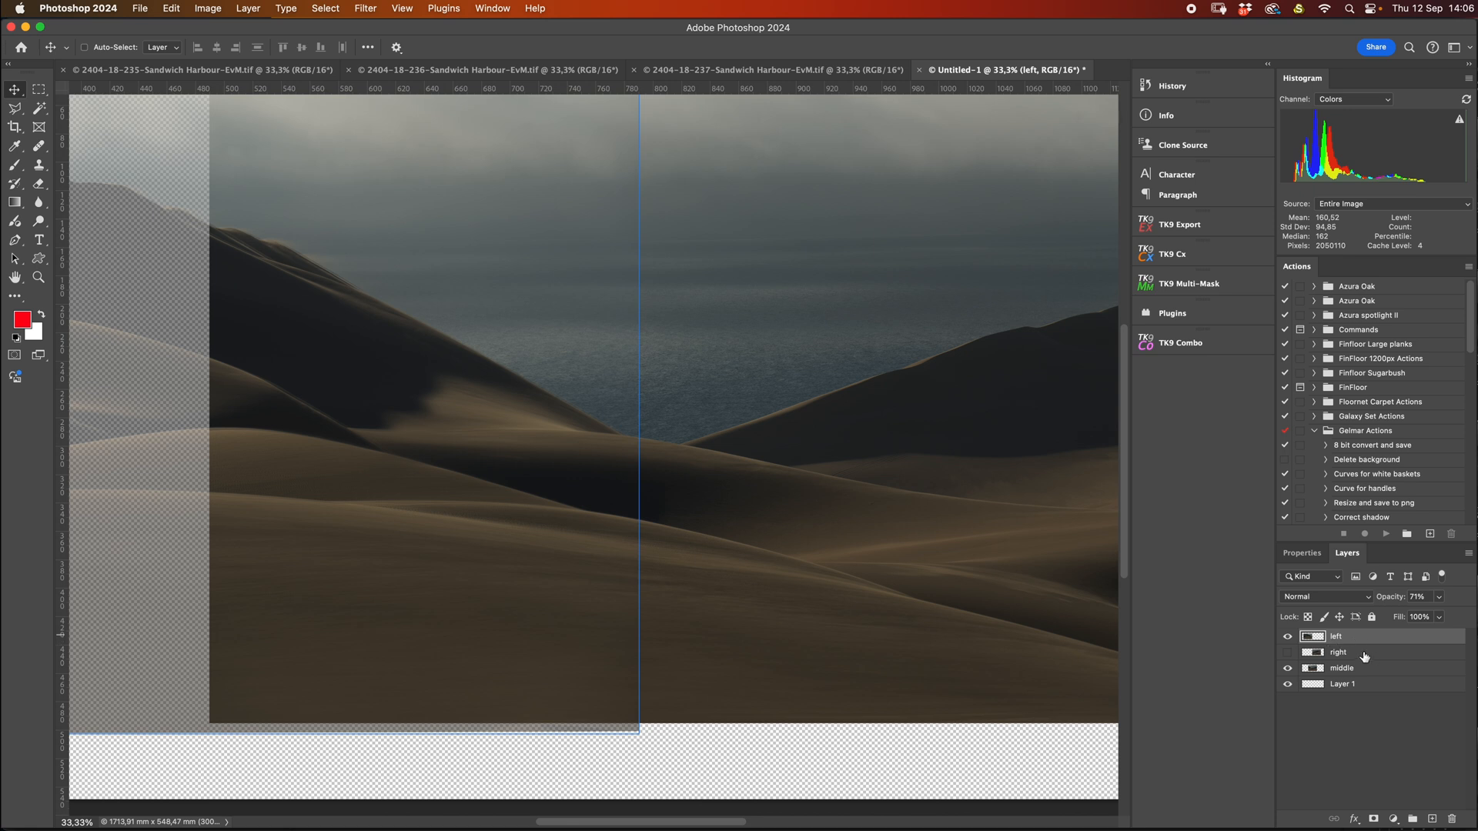
pyautogui.moveTo(558, 541)
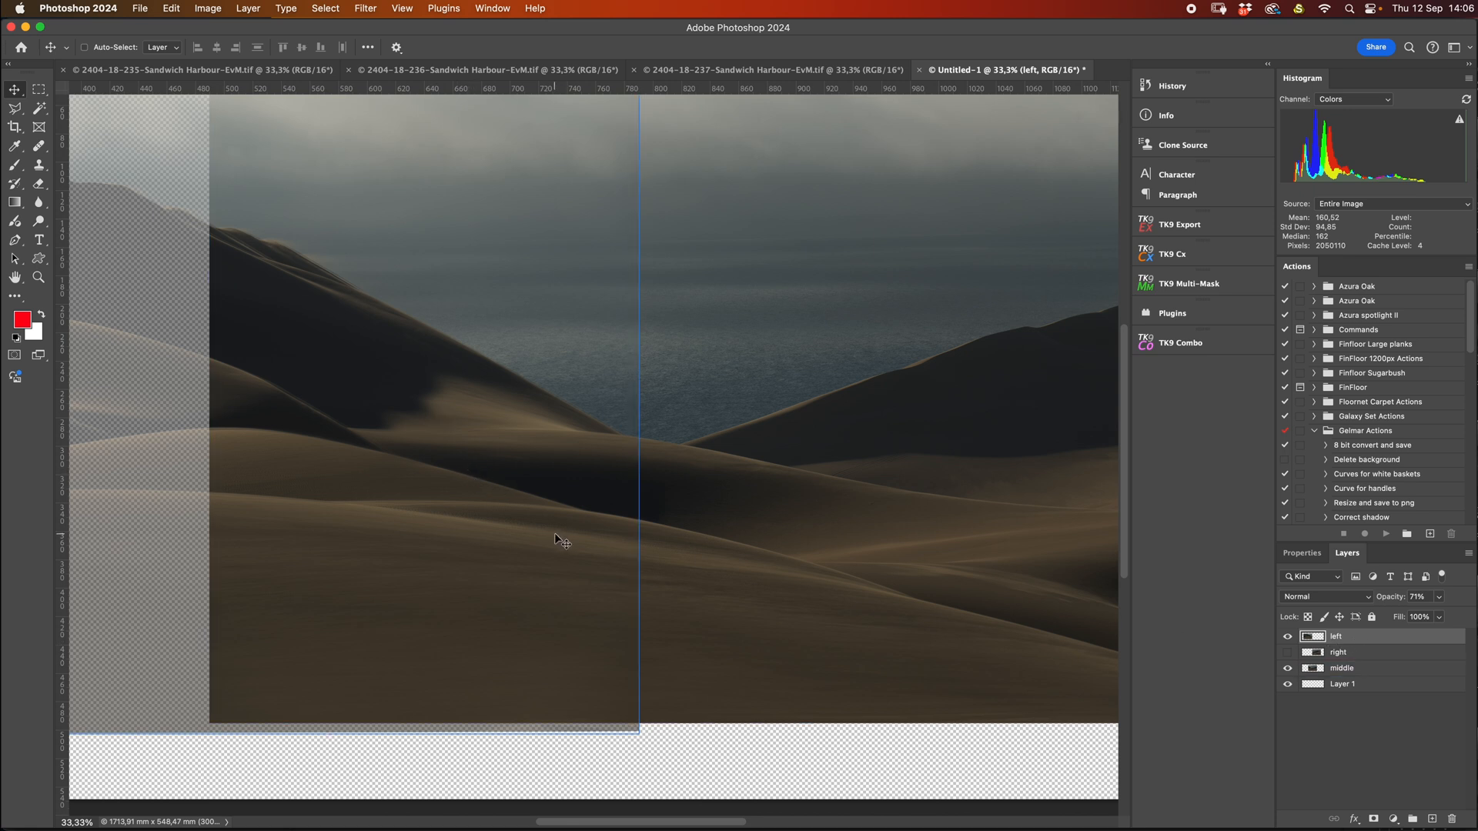
pyautogui.moveTo(548, 510)
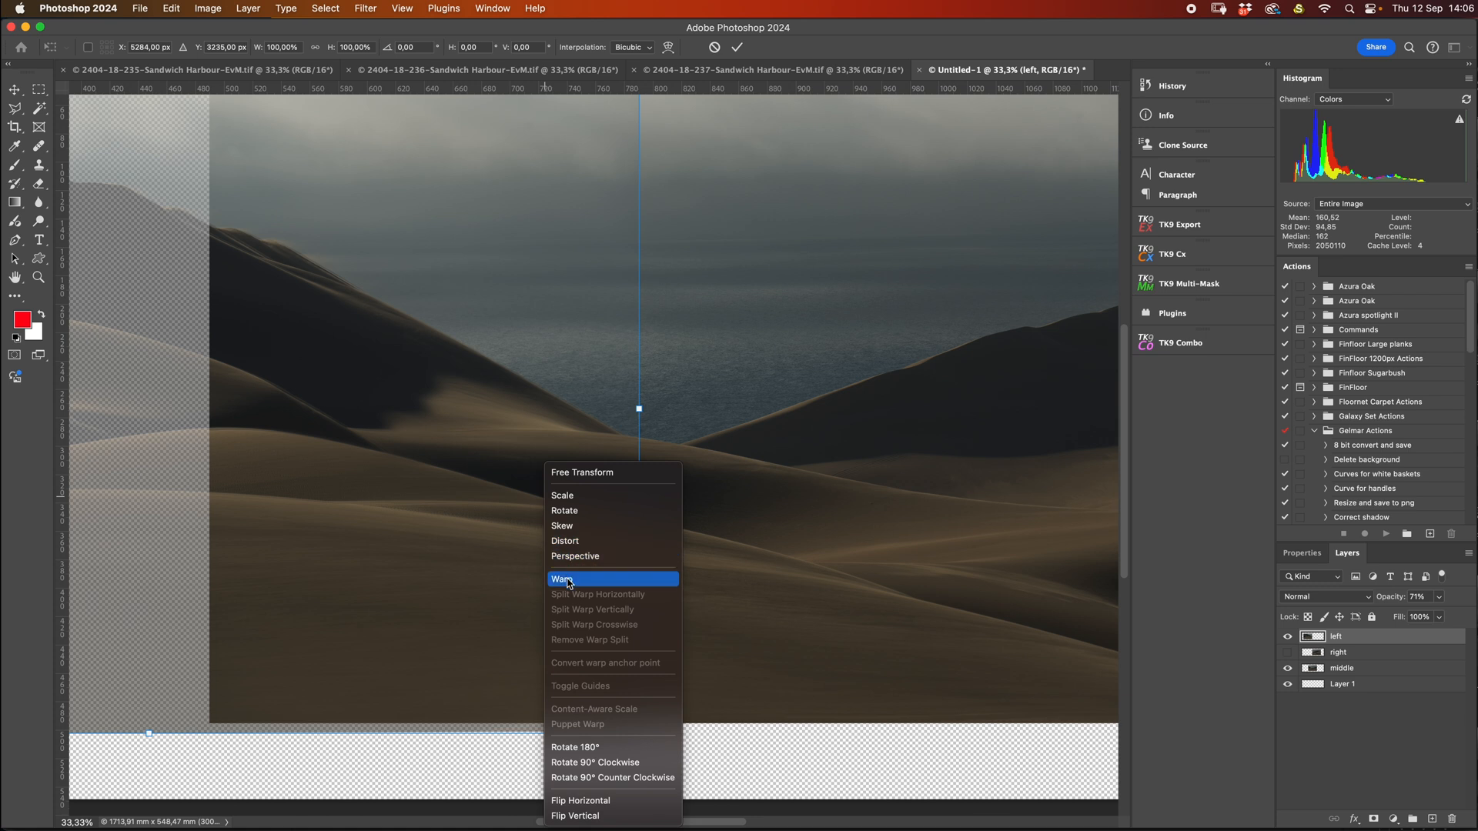
pyautogui.click(564, 578)
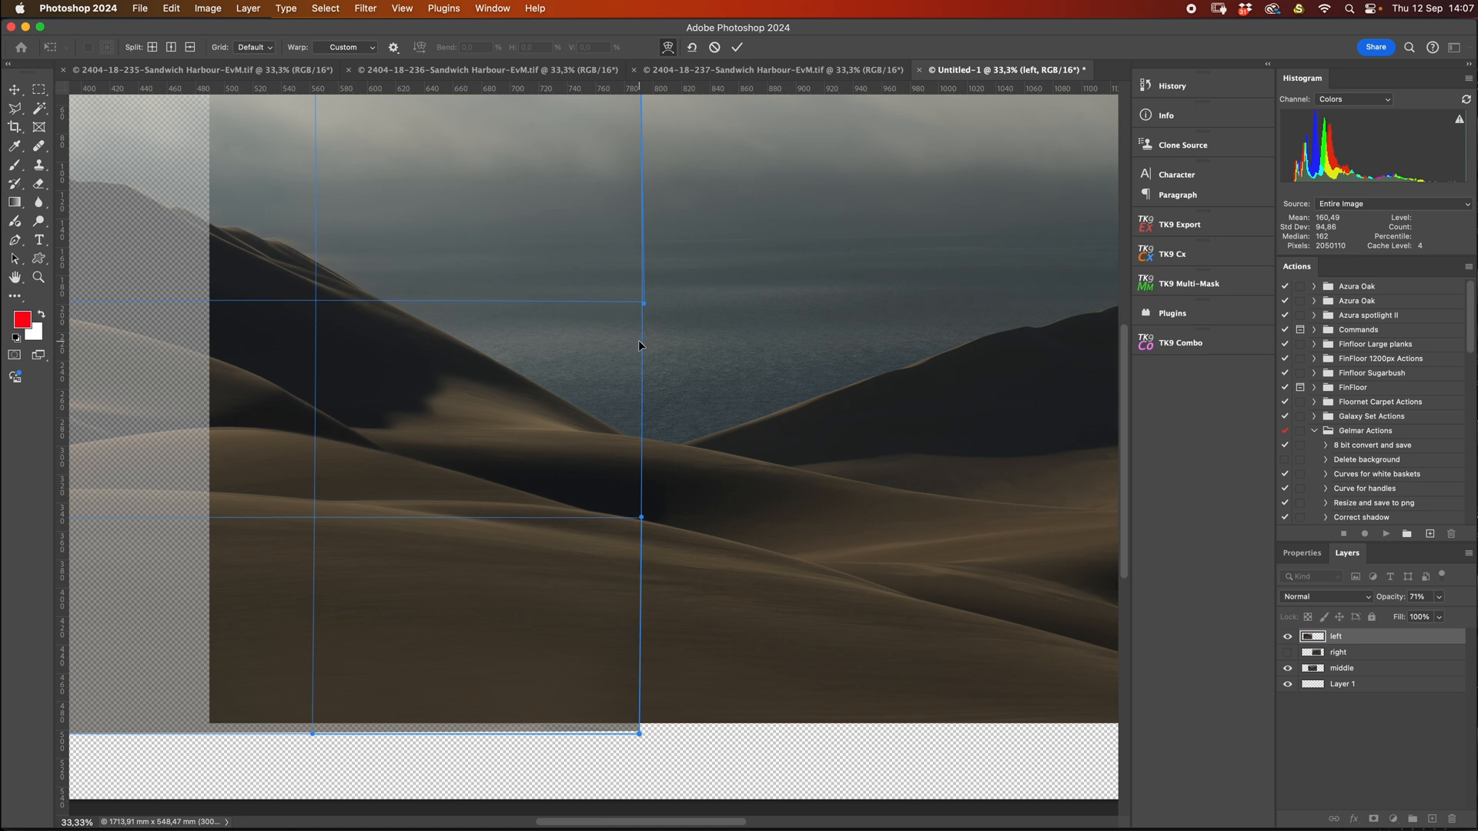
pyautogui.moveTo(646, 395)
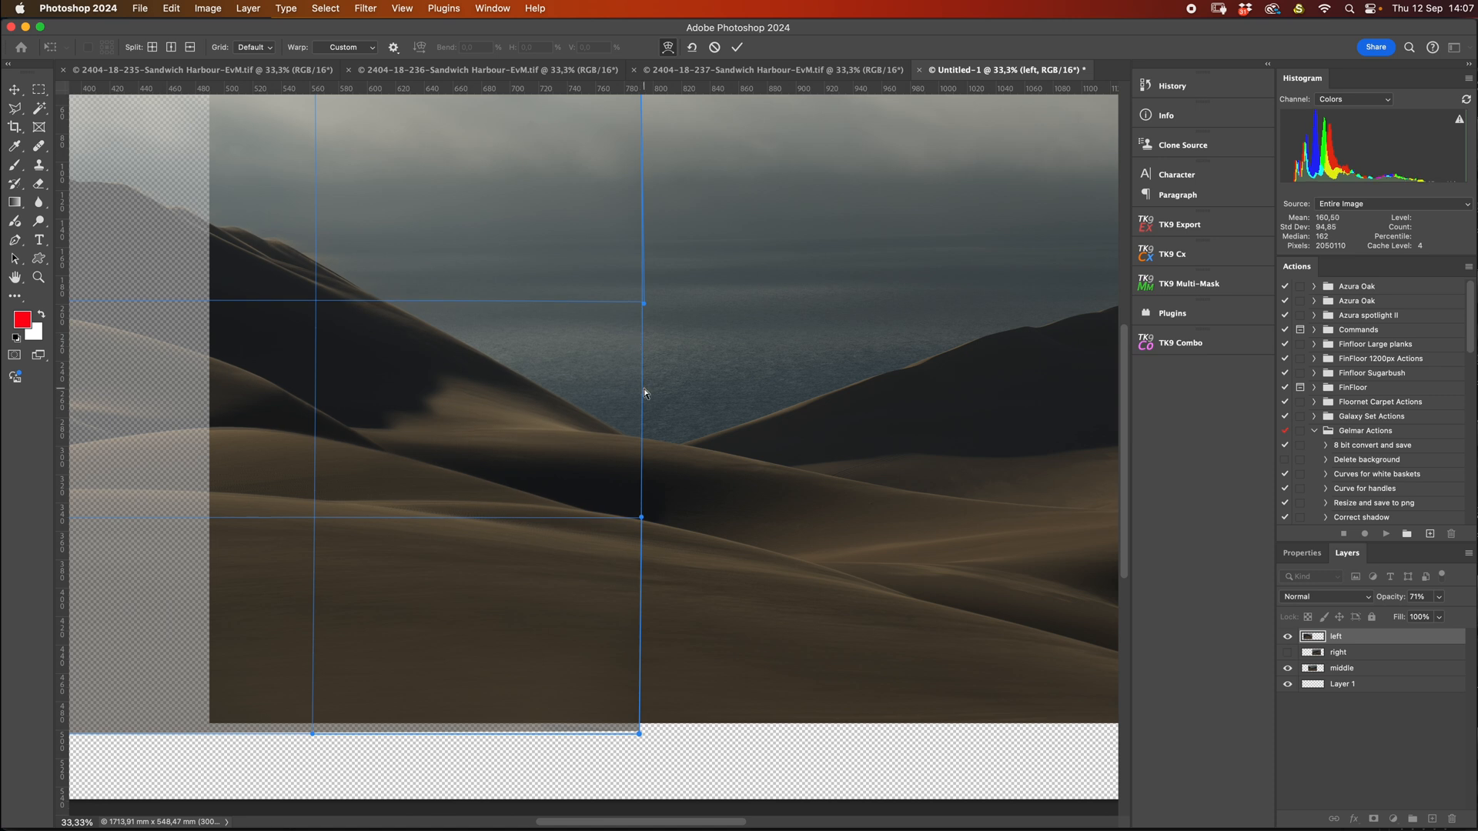
pyautogui.click(722, 43)
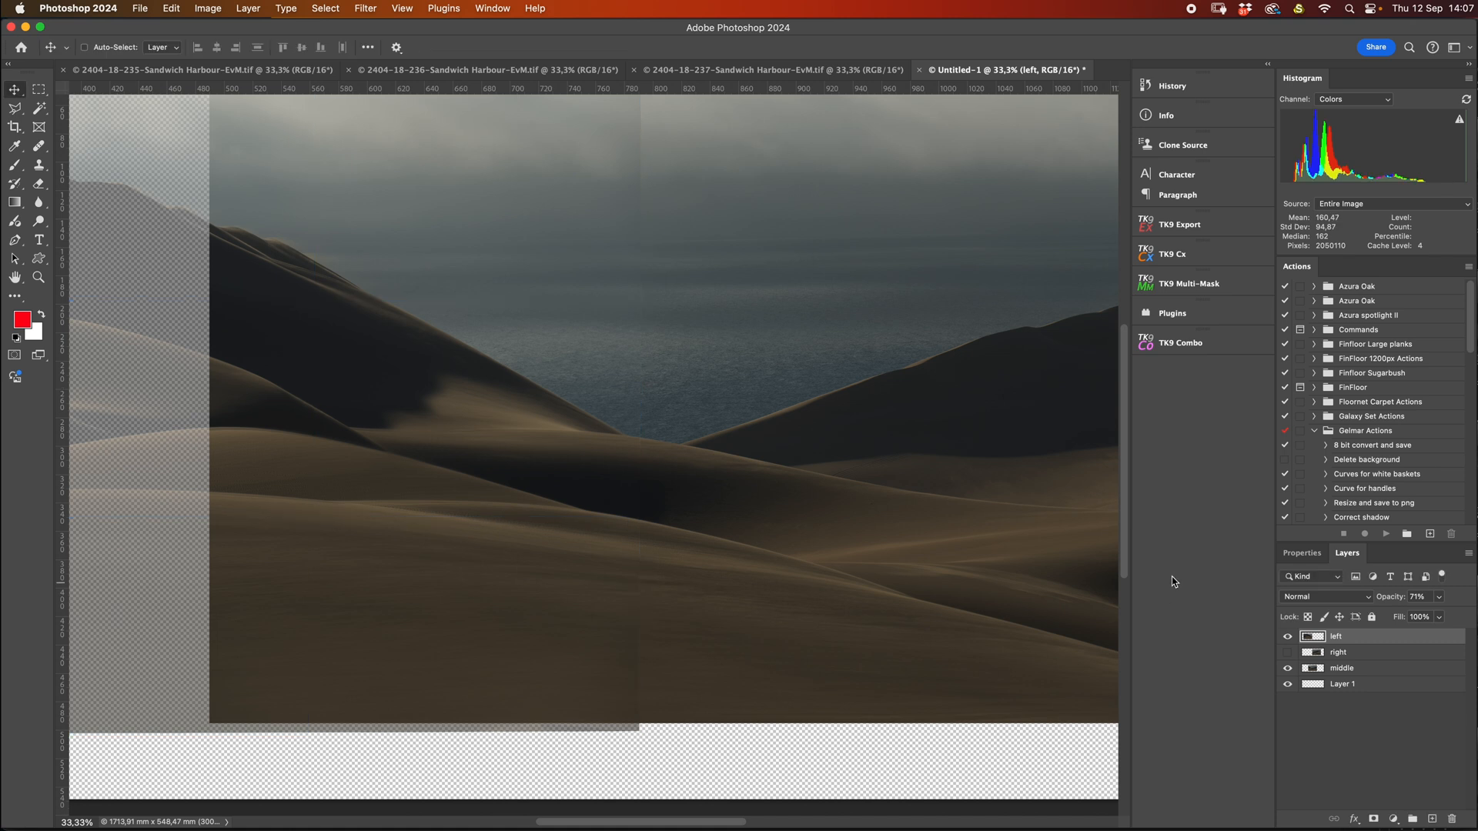
pyautogui.click(1341, 668)
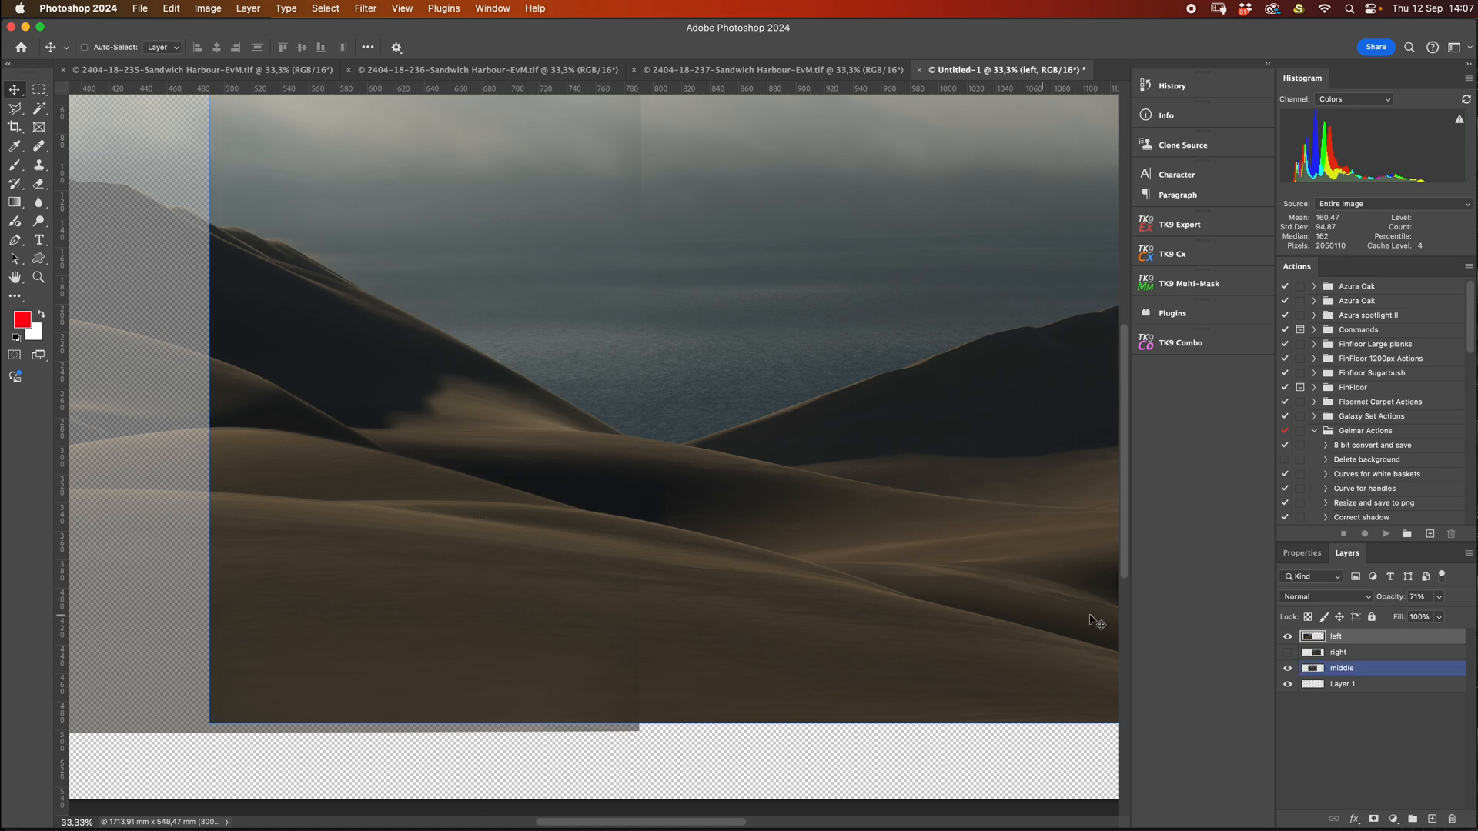
# Step: Restore the left dune layer to 100% opacity and add a layer mask
pyautogui.click(1338, 652)
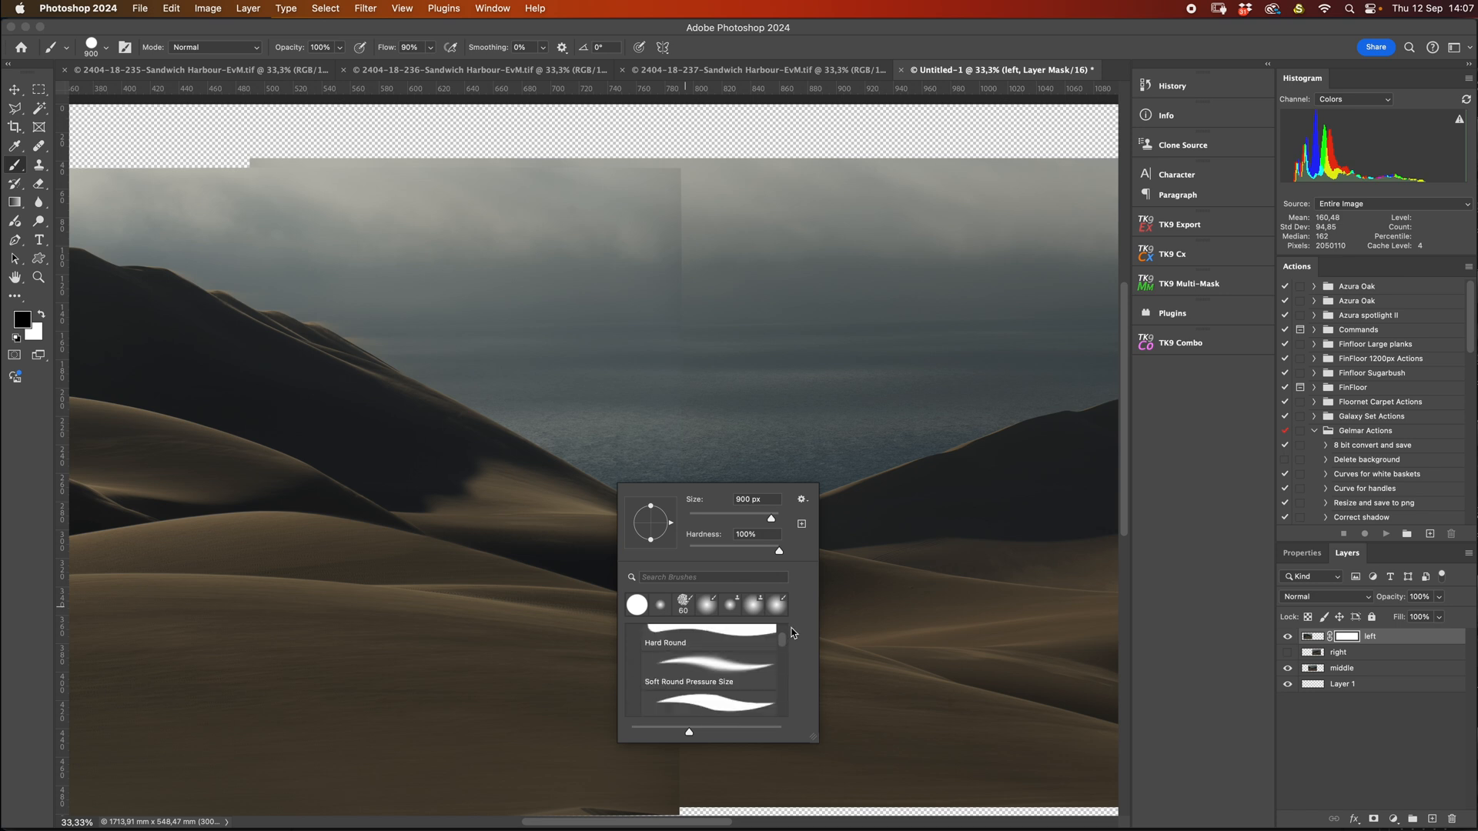
# Step: Paint the left layer mask's seam away with a soft round brush
pyautogui.click(657, 602)
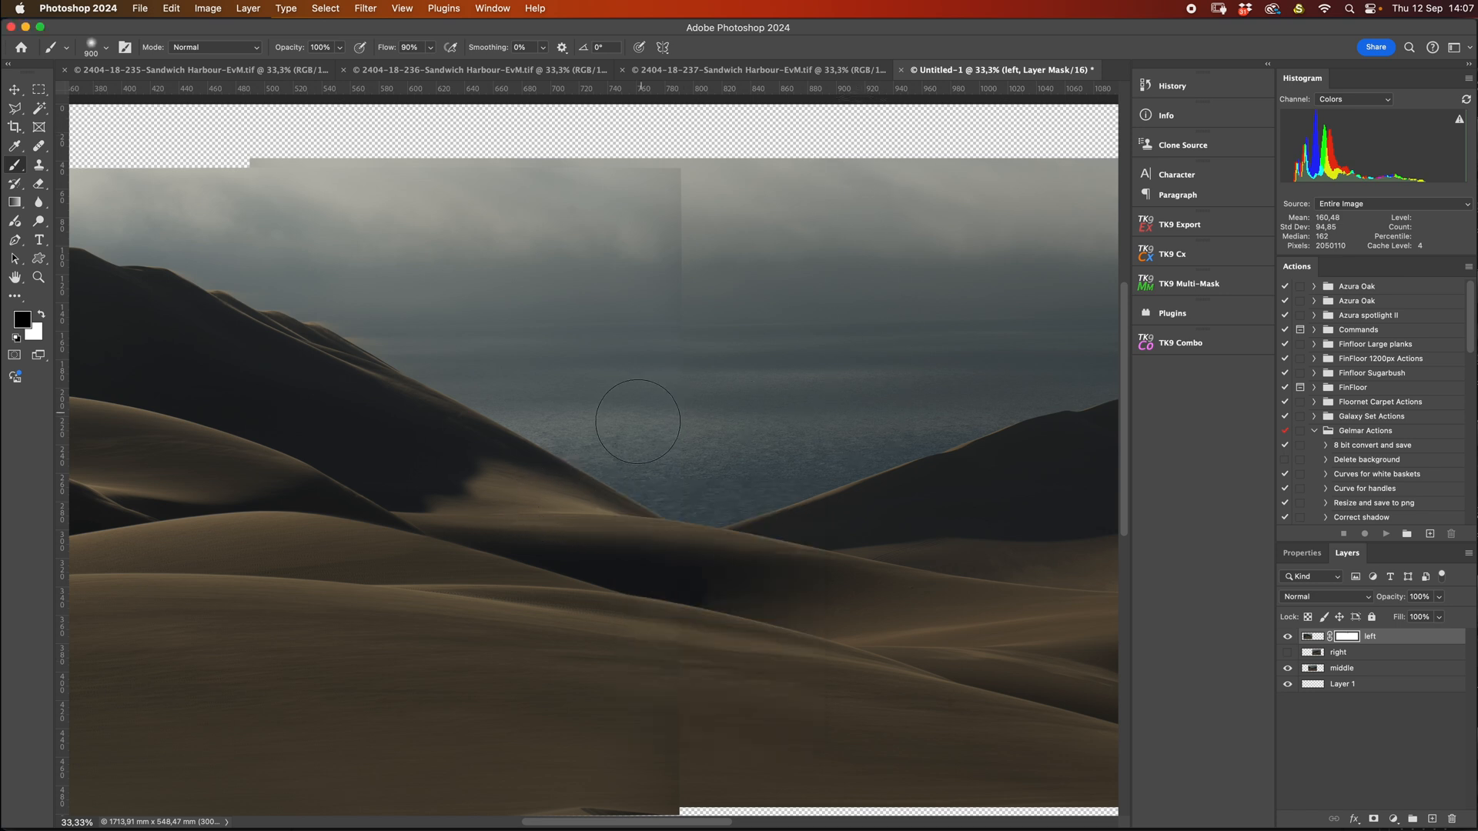
pyautogui.click(20, 319)
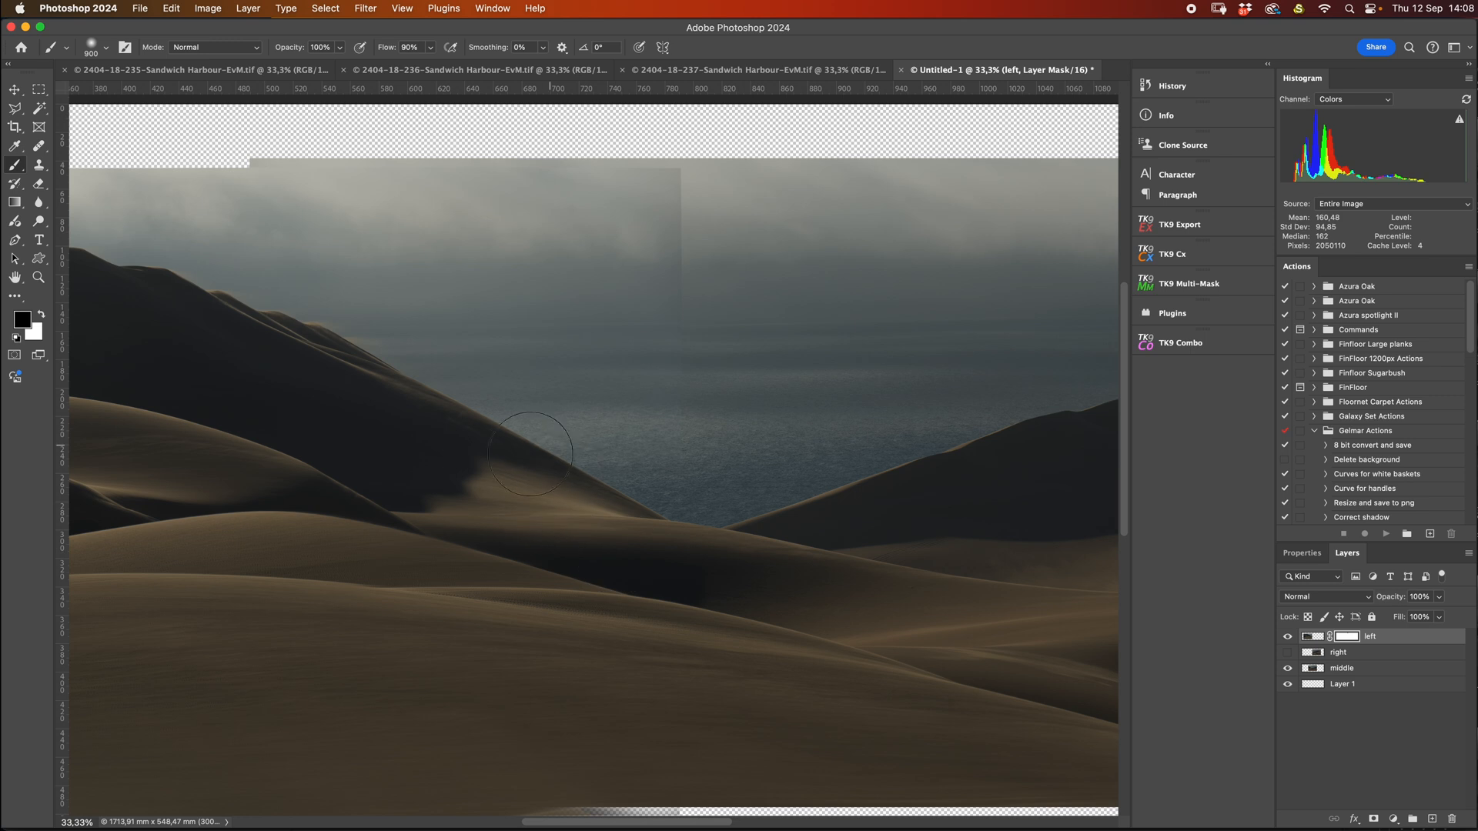
pyautogui.moveTo(702, 223)
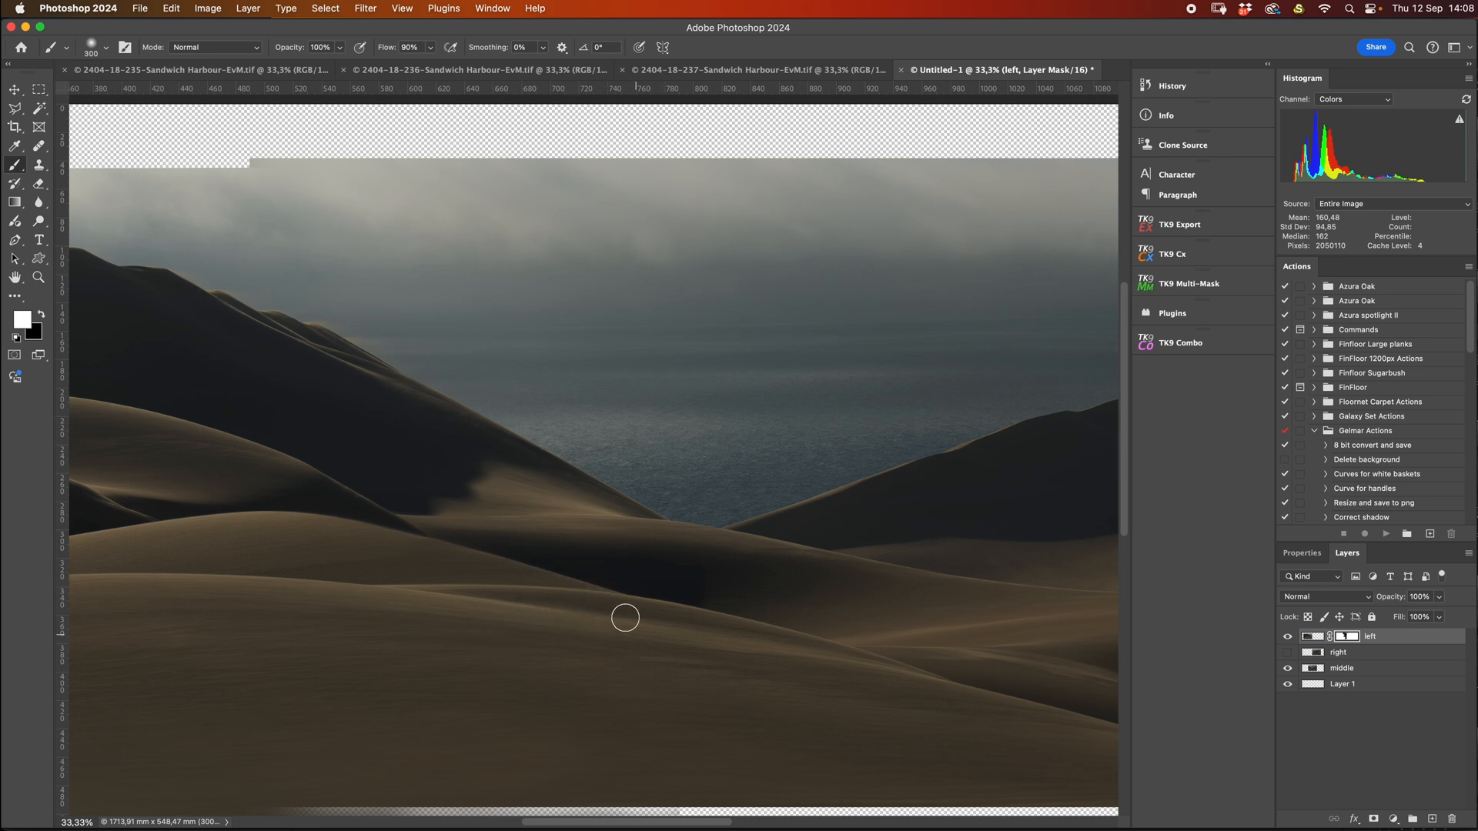
pyautogui.moveTo(669, 557)
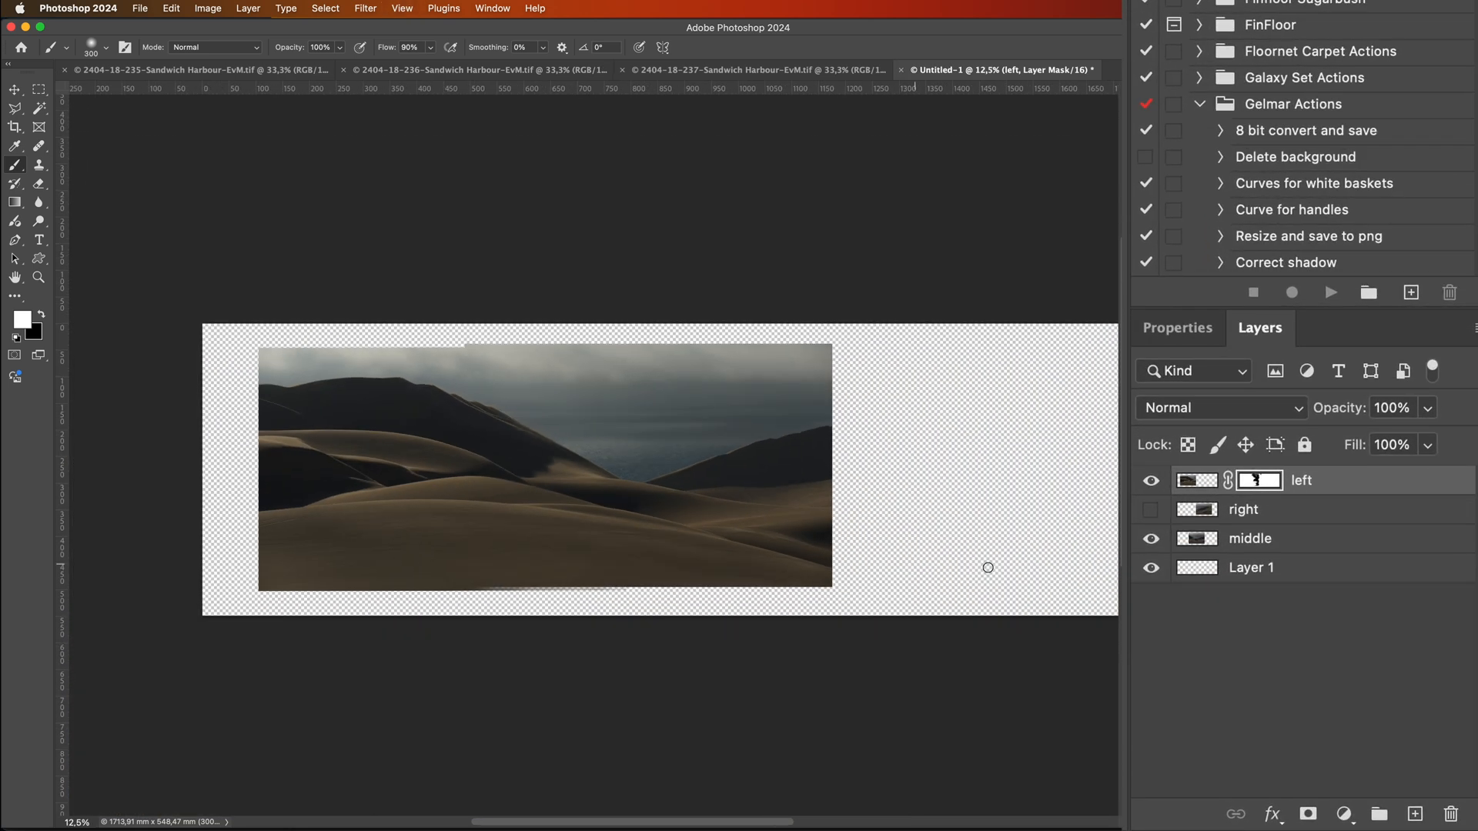
pyautogui.moveTo(1027, 506)
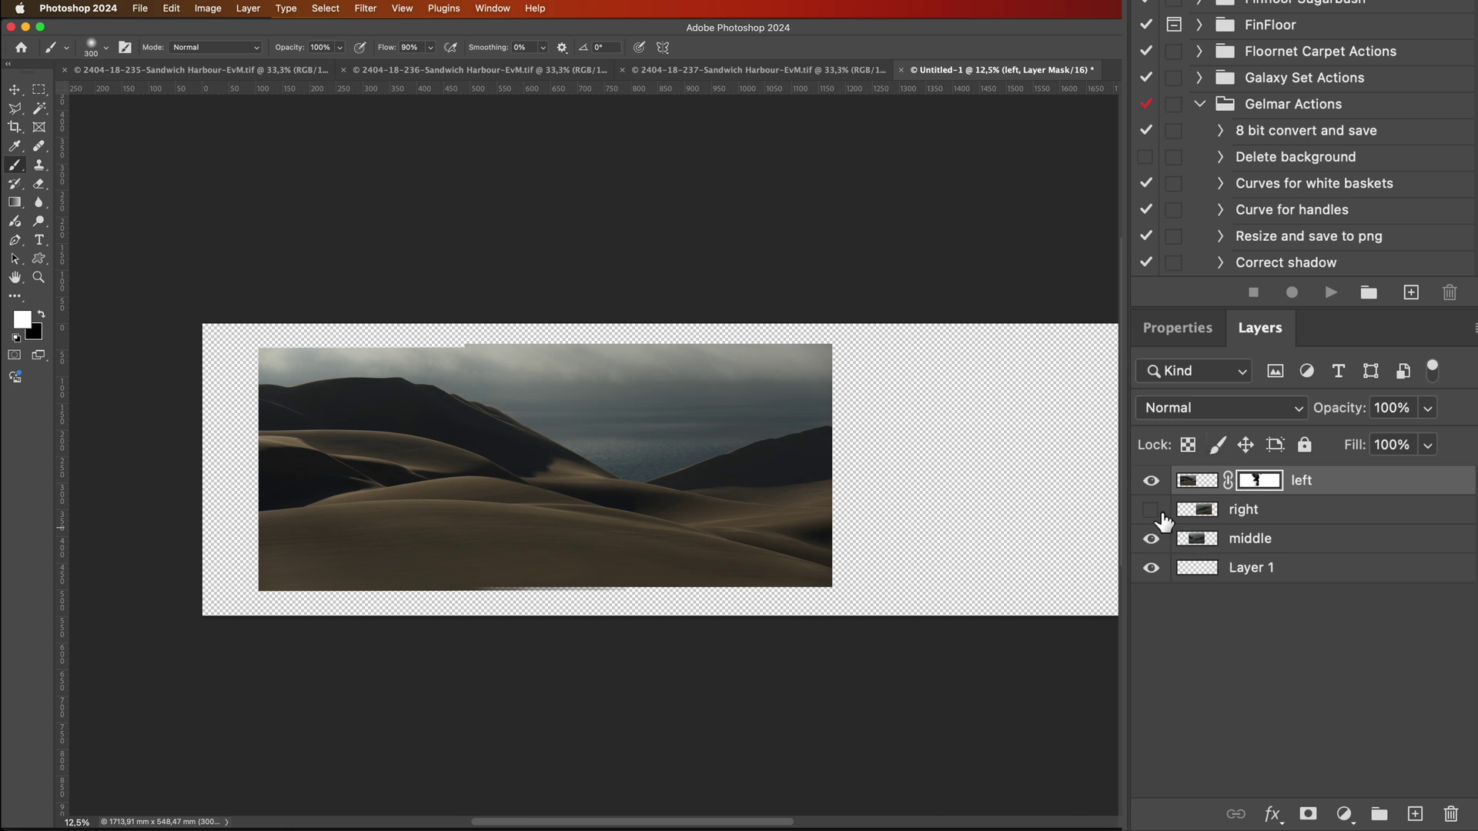
# Step: Show the right dune layer at 68% opacity and drag its ridges into line with the middle
pyautogui.click(1151, 510)
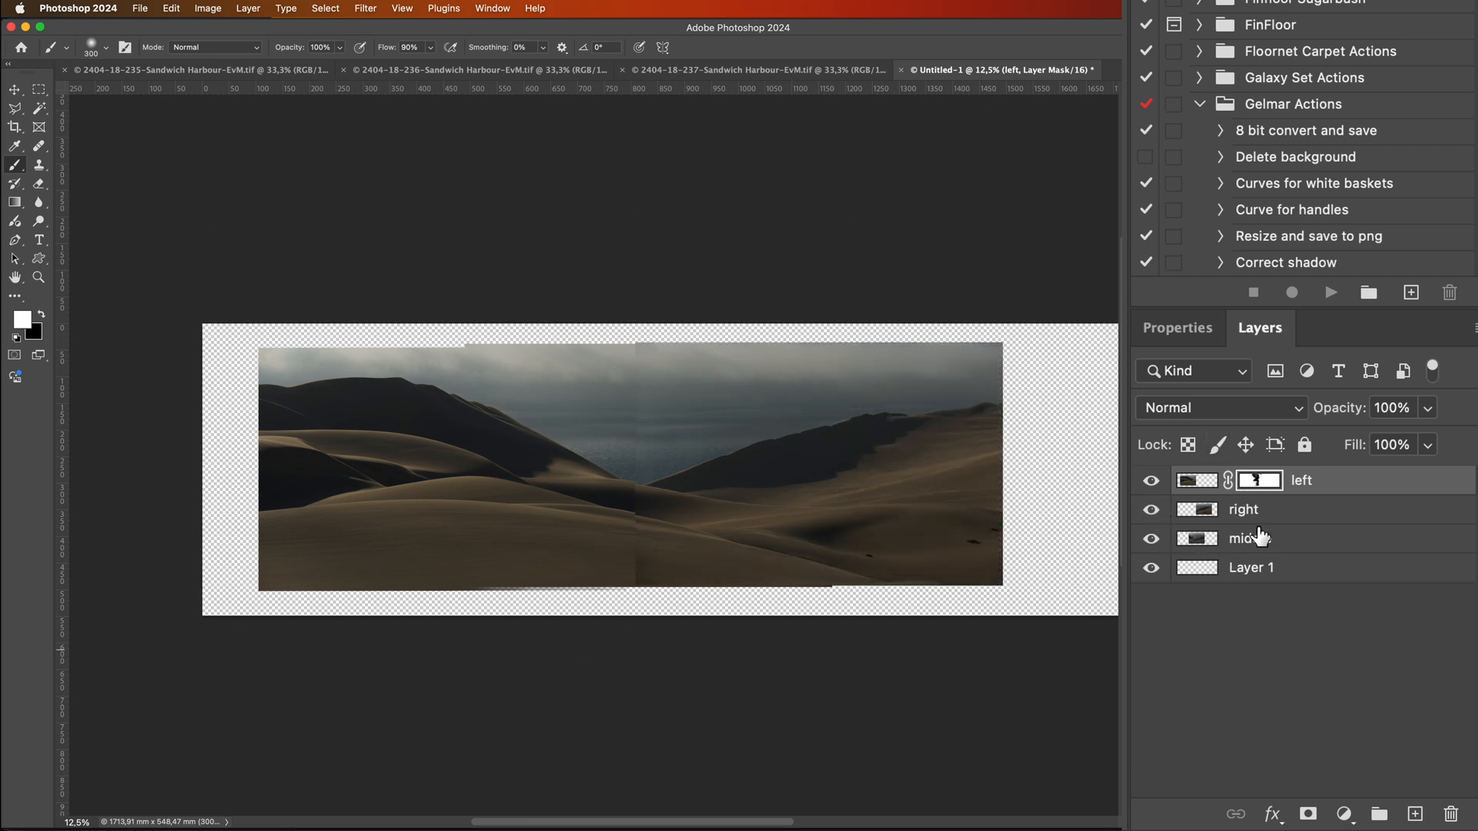
pyautogui.click(1244, 509)
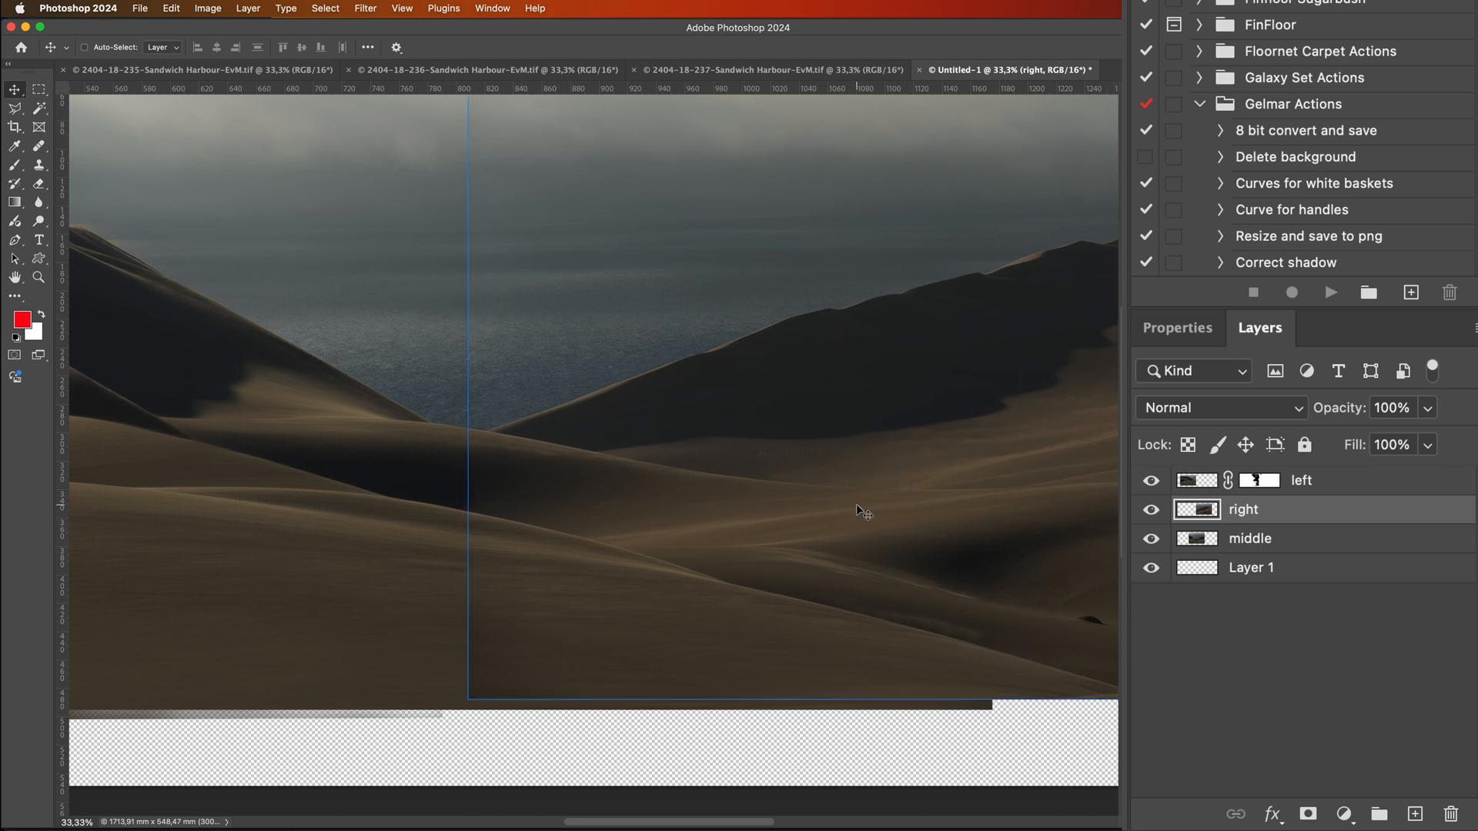
pyautogui.press('cmd++')
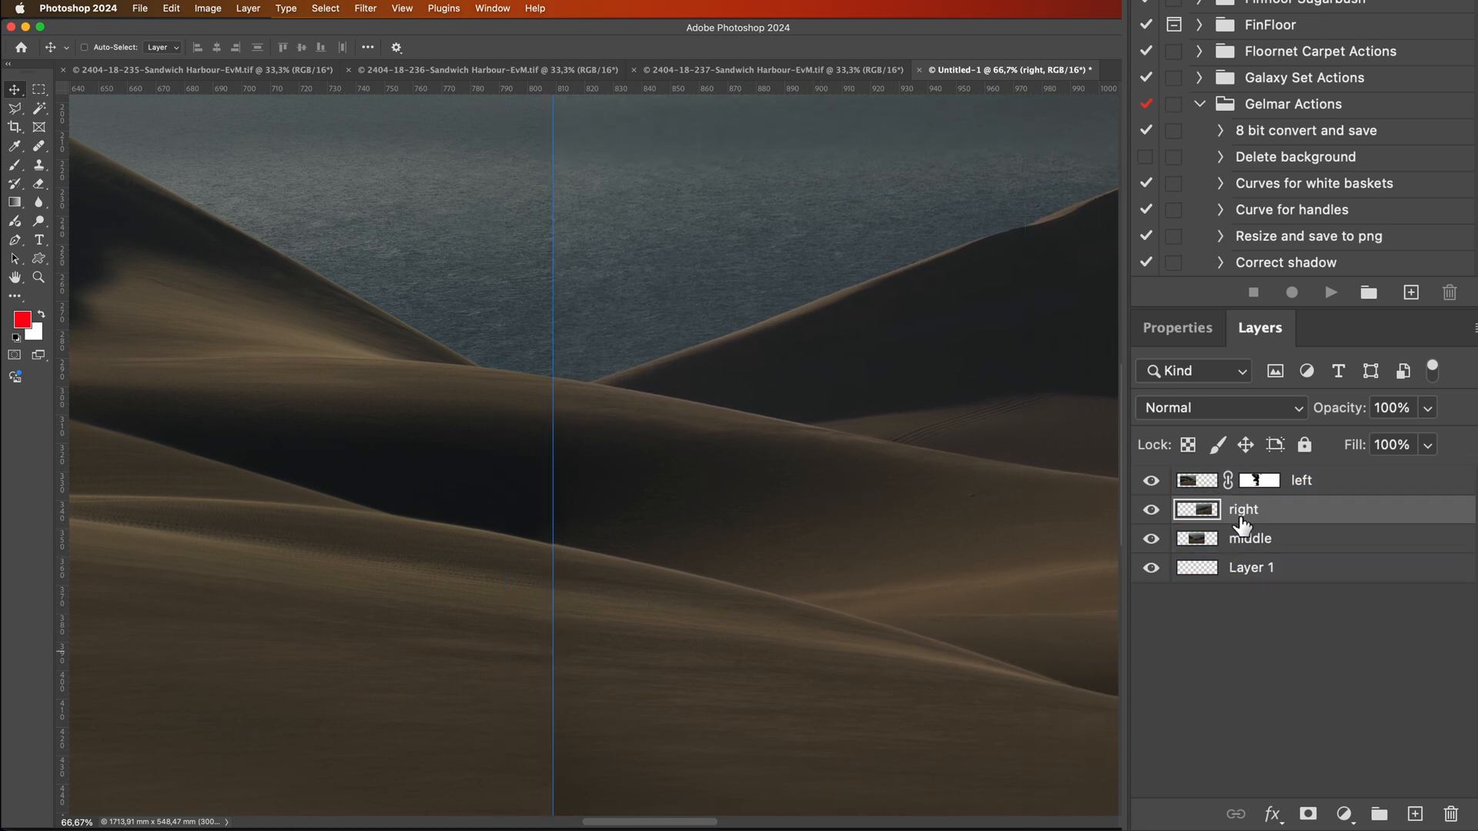
pyautogui.click(1333, 481)
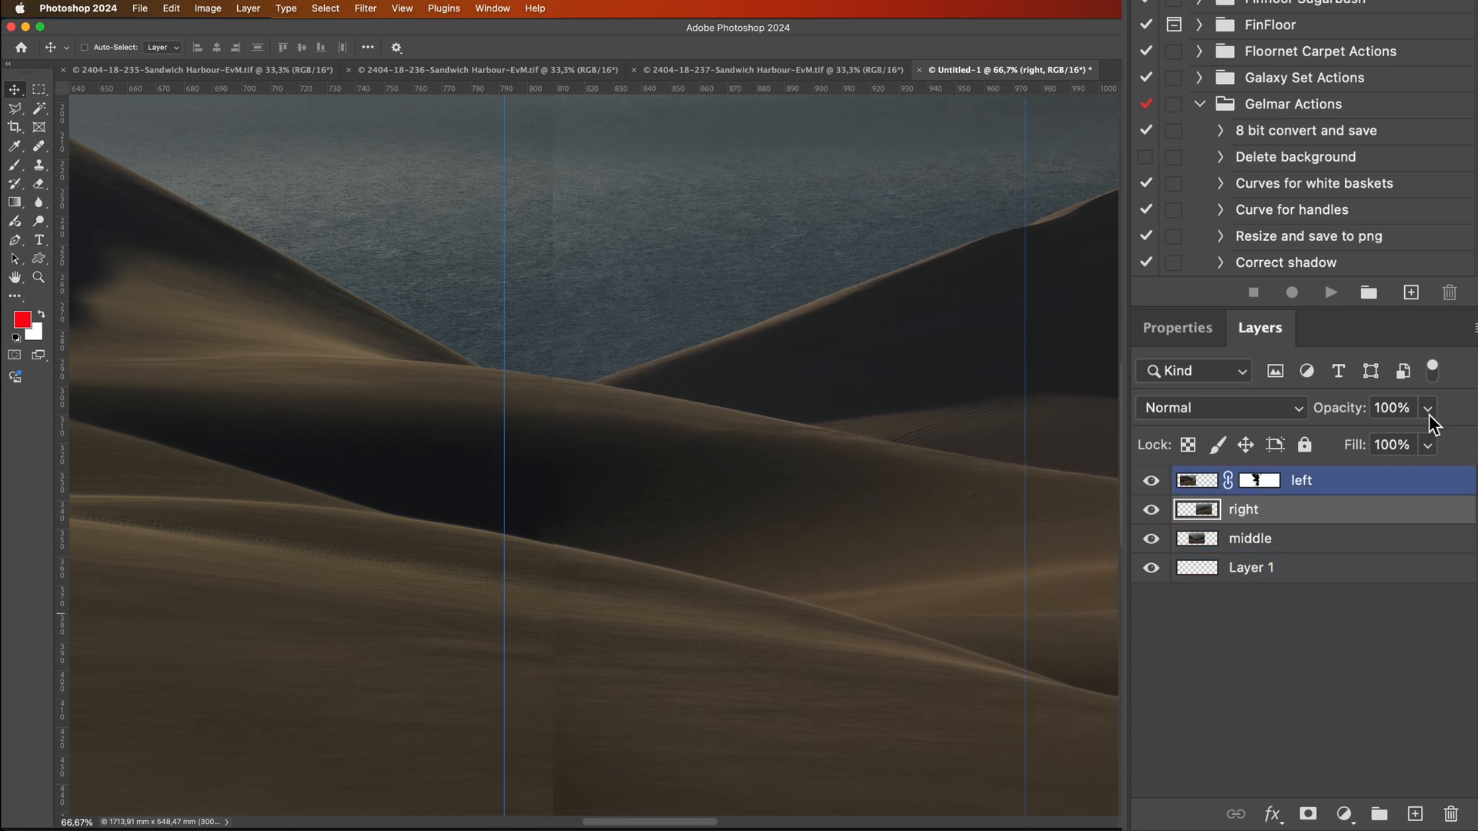
pyautogui.moveTo(1452, 407); pyautogui.dragTo(1387, 441)
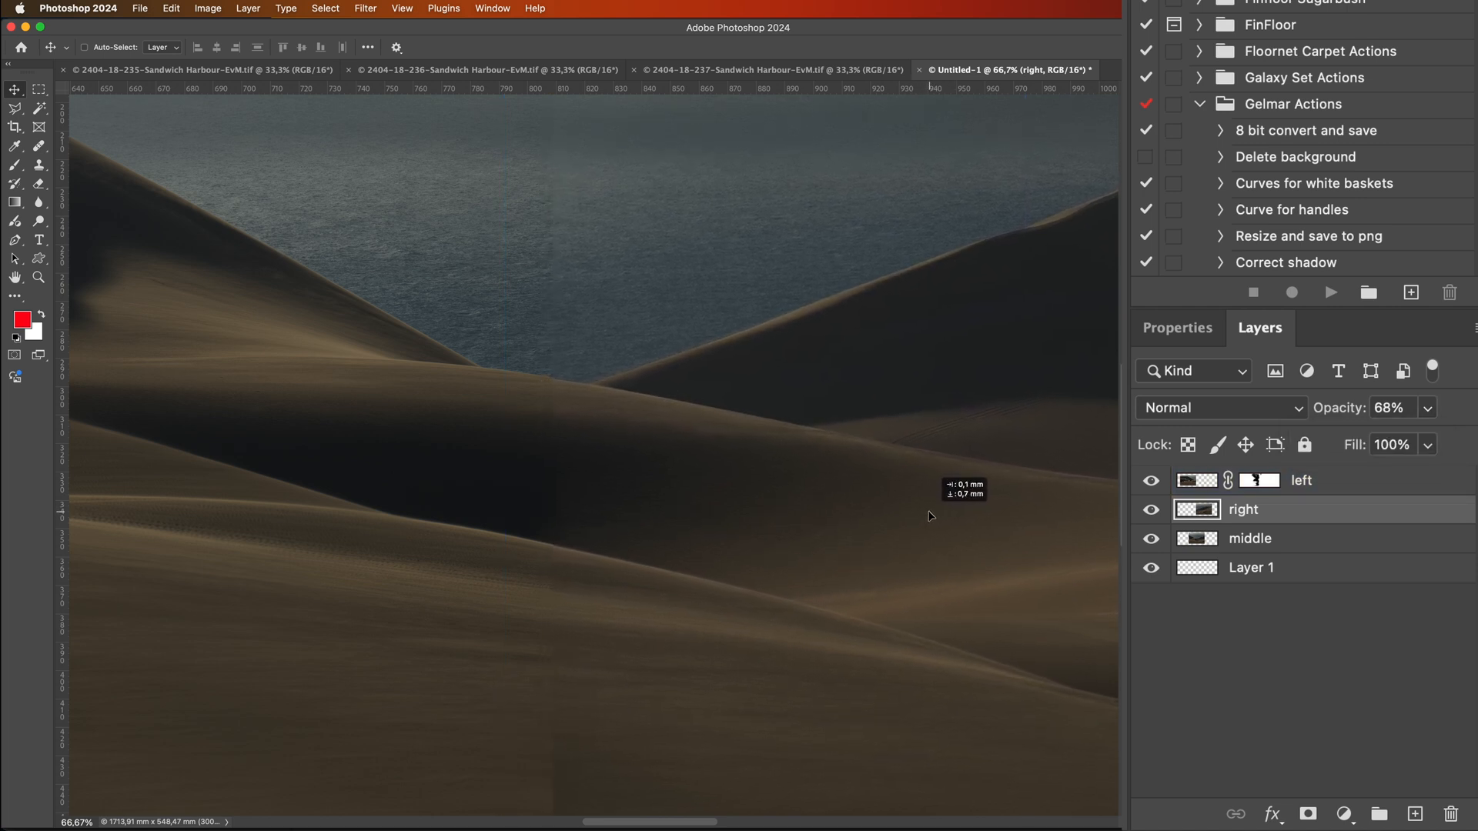
pyautogui.moveTo(547, 89); pyautogui.dragTo(546, 386)
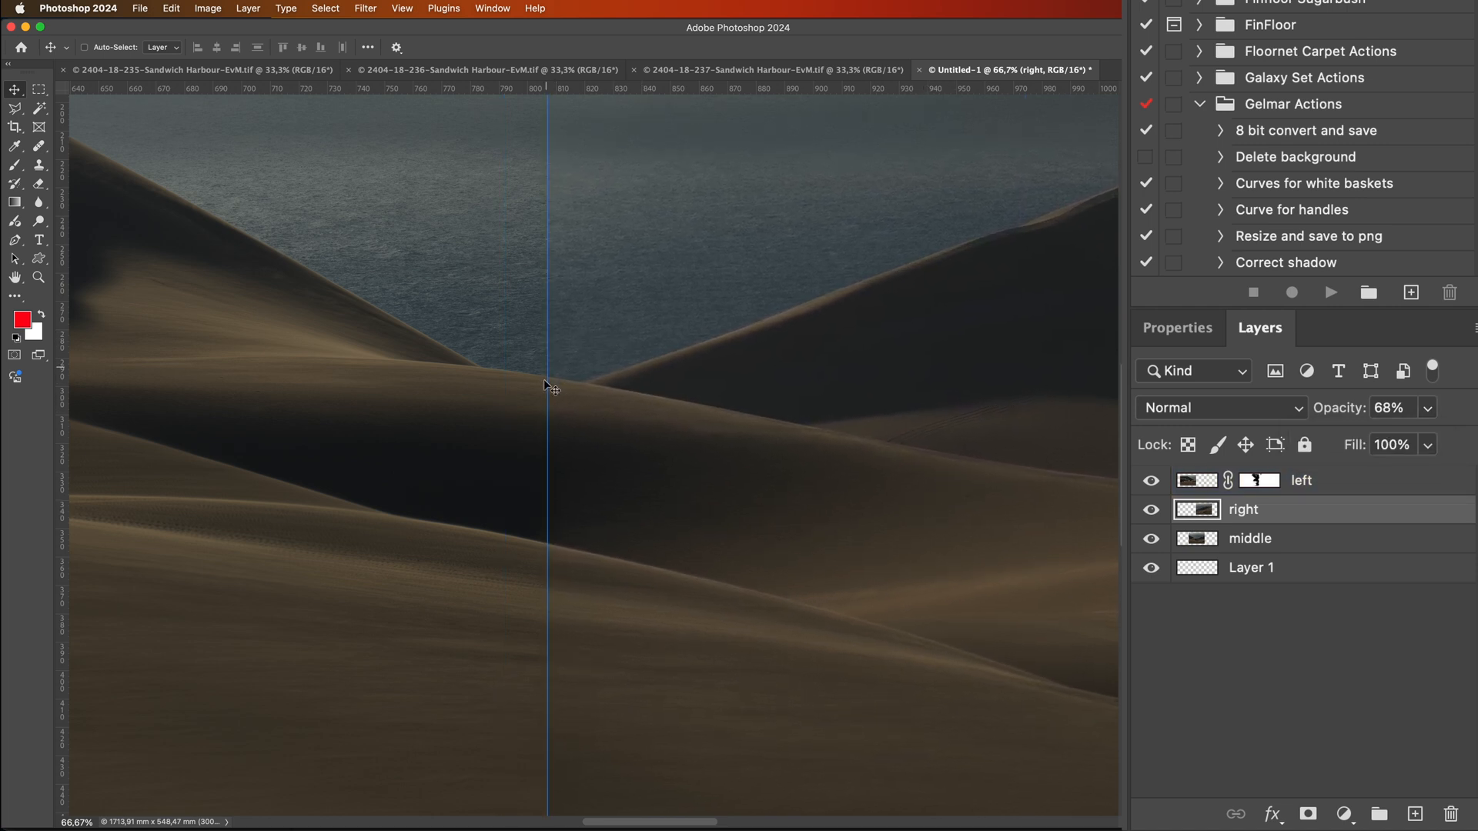
pyautogui.moveTo(546, 385); pyautogui.dragTo(639, 453)
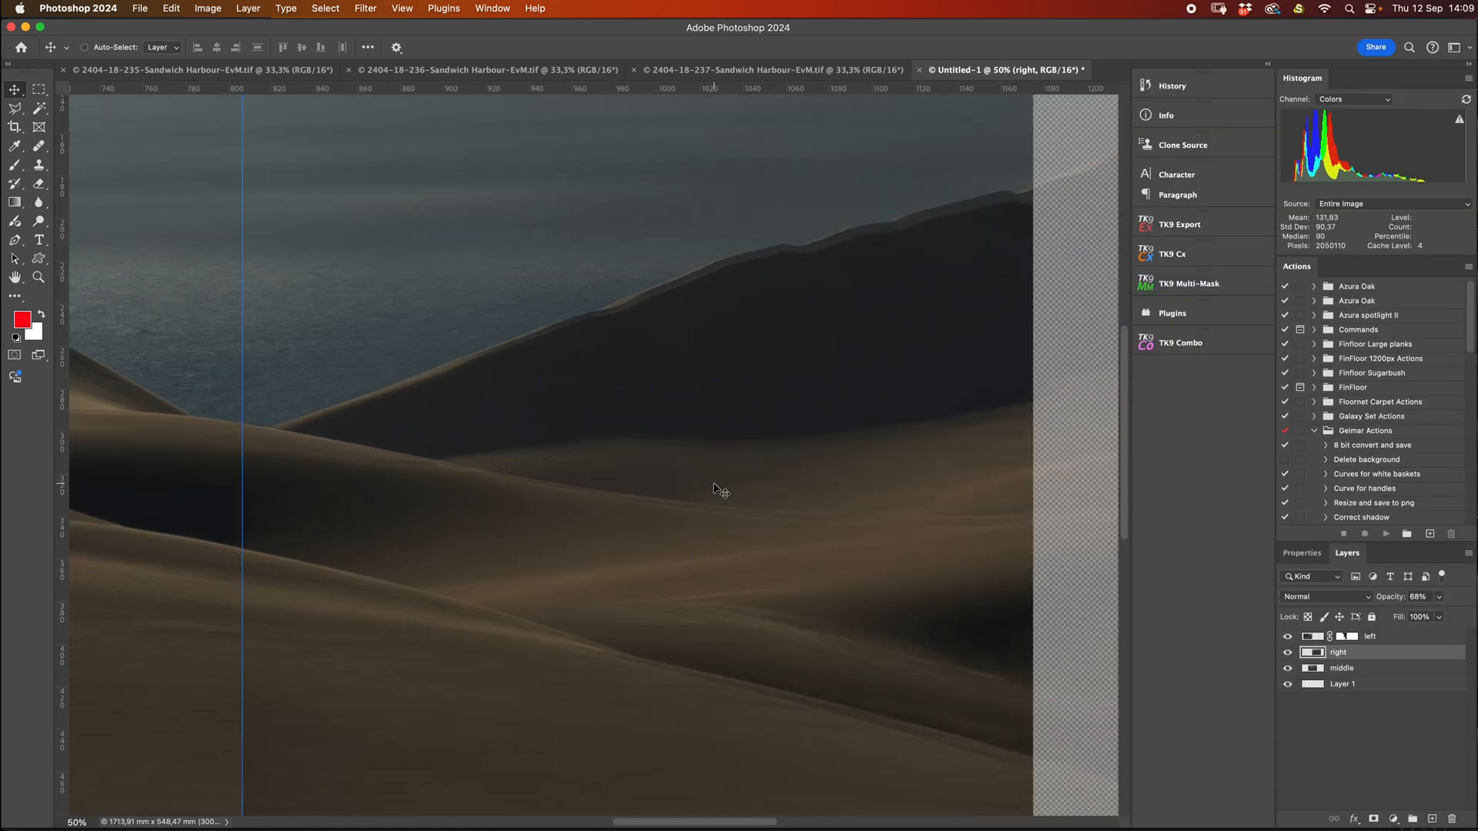
pyautogui.moveTo(964, 551)
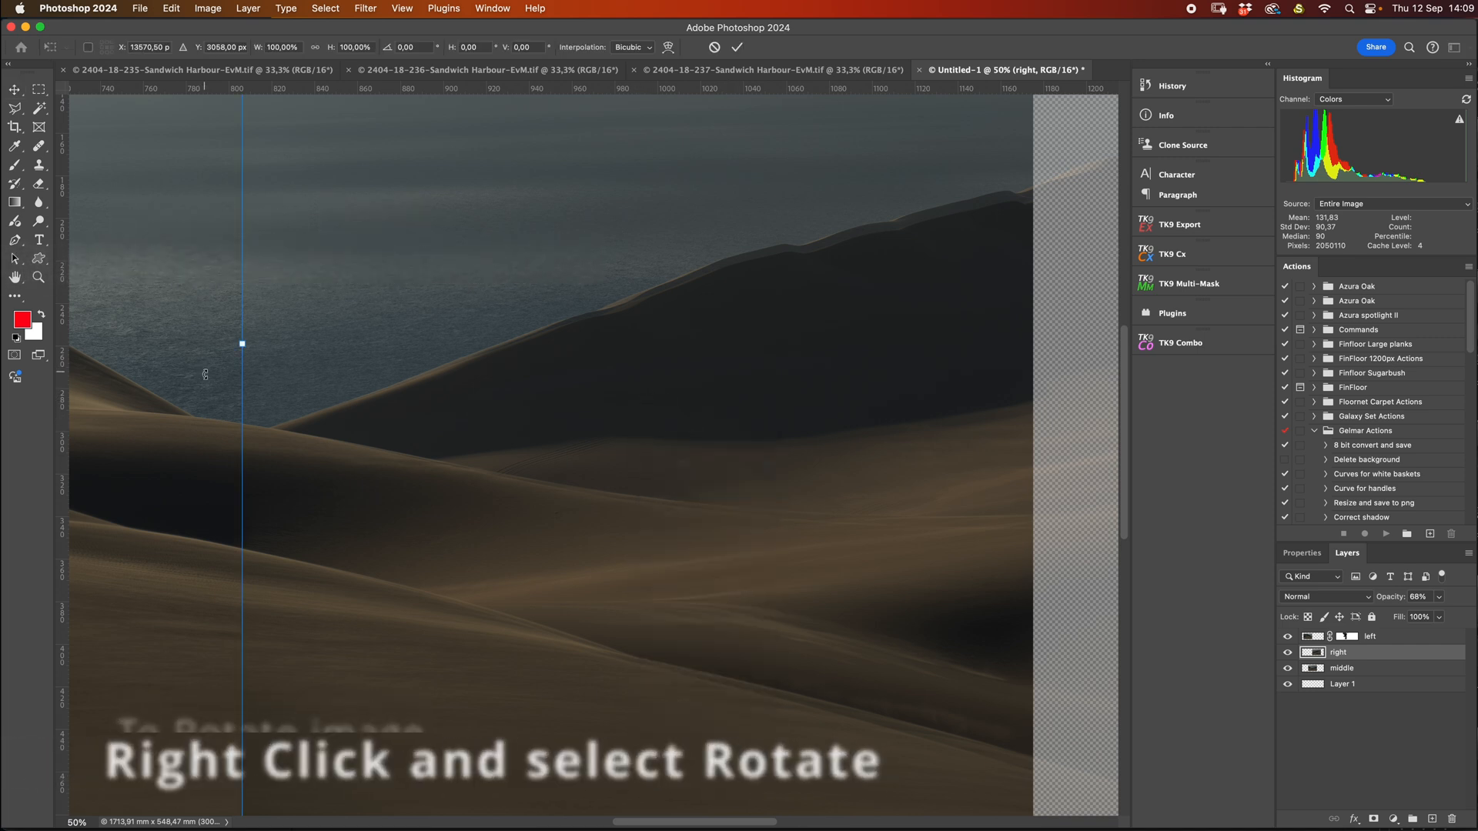
# Step: Drag the right photo down in Free Transform to match the middle horizon
pyautogui.moveTo(242, 343); pyautogui.dragTo(231, 361)
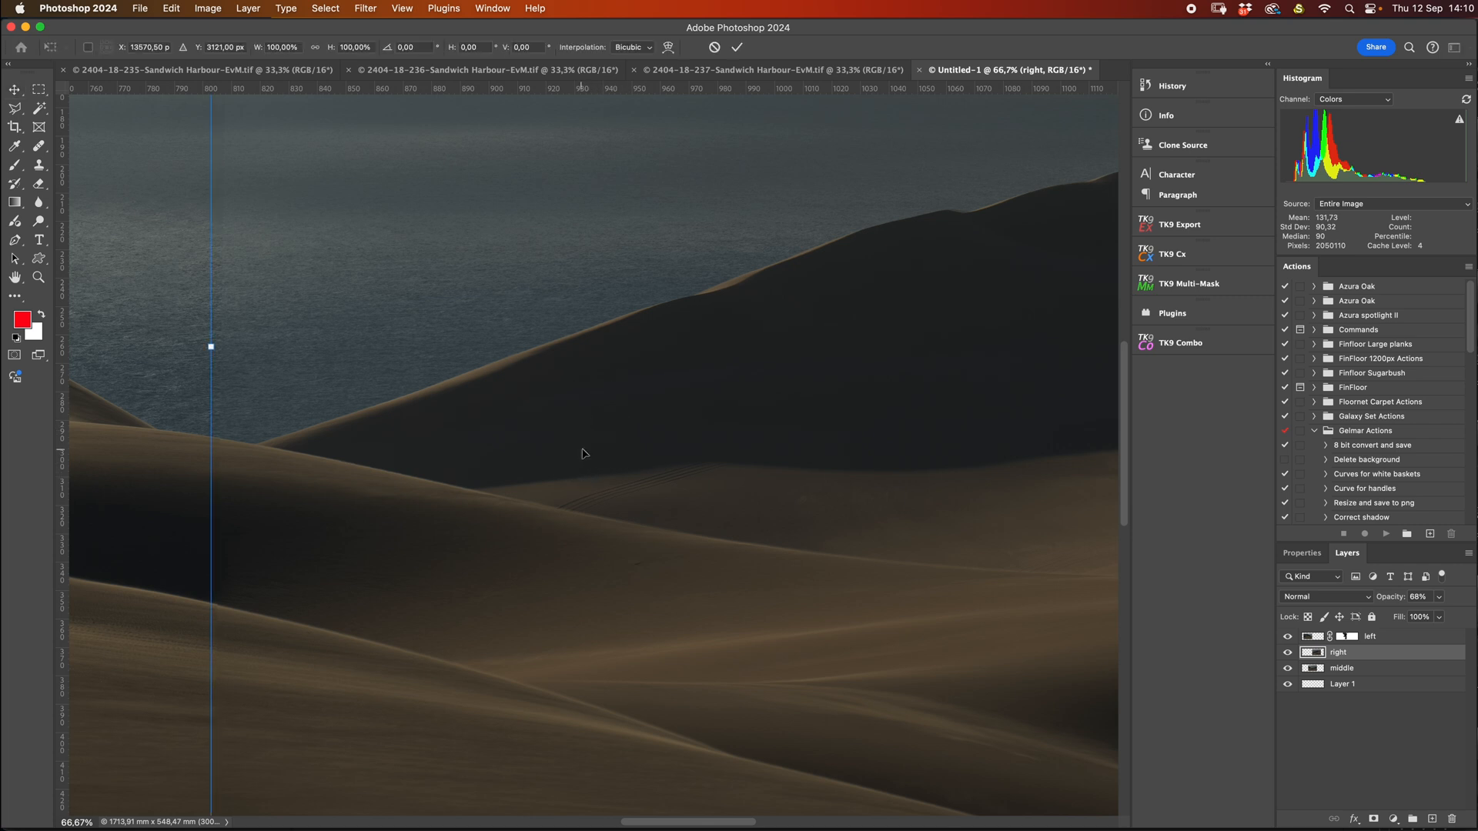
# Step: Warp the right photo's dunes into line with the middle and restore 100% opacity
pyautogui.rightClick(583, 454)
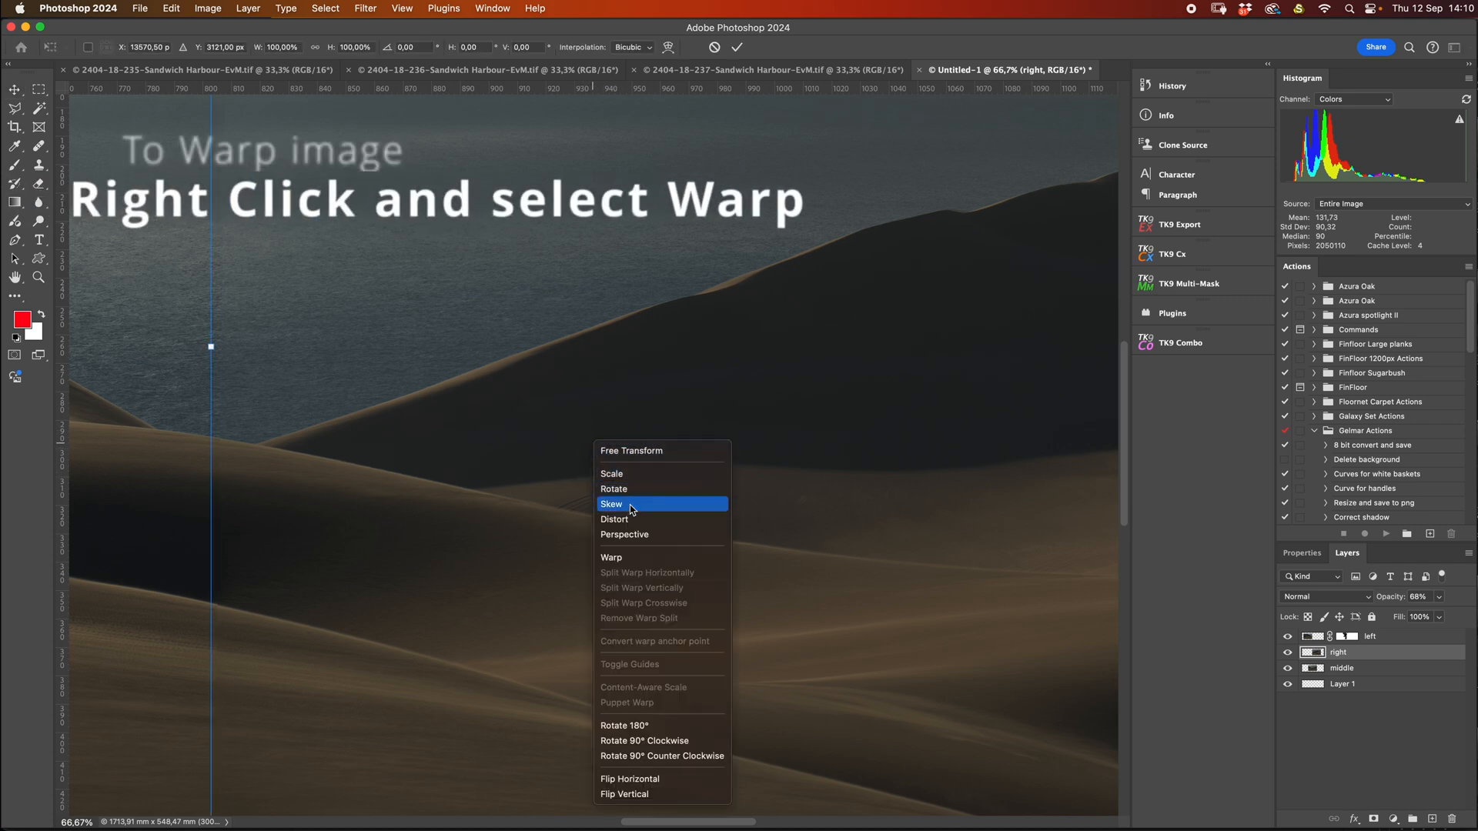
pyautogui.click(611, 558)
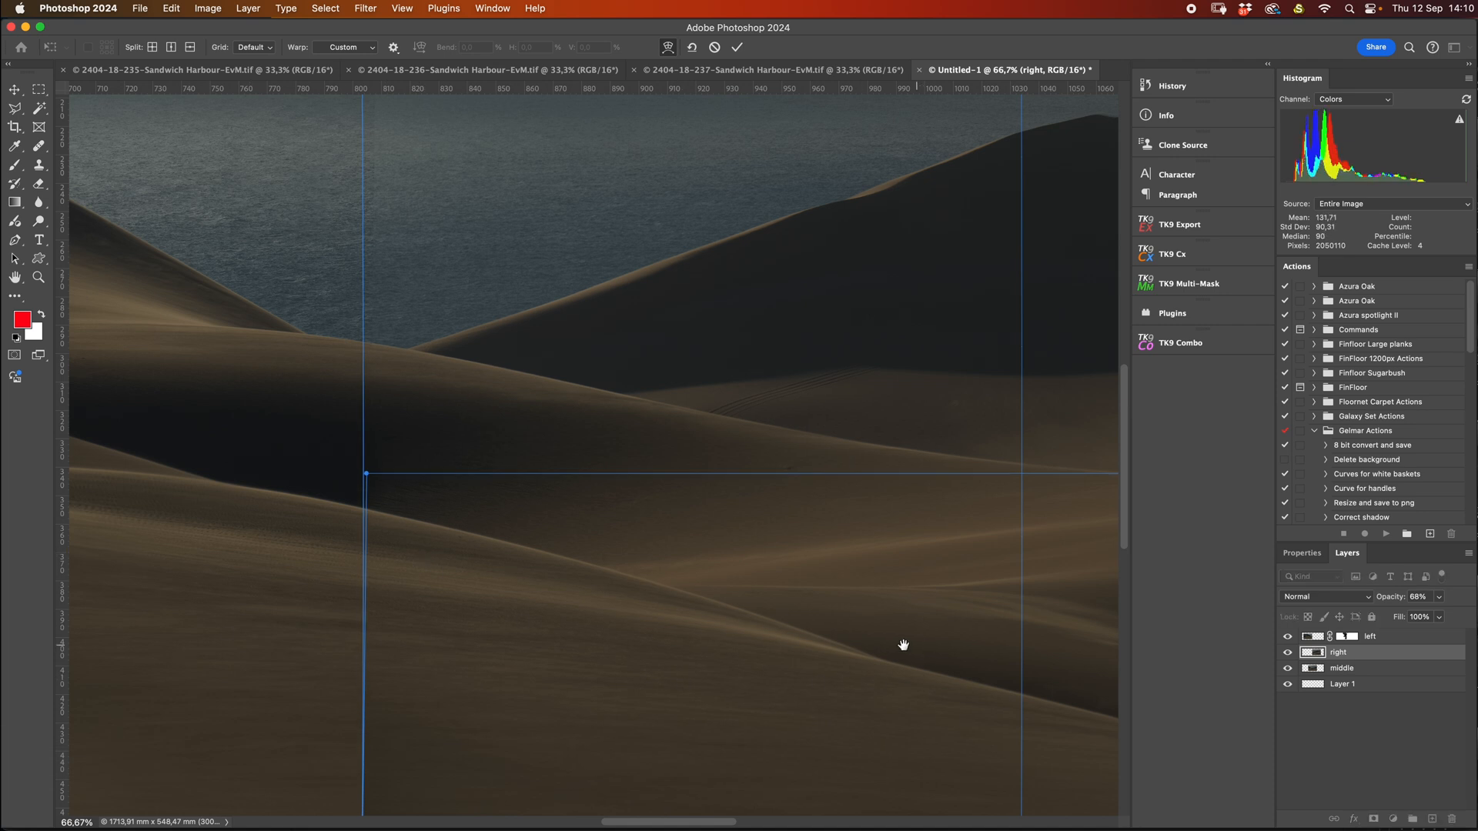
pyautogui.moveTo(902, 646); pyautogui.dragTo(373, 547)
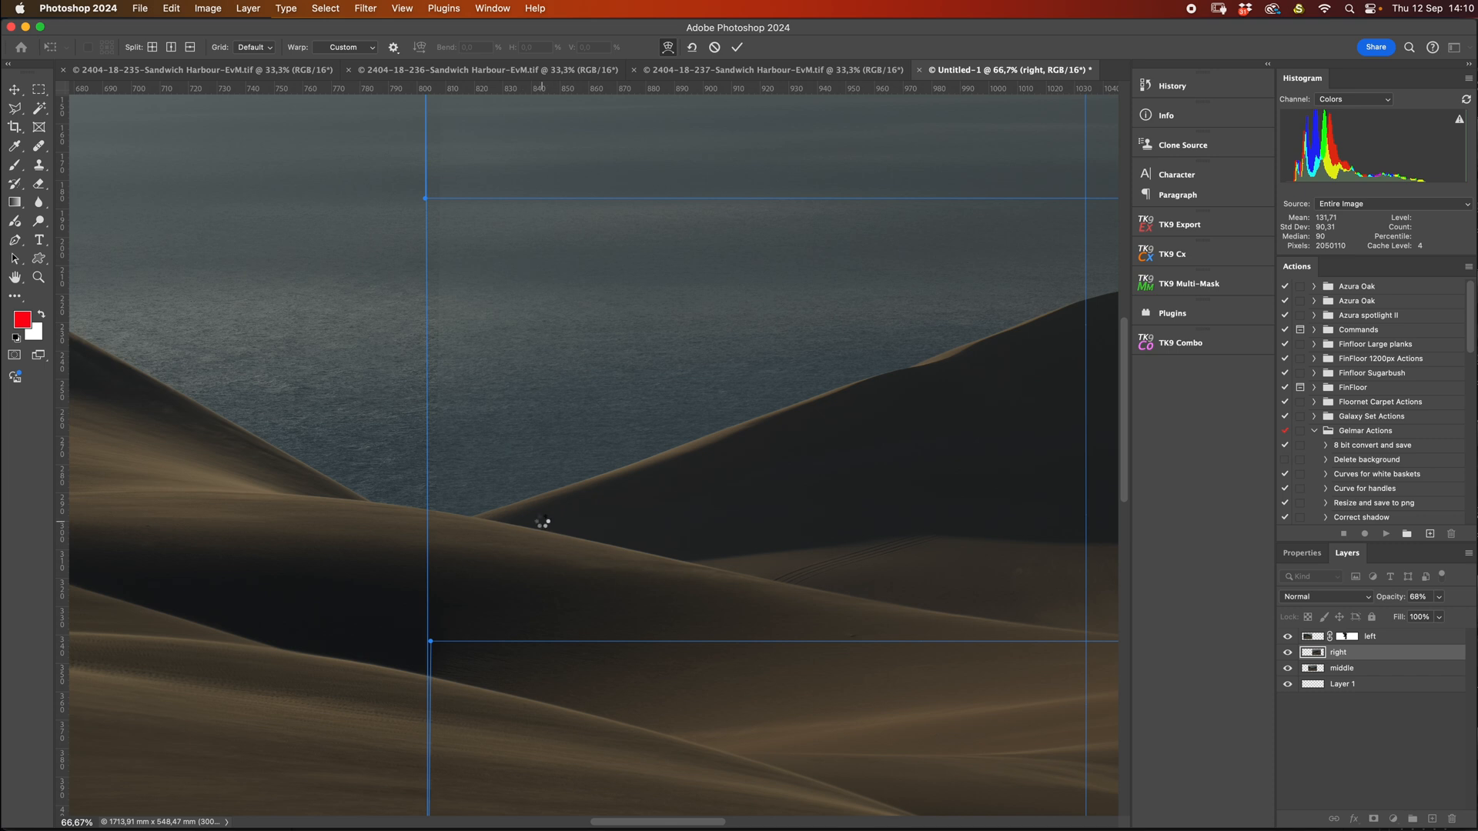
pyautogui.click(1368, 635)
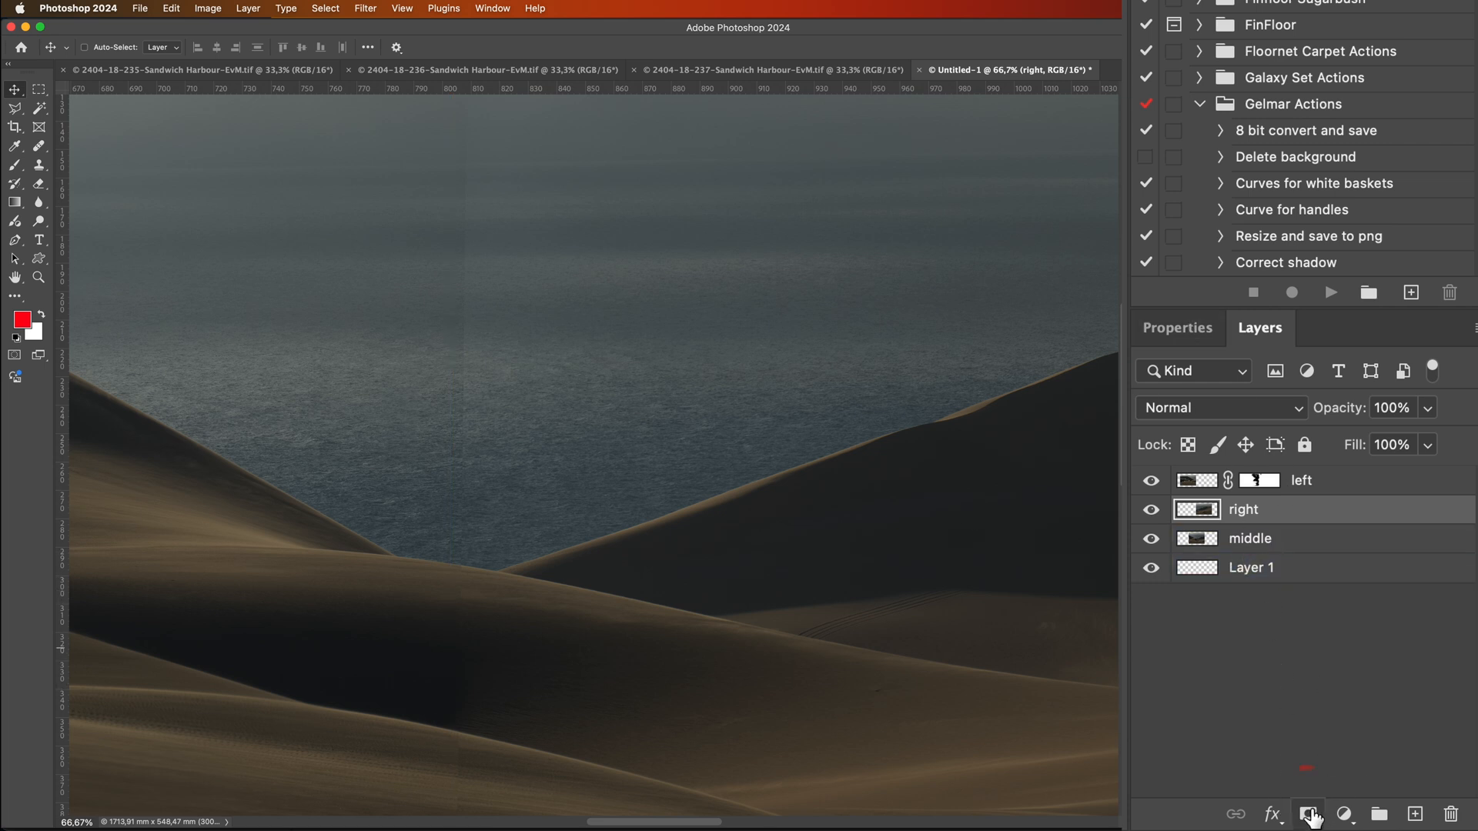
# Step: Add a layer mask to the right dune photo for painting out the seam
pyautogui.click(1309, 813)
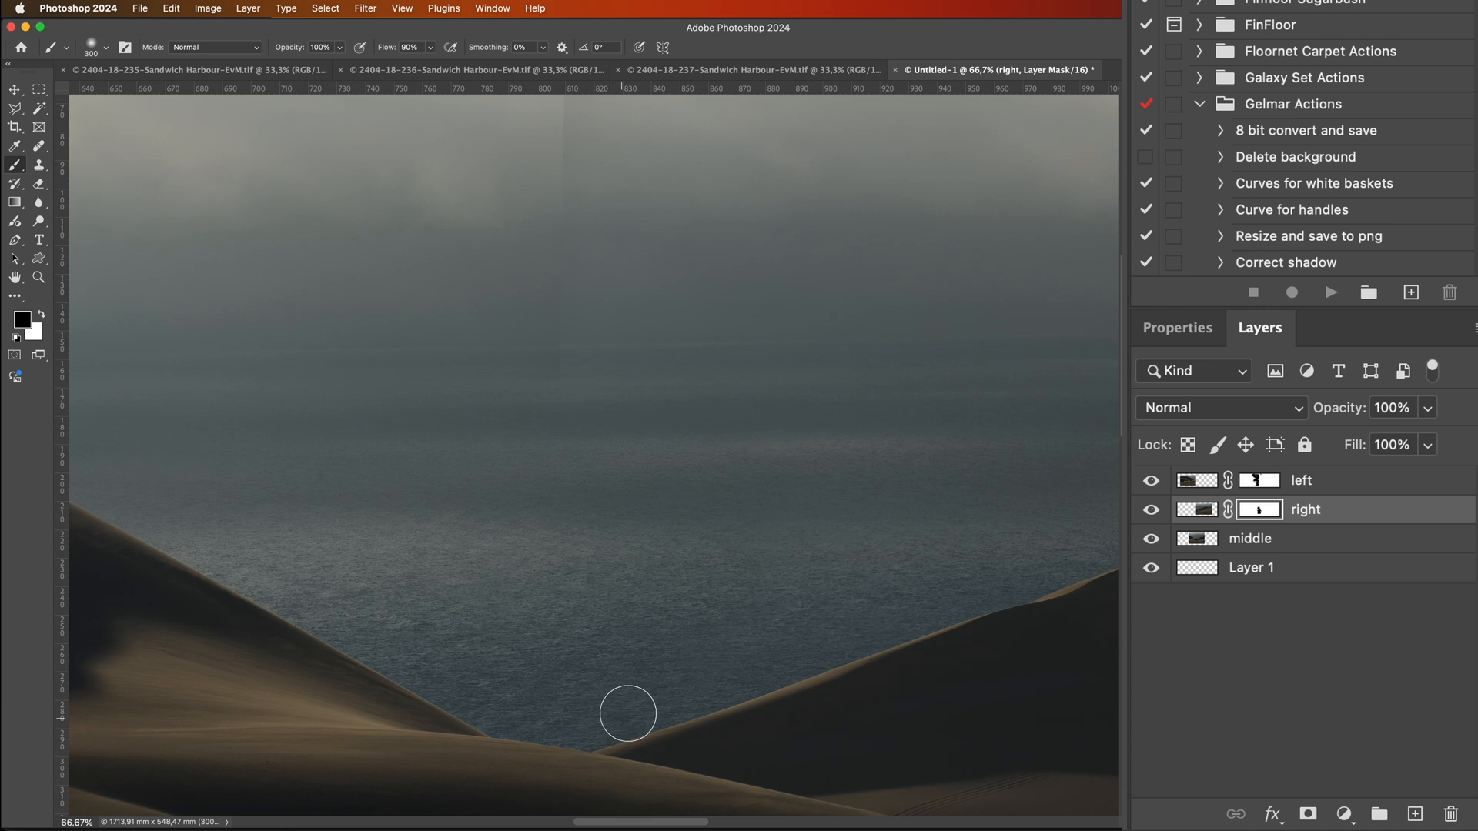
pyautogui.moveTo(548, 358)
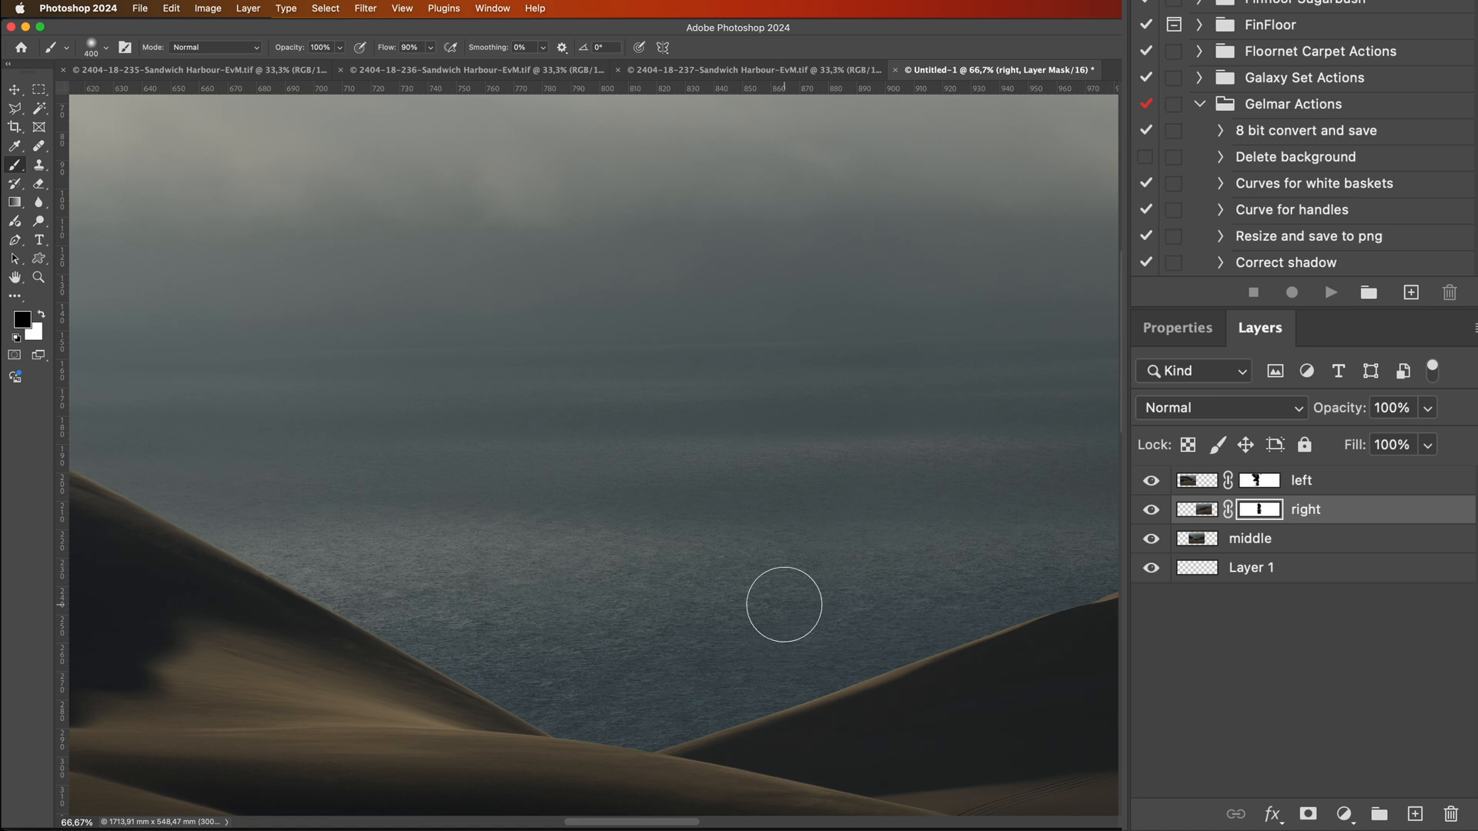
pyautogui.moveTo(824, 514)
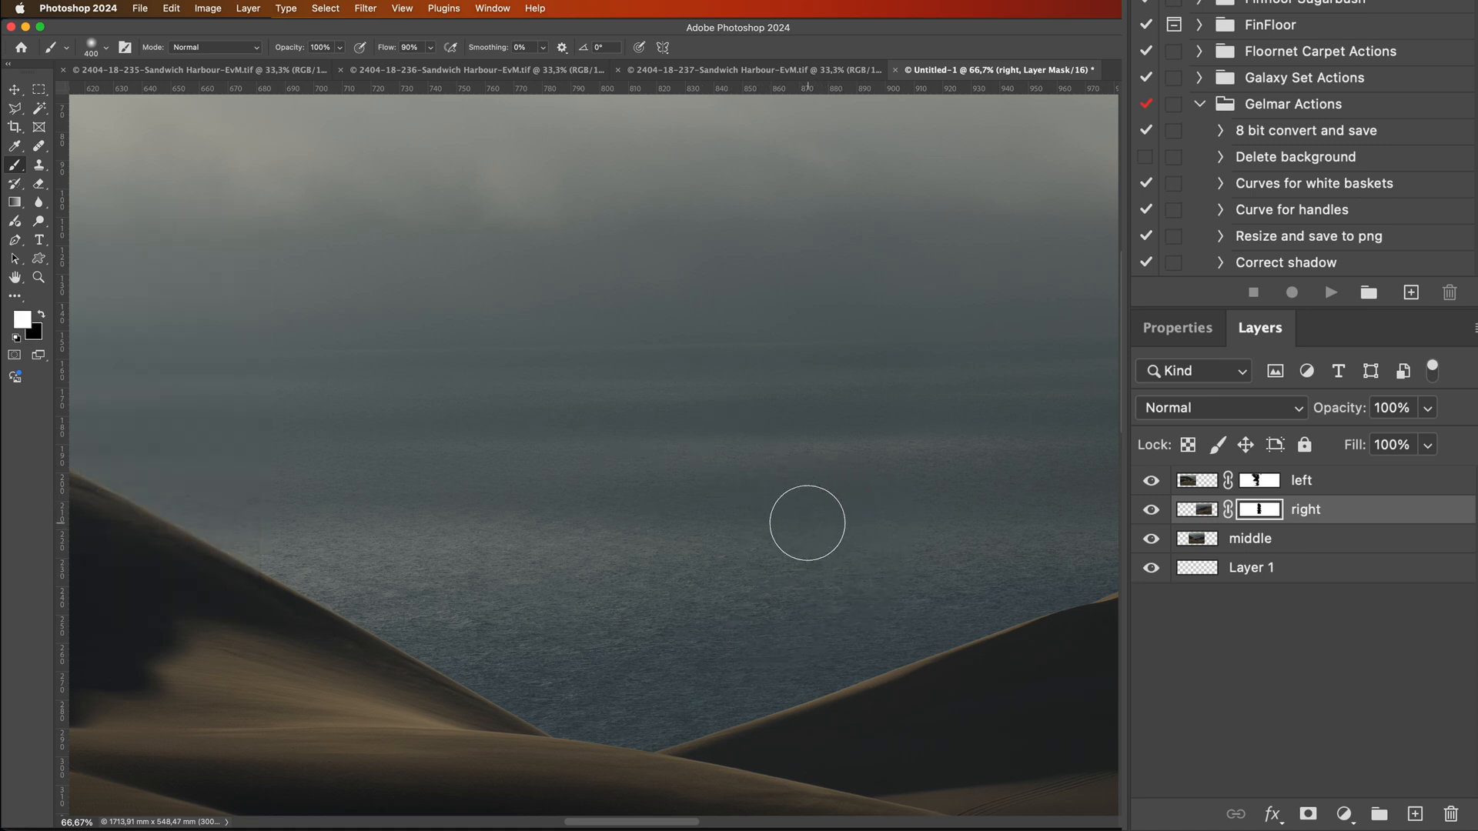
pyautogui.moveTo(737, 581)
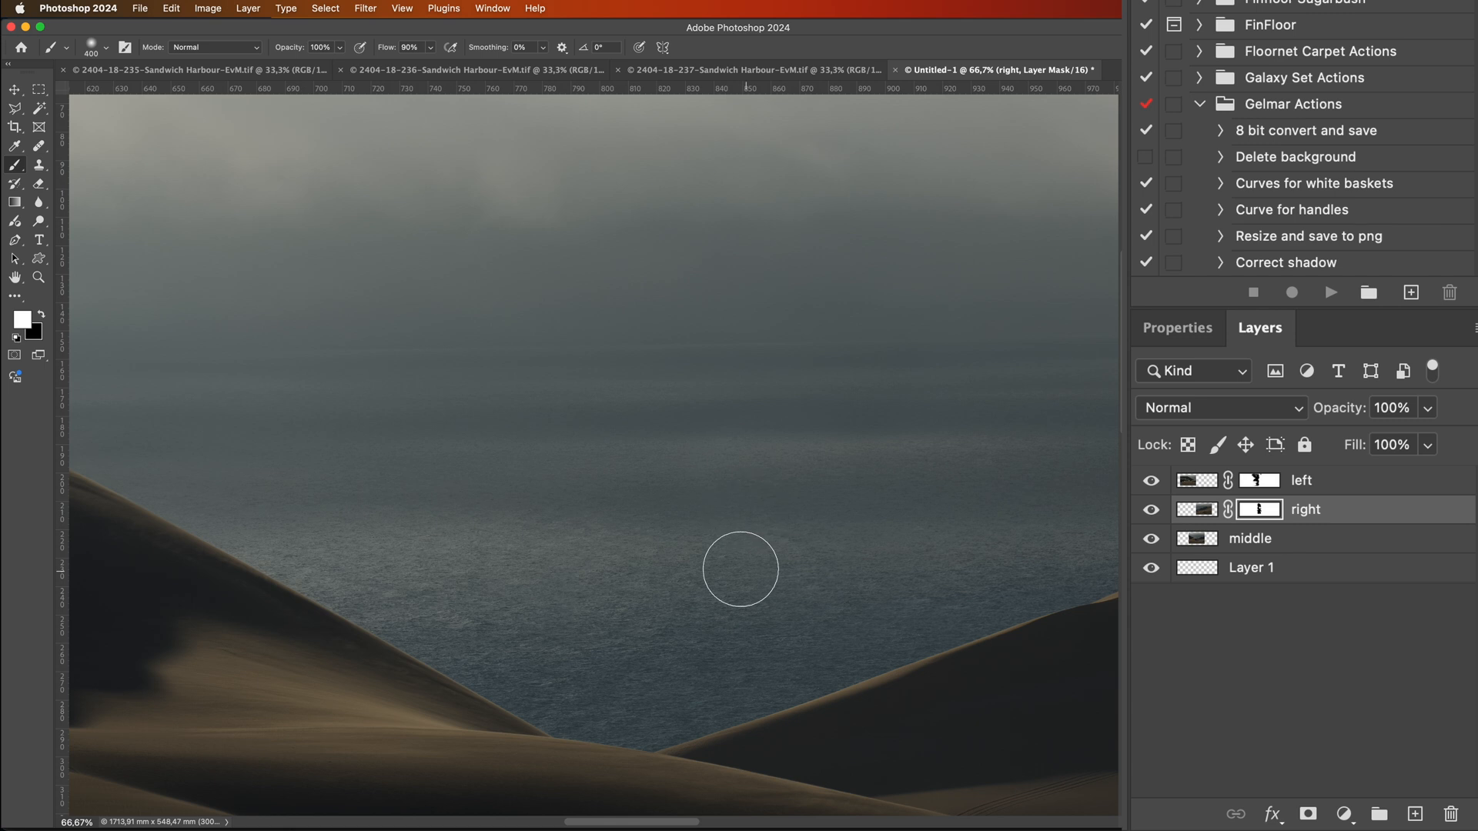
pyautogui.moveTo(707, 666)
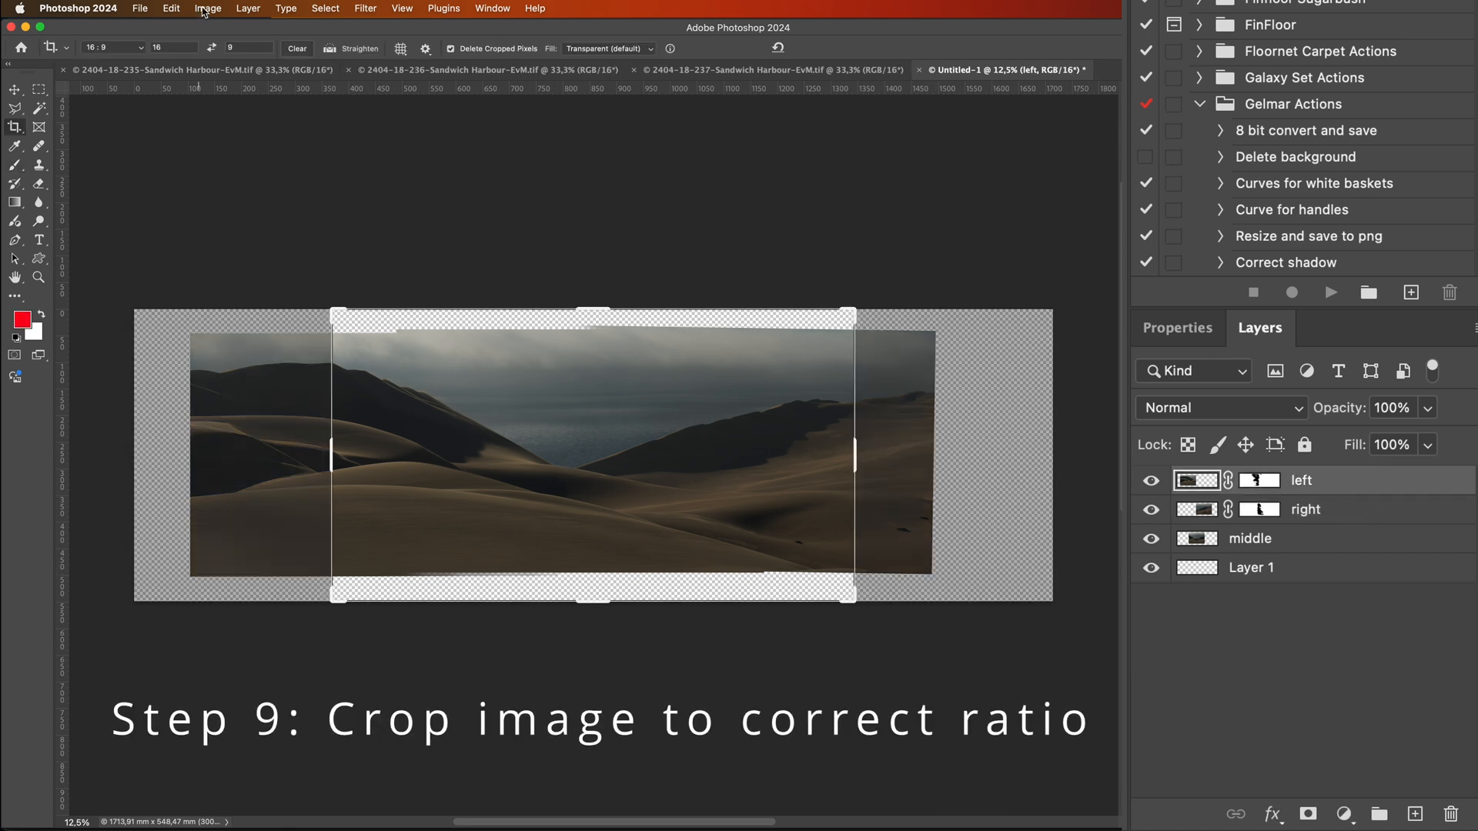
# Step: Clear the 16:9 crop ratio and pull top and bottom crop edges past the transparent areas
pyautogui.click(112, 47)
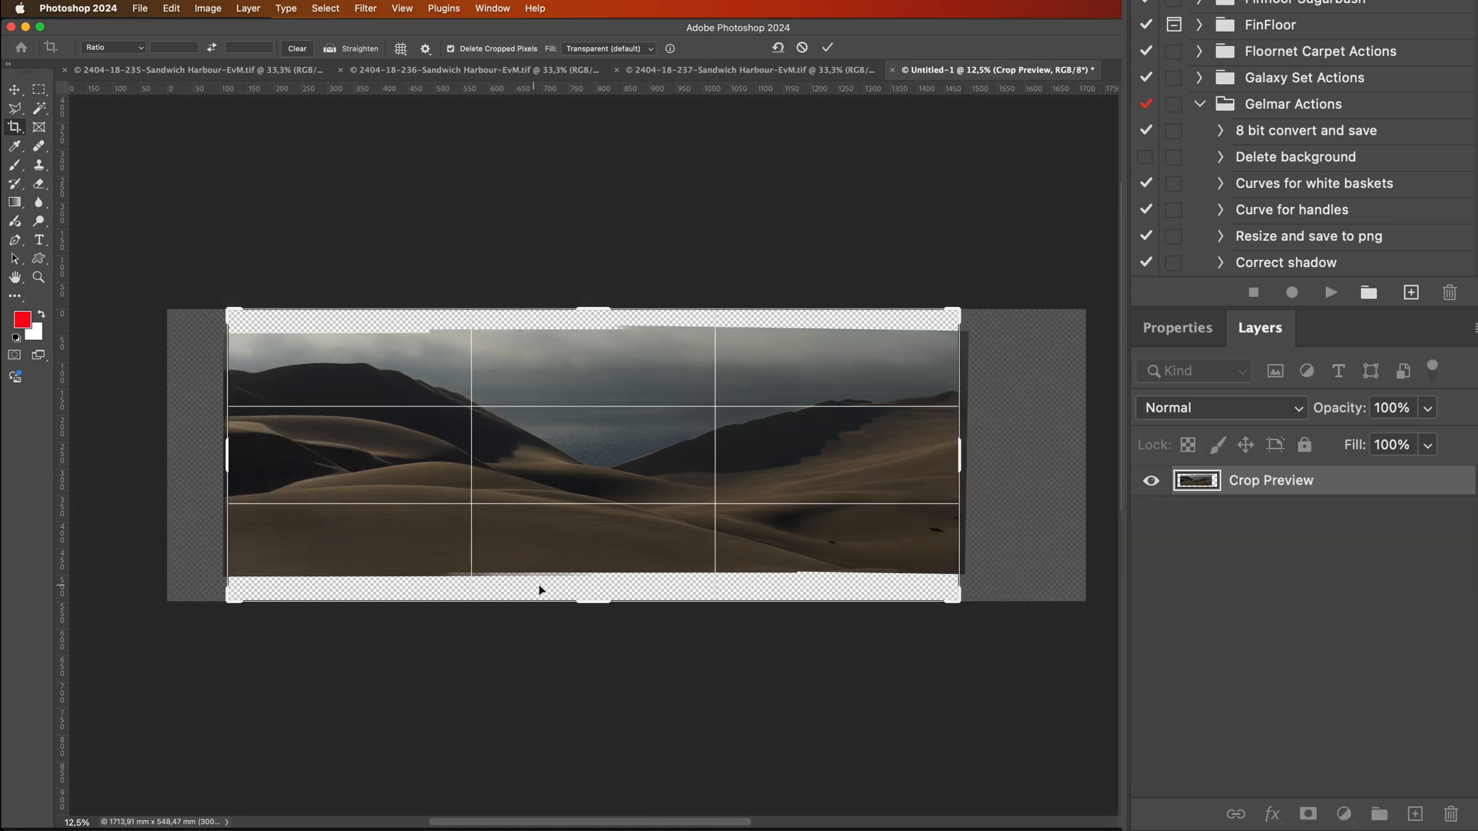
pyautogui.moveTo(593, 591); pyautogui.dragTo(595, 582)
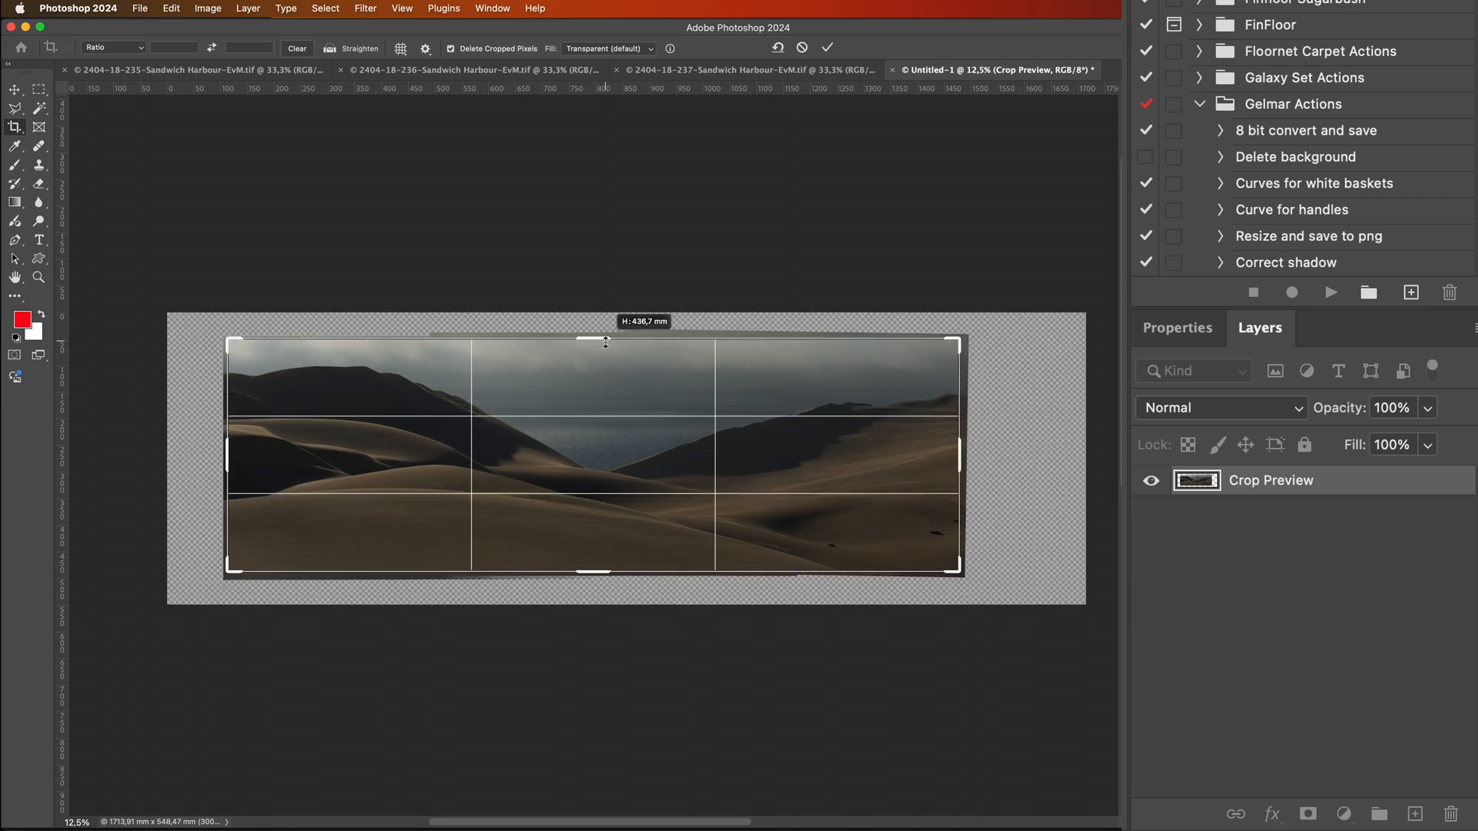
pyautogui.moveTo(604, 340); pyautogui.dragTo(618, 341)
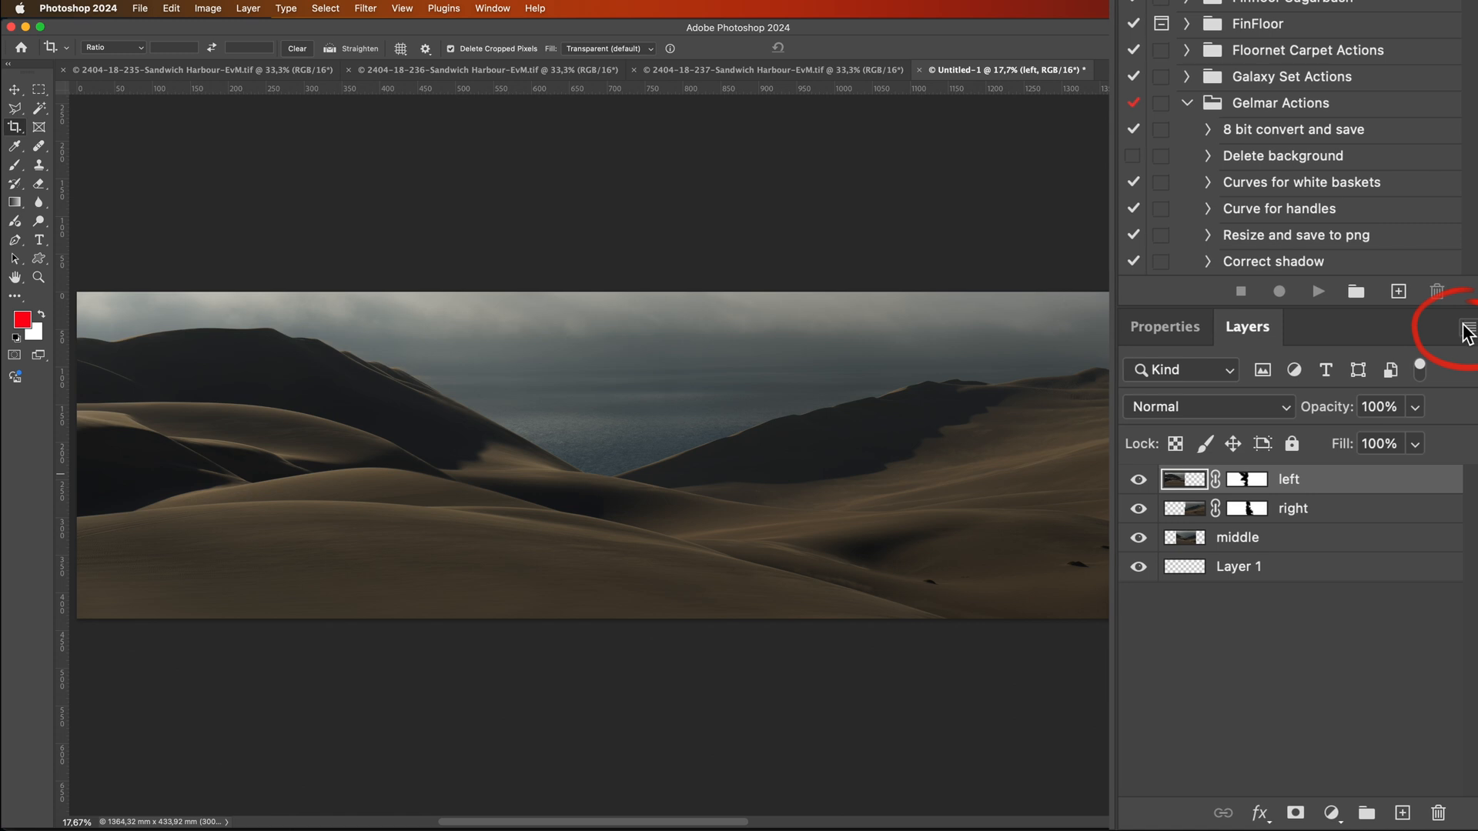
# Step: Choose Flatten Image from the Layers panel menu to merge the panorama into one background
pyautogui.click(1450, 324)
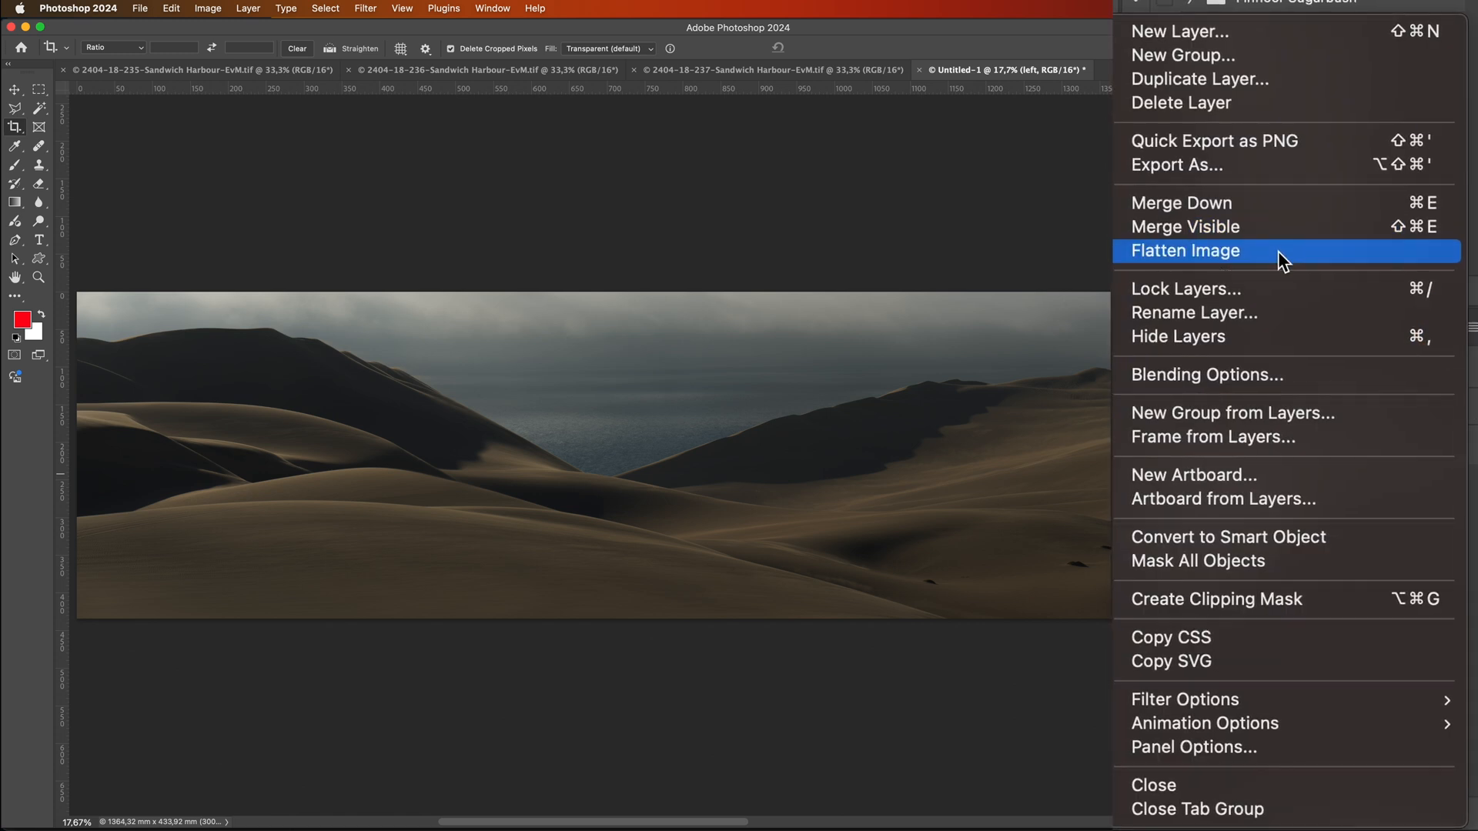
pyautogui.click(1184, 251)
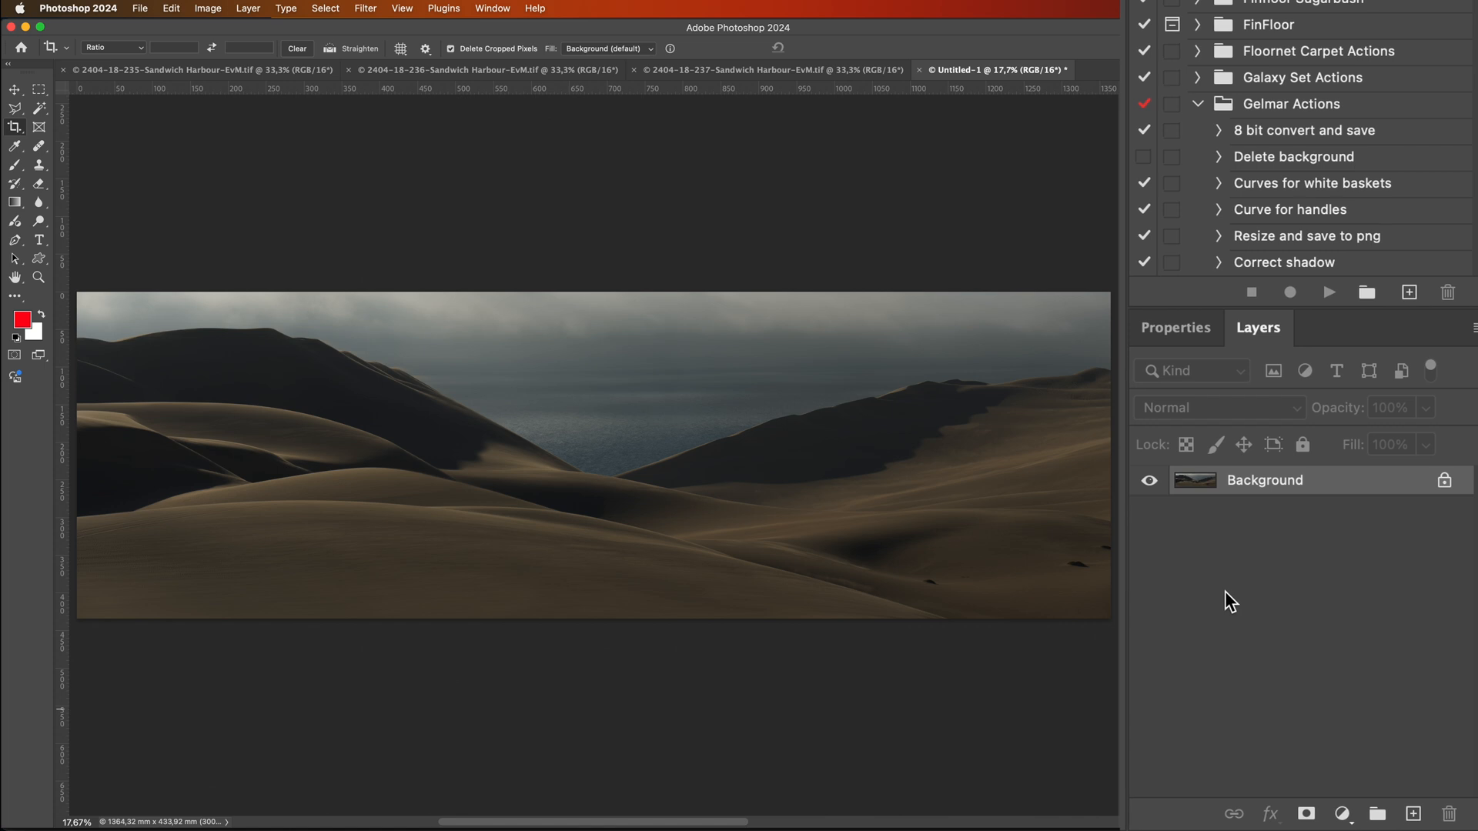
pyautogui.click(206, 8)
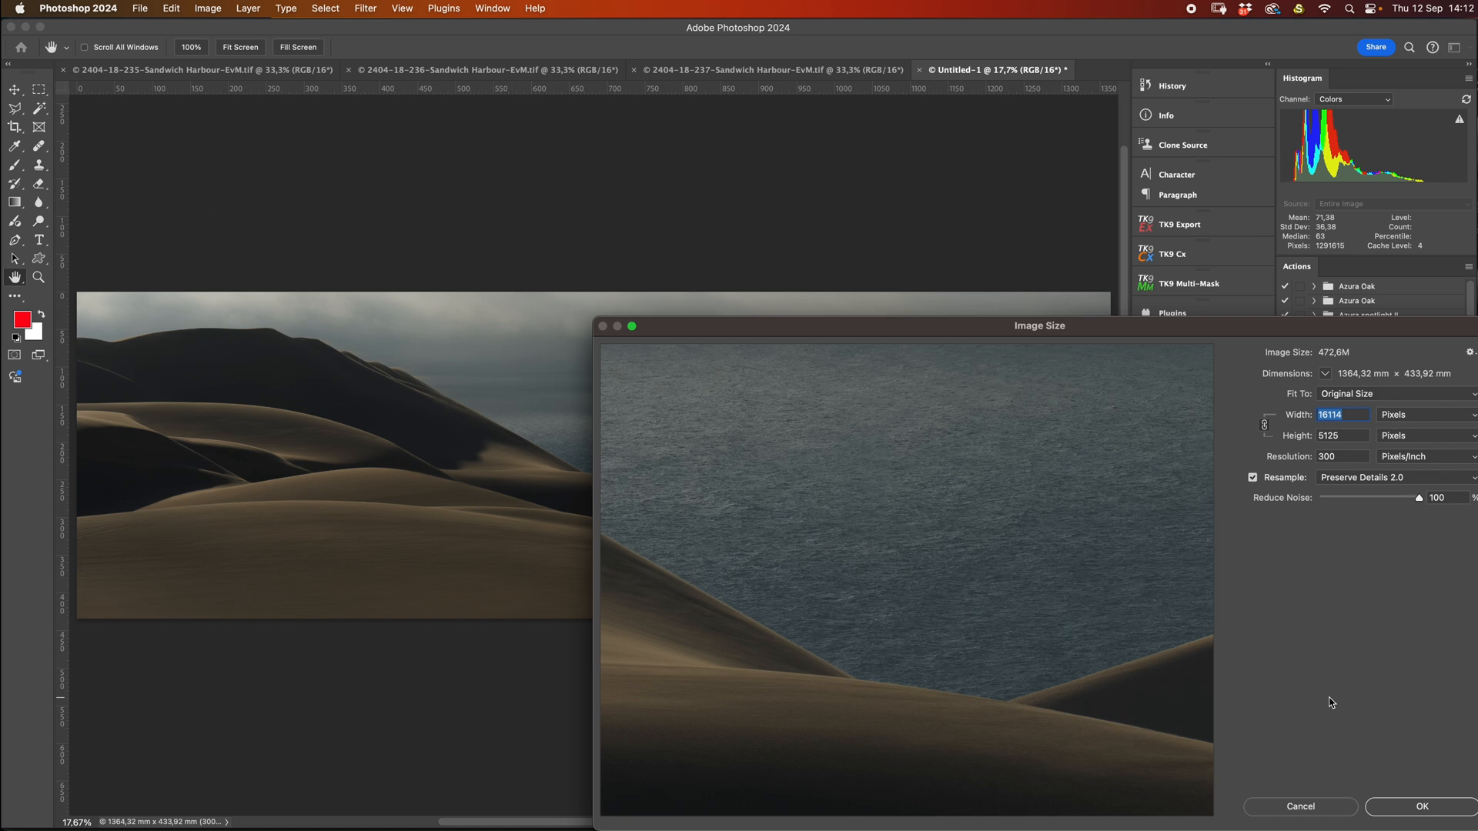
pyautogui.moveTo(1405, 815)
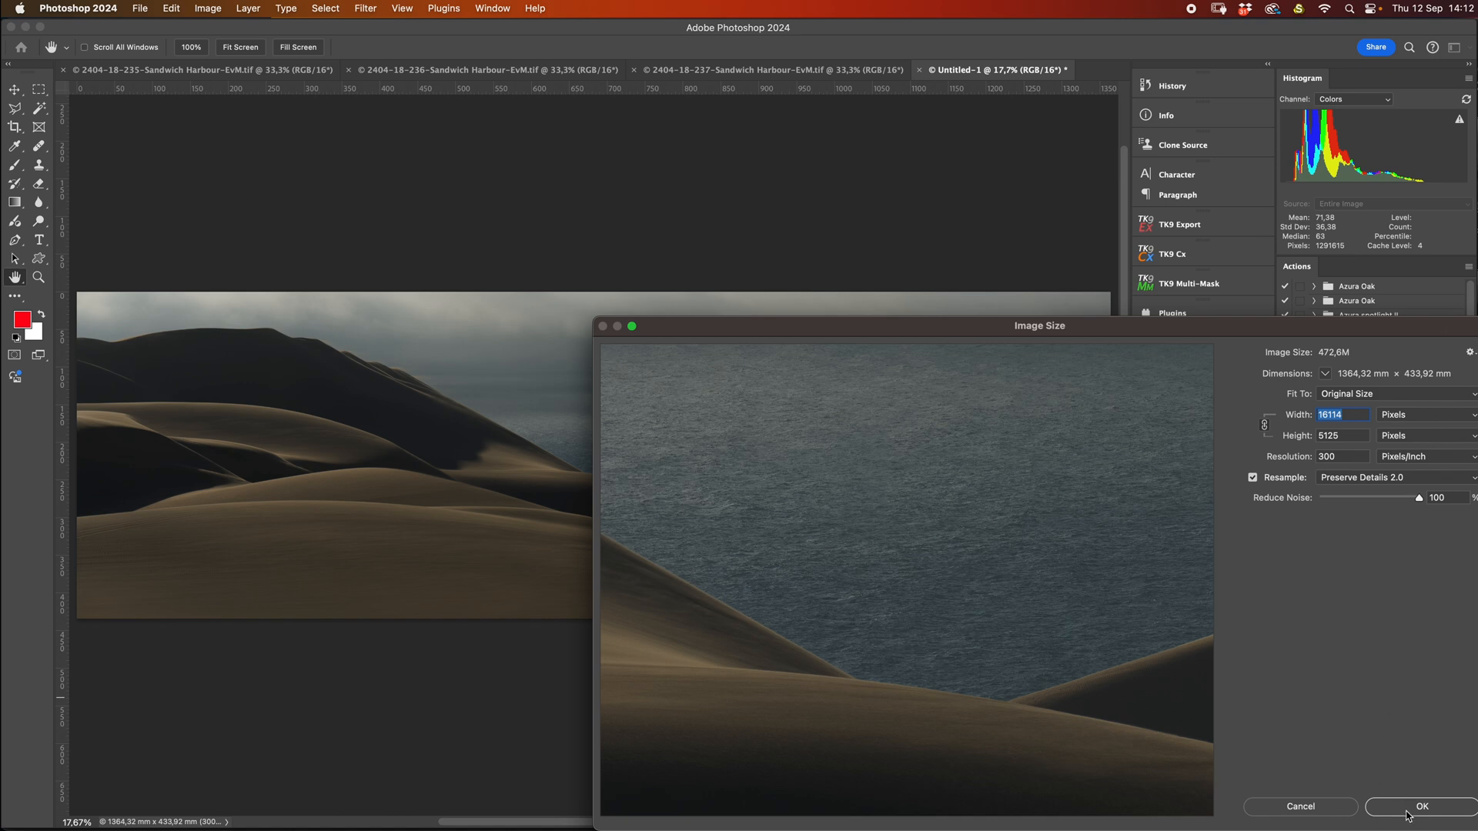
pyautogui.click(1426, 807)
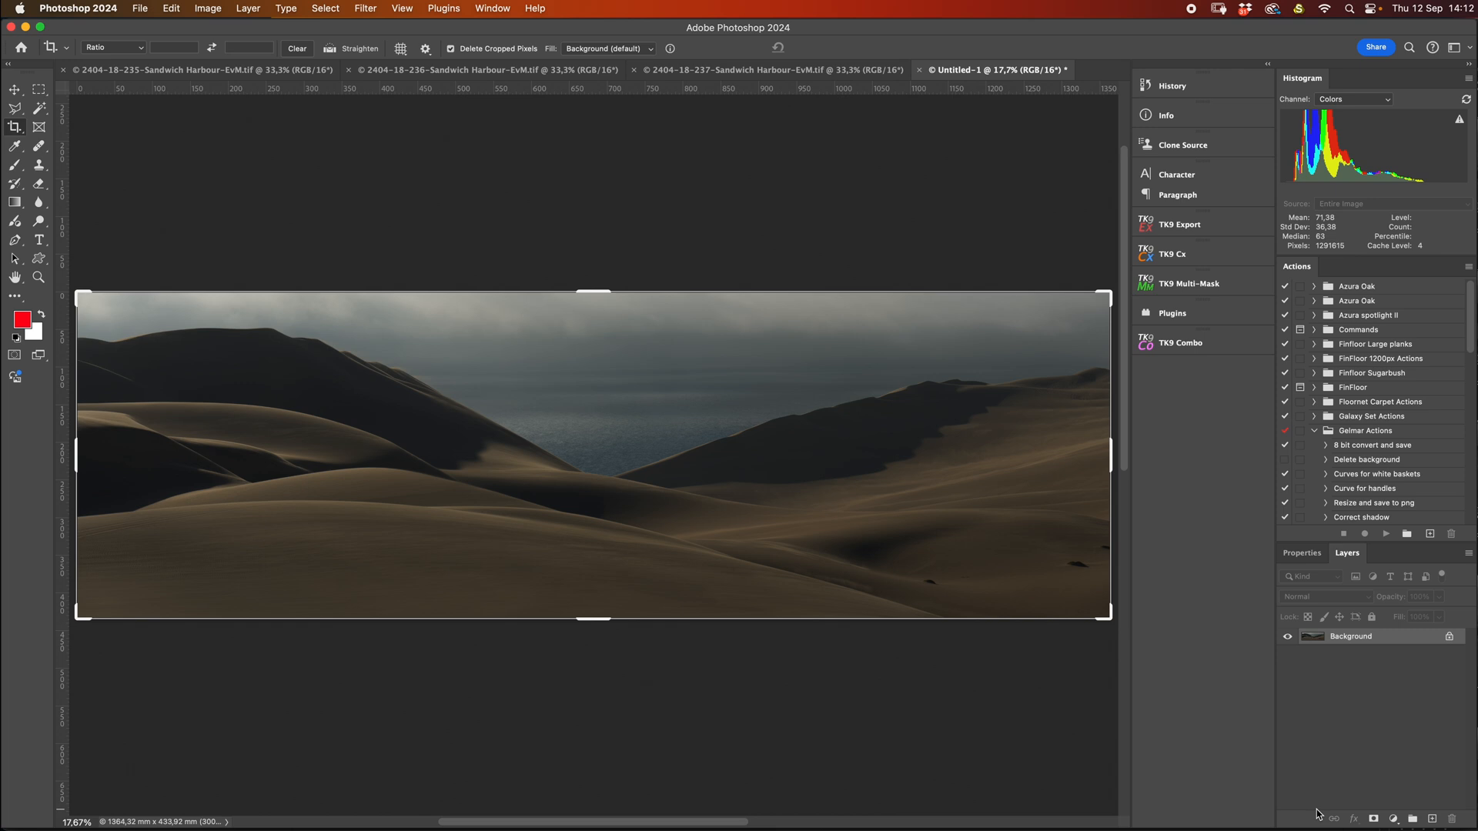